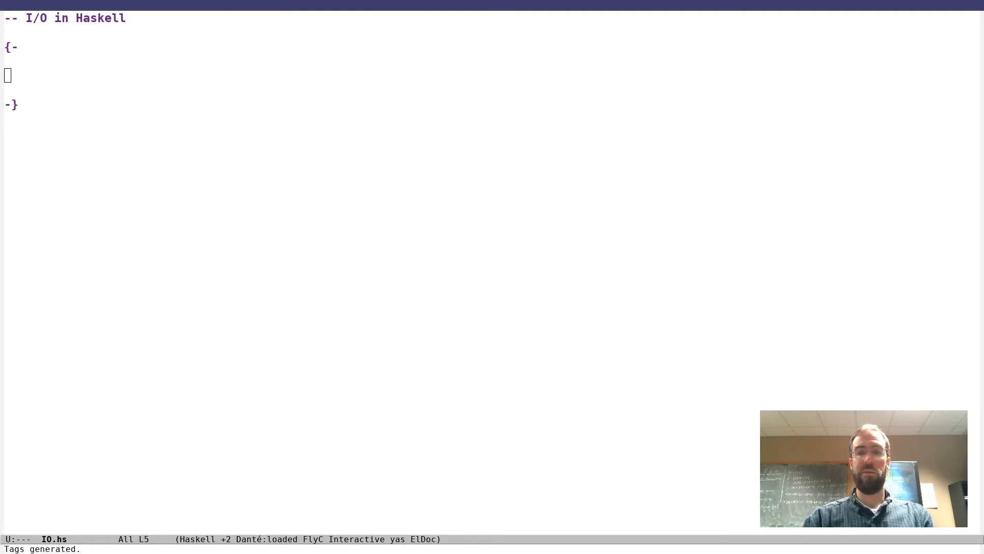
mouse_move(579, 303)
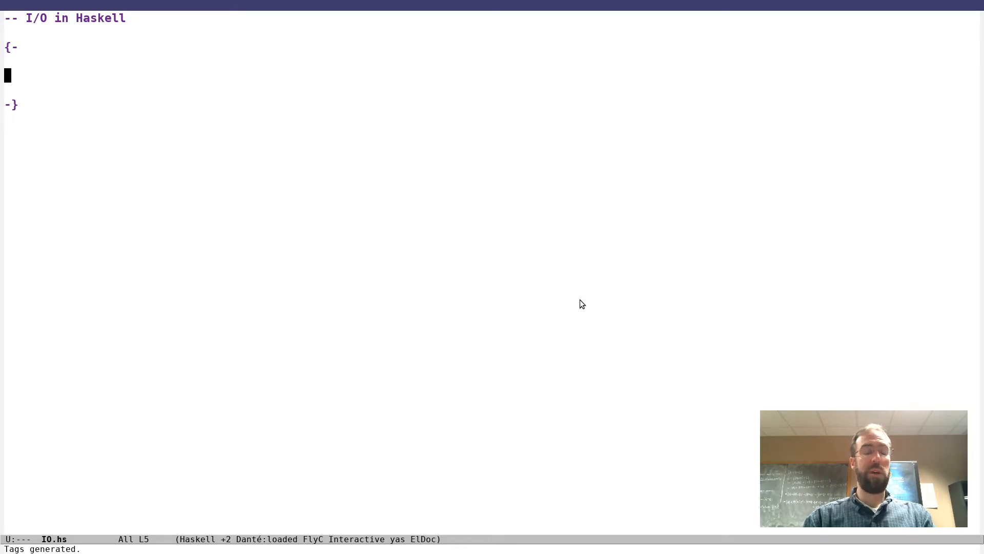
Step: Type 'Haskell is:' in the comment block with a first bullet '- lazy'
type("Haskell is:")
type("-")
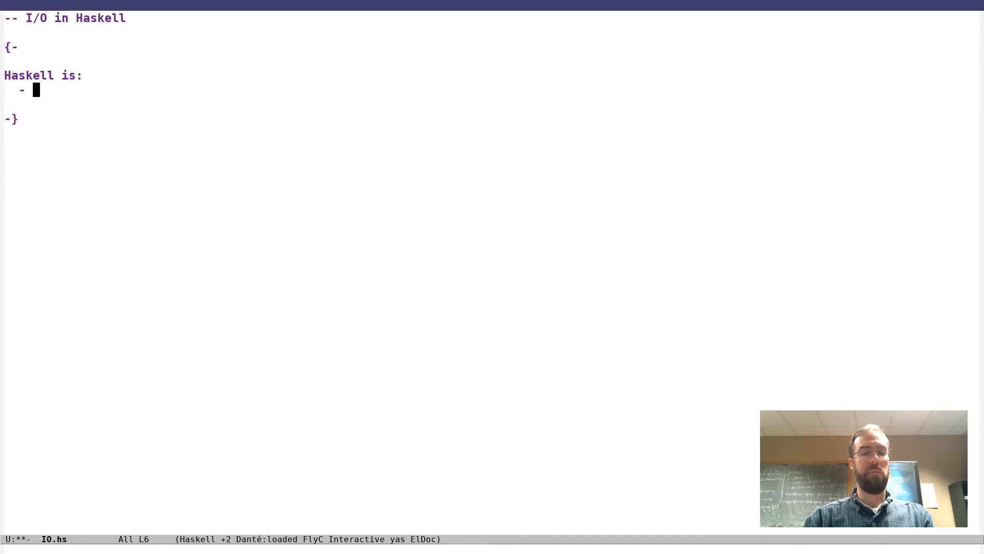
type("lazy")
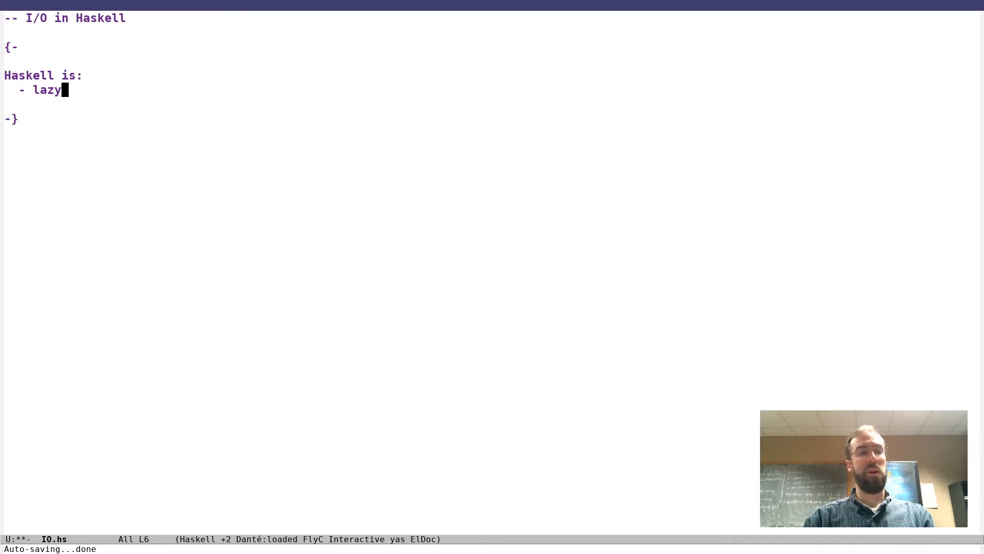
Step: Annotate the lazy bullet with '(great for modularity, difficult to predict)'
type("(")
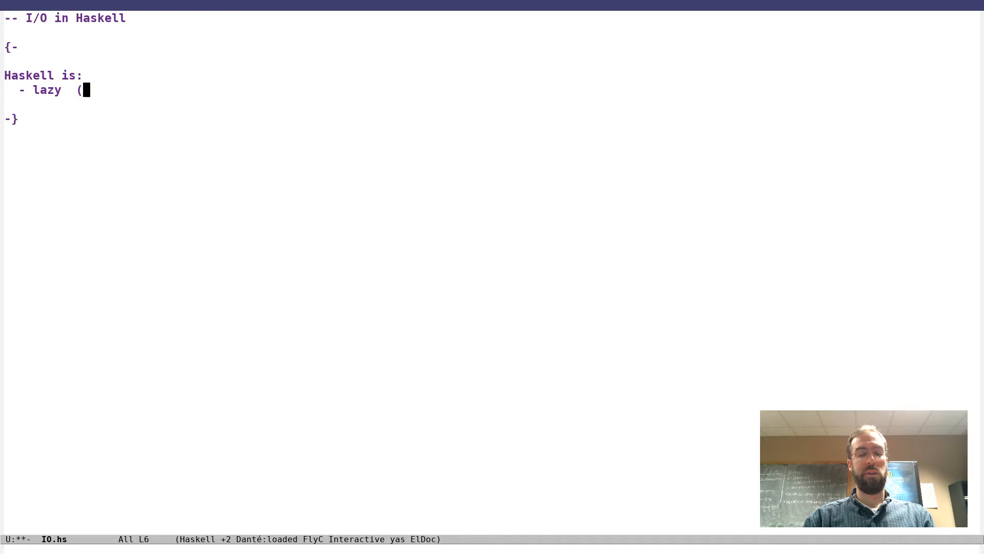
type("great for m")
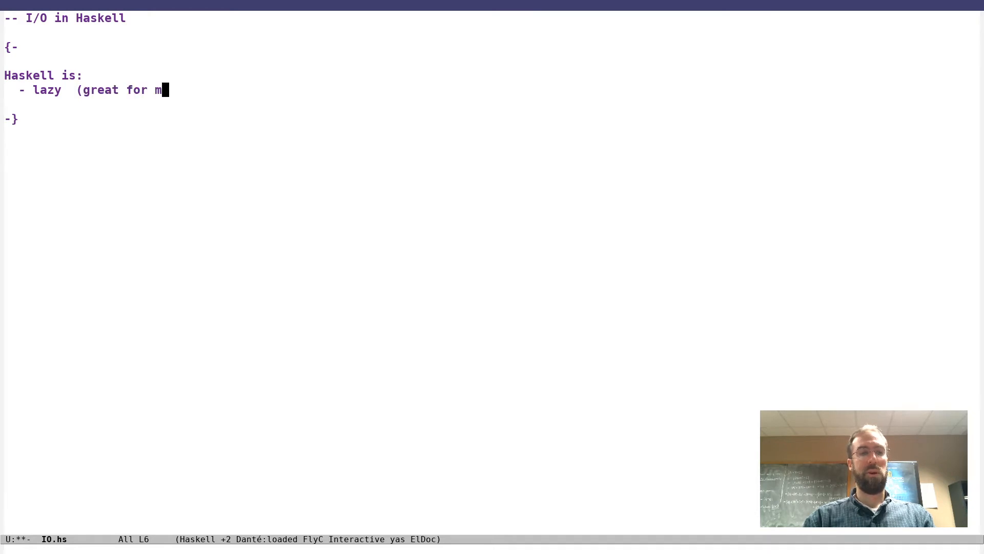
type("odularity,")
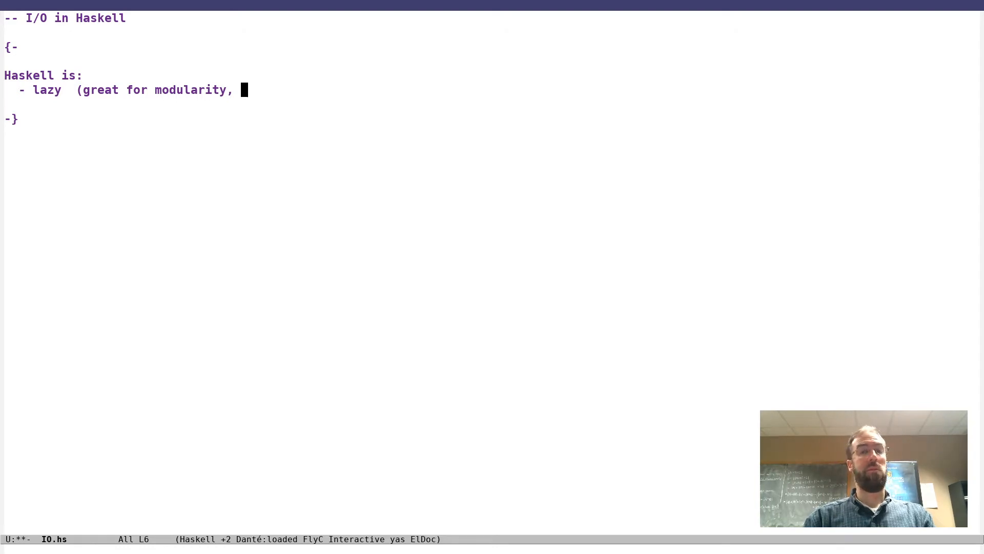
type("d")
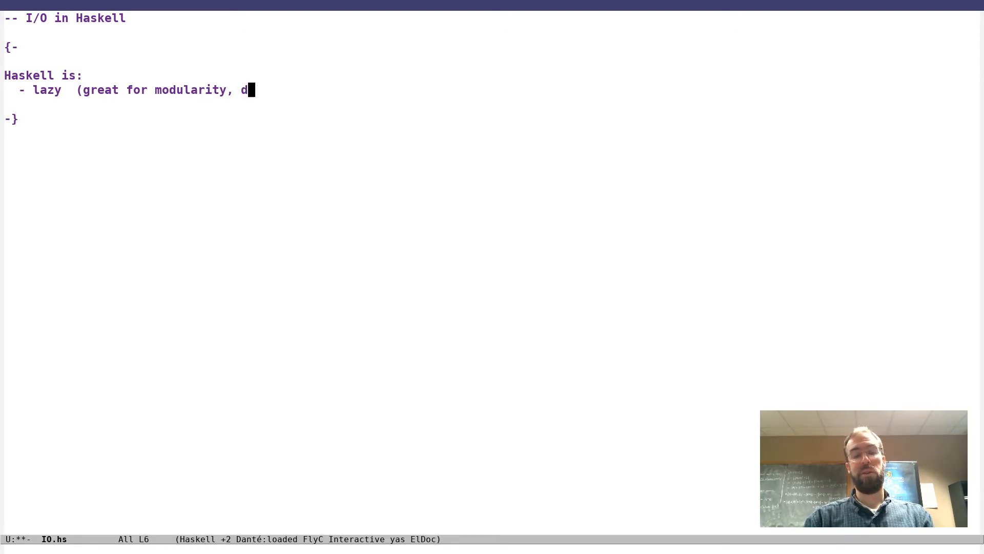
type("ifficult to predict")
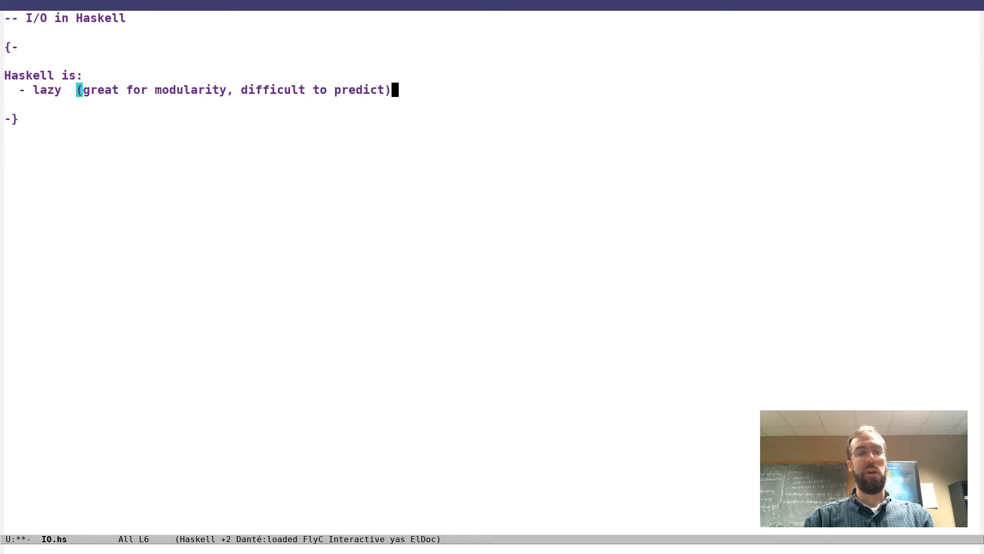
Step: Start a second bullet on a new line reading '- pure'
key("Return")
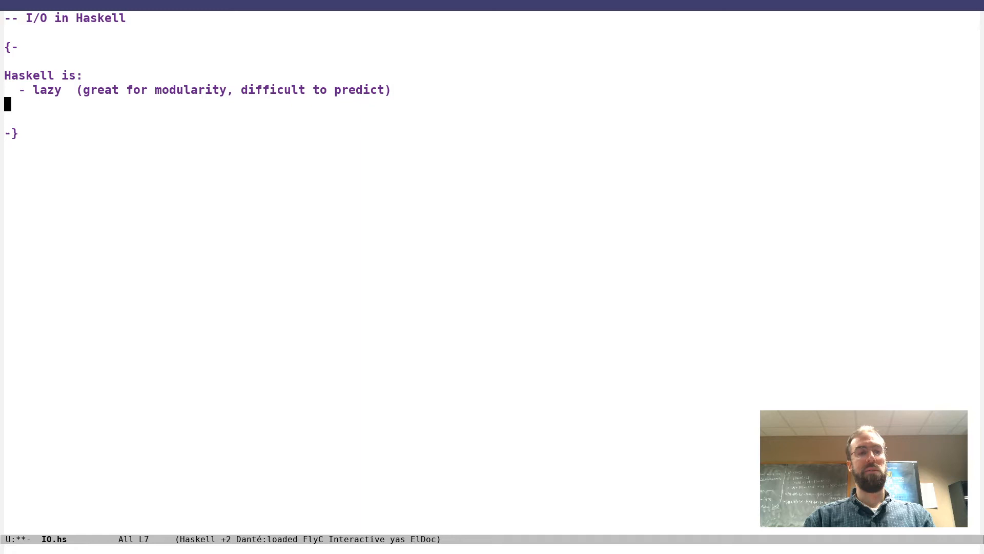
type("- pu")
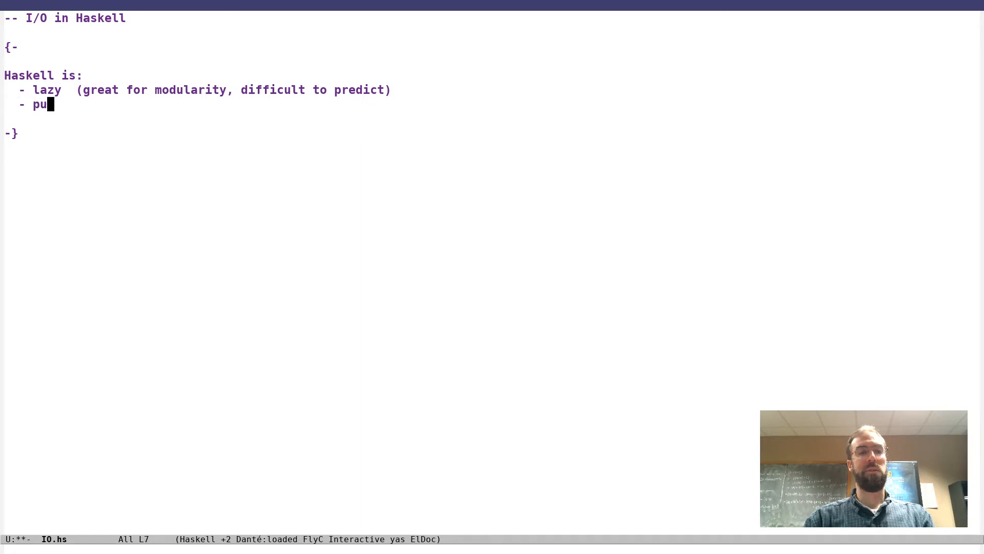
type("re")
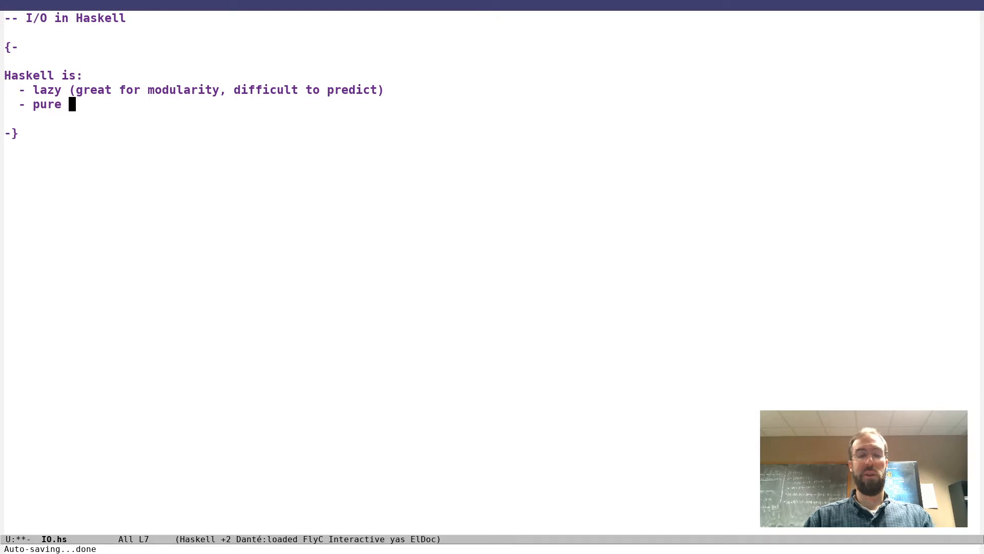
Step: Explain pure: functions have no "side effects" and return the same output for the same input
type("(functions alwa")
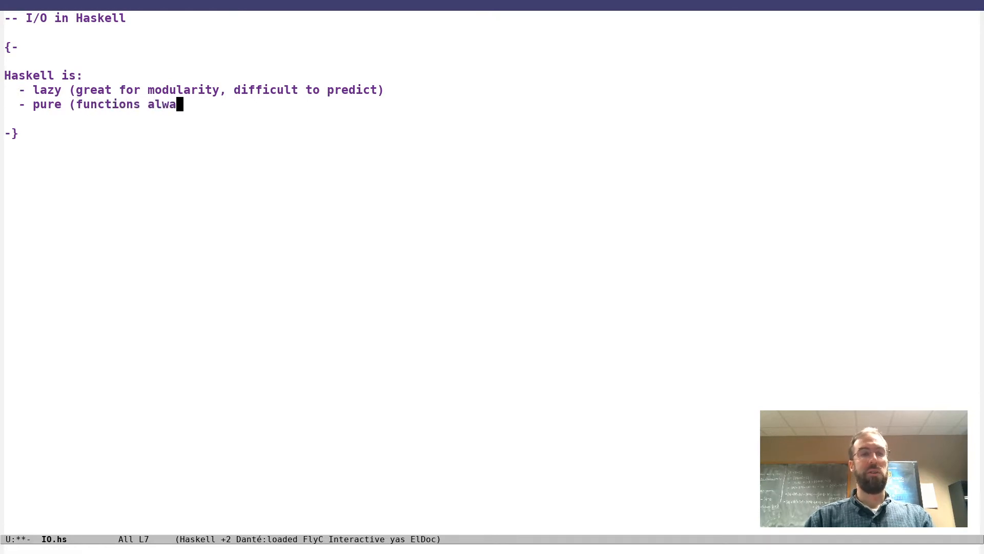
type("don't")
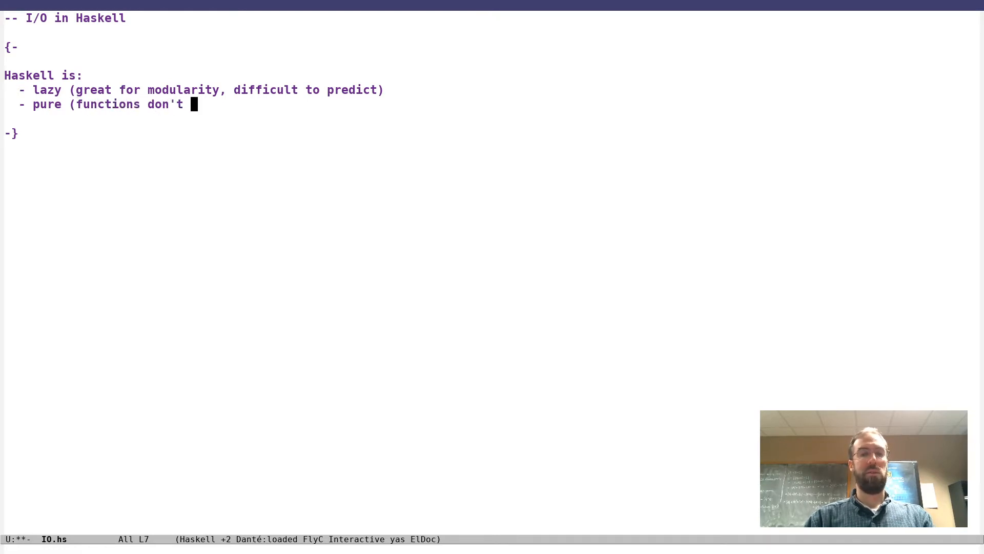
type("have")
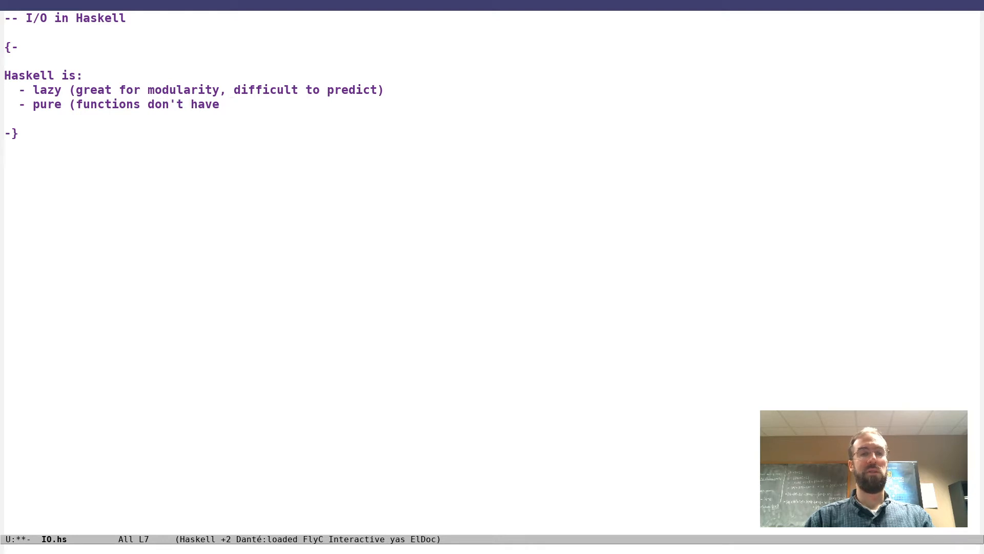
type("any \"si")
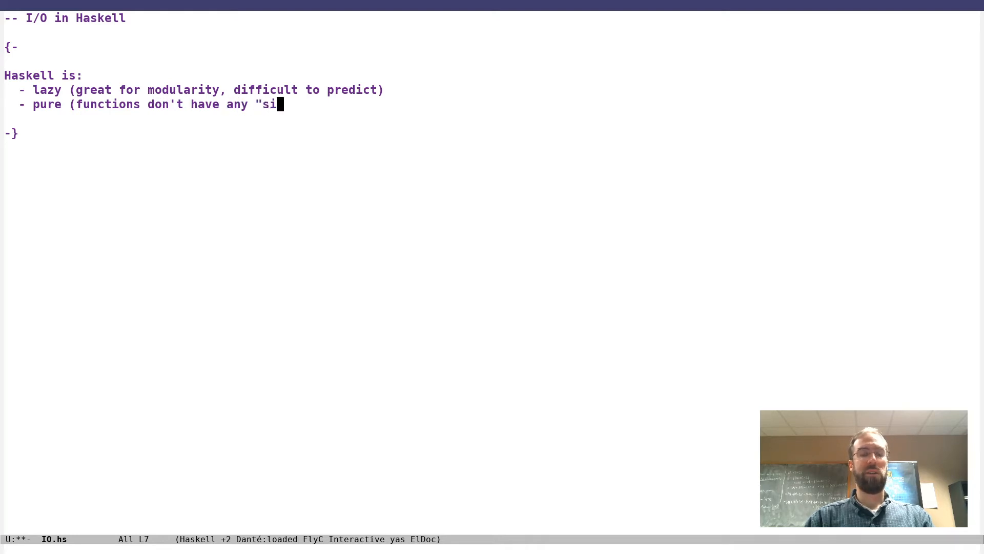
type("de effects\"")
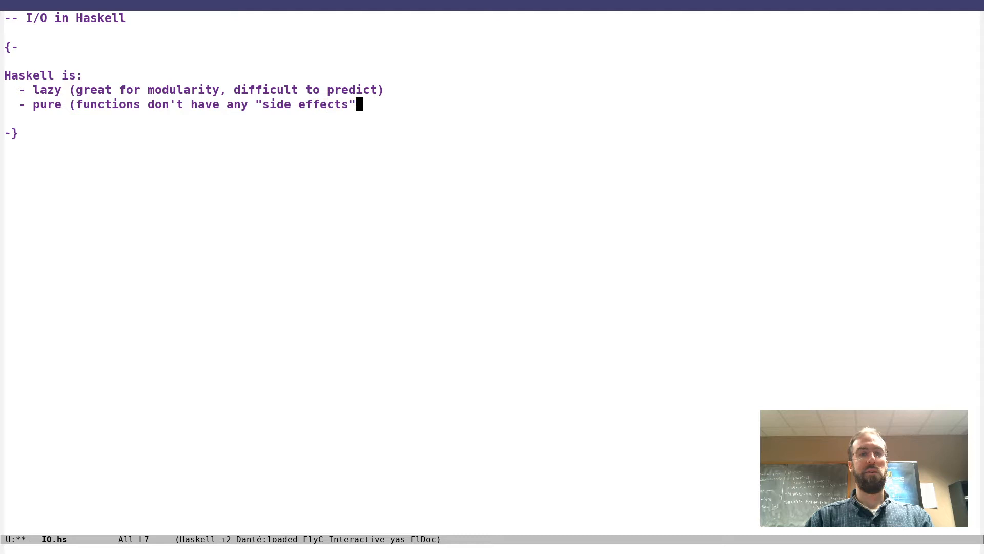
type(", and always w")
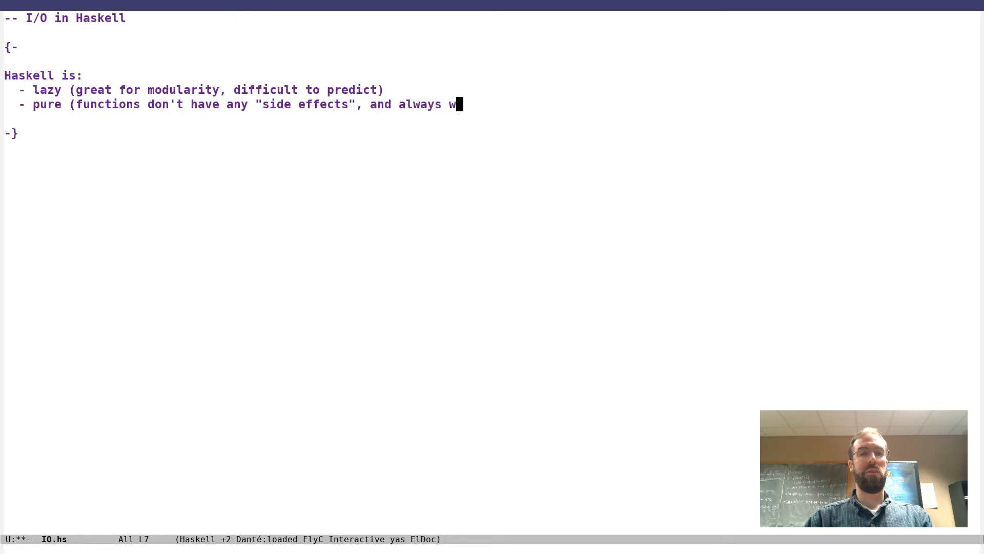
type("return the saem")
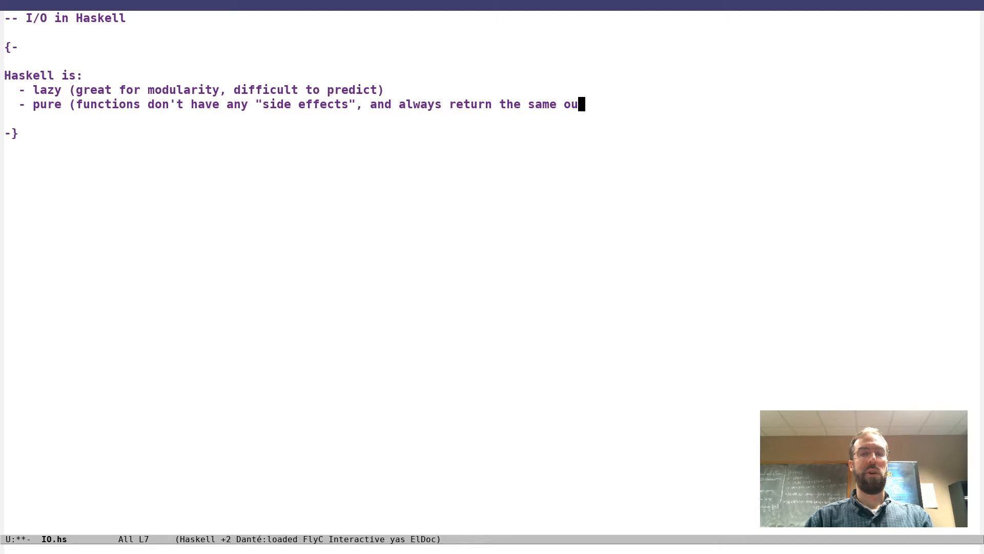
type("tput for the same input")
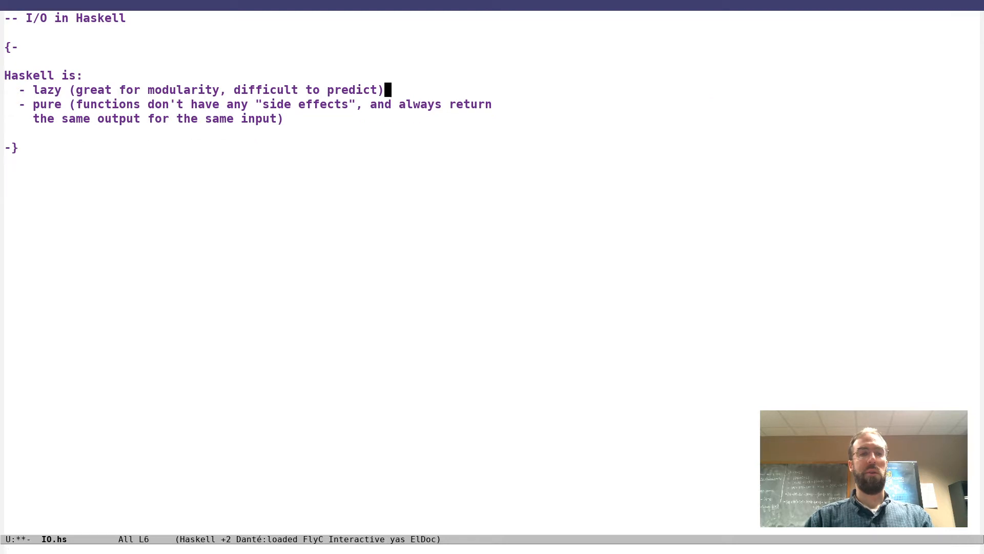
key("Return")
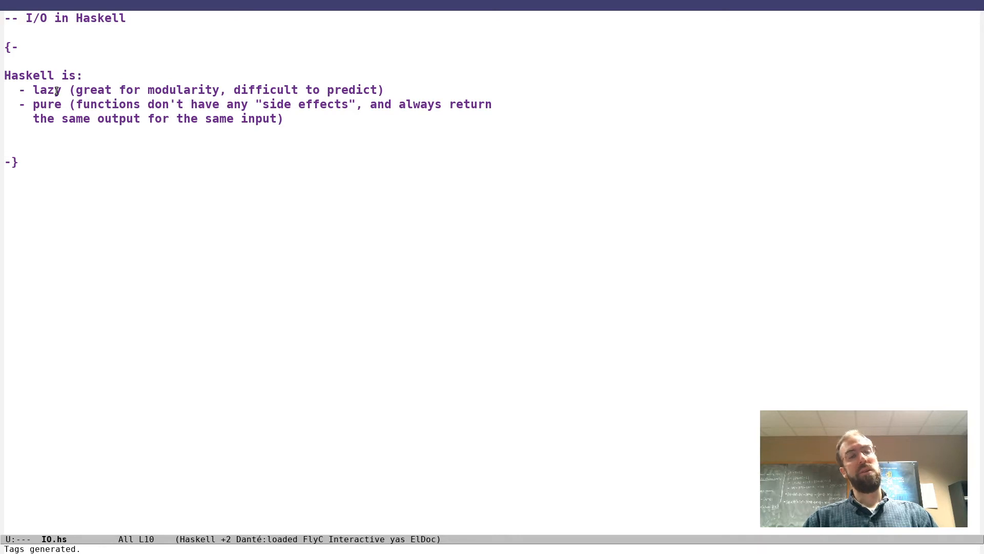
mouse_move(44, 118)
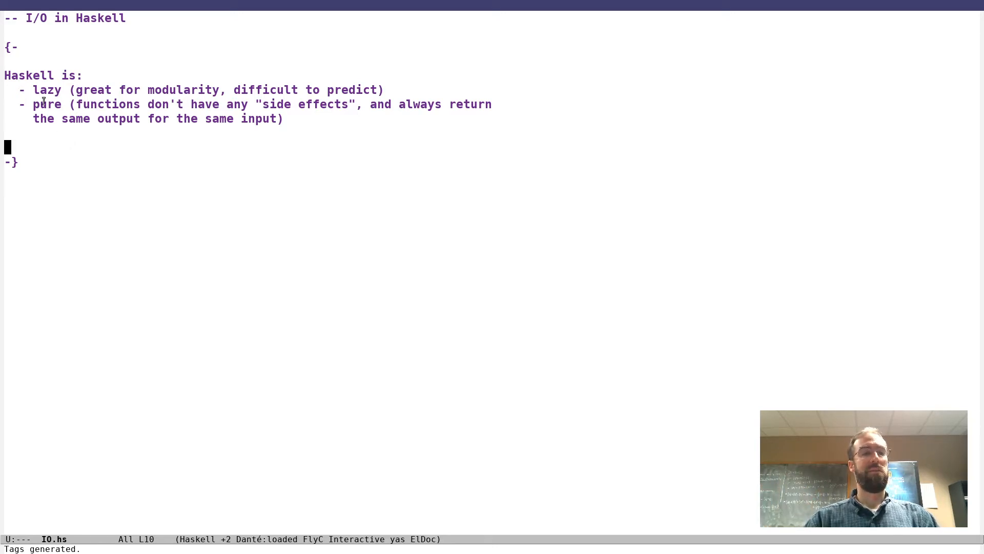
mouse_move(103, 191)
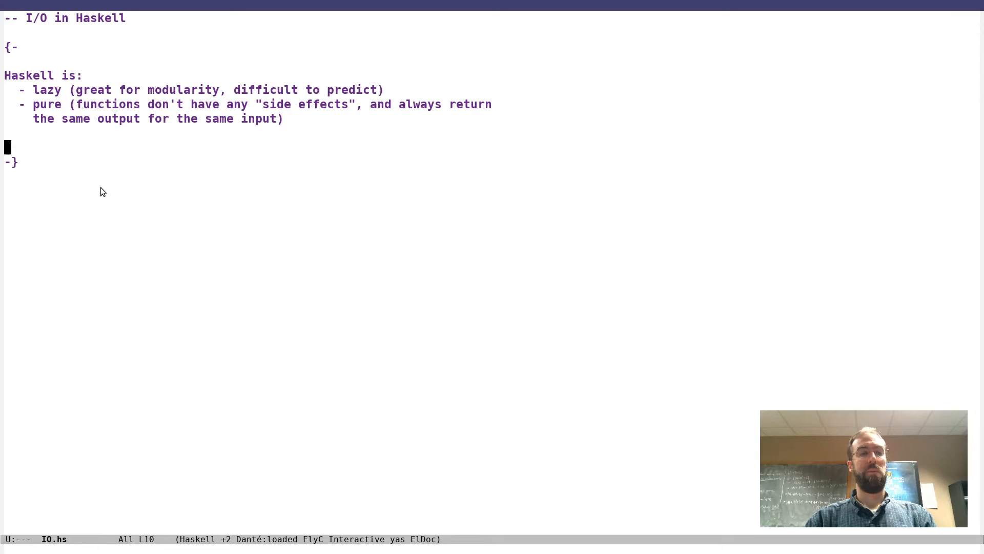
Step: Write the Problem bullet: how to have side effects like screen/disk writes, network reads, random numbers?
type("- prob")
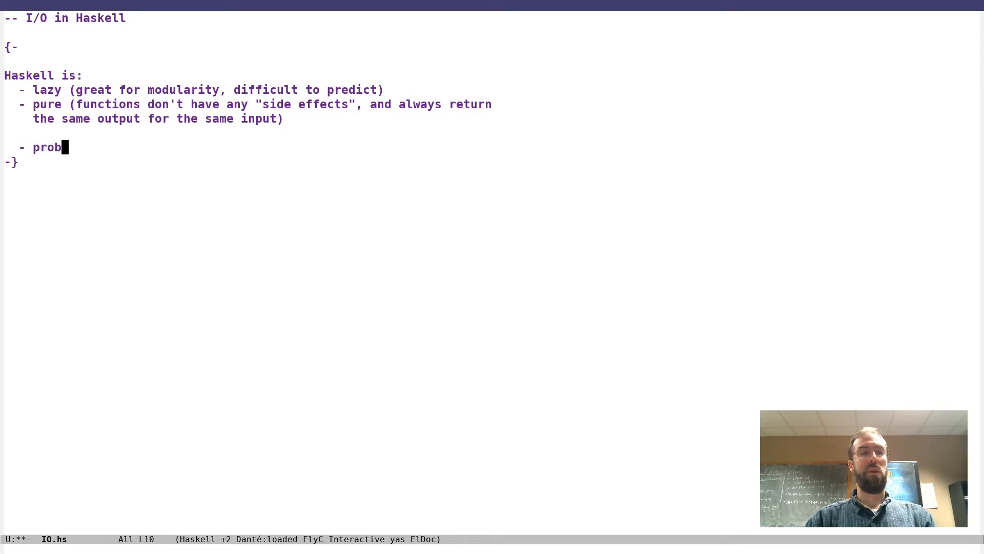
type("lem: how")
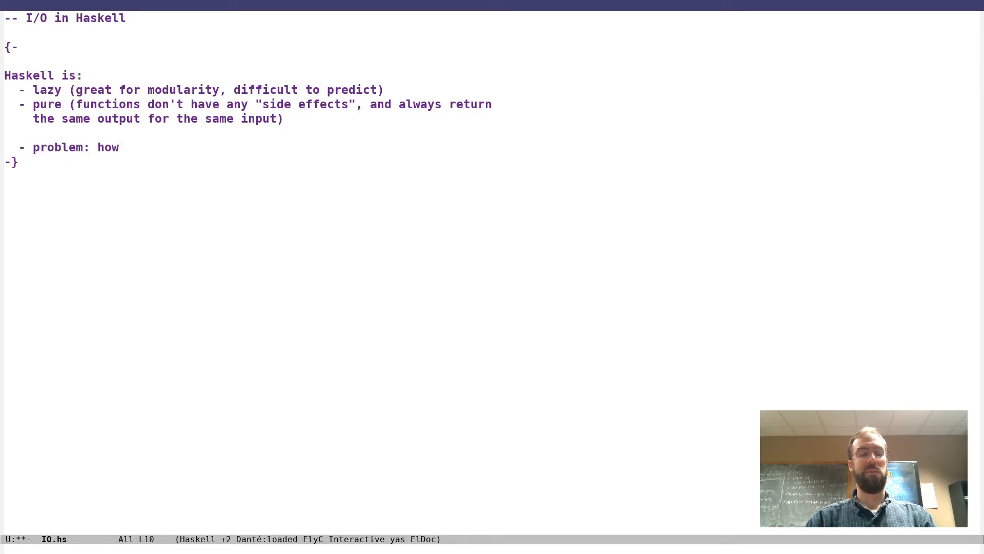
type("do we actually ha")
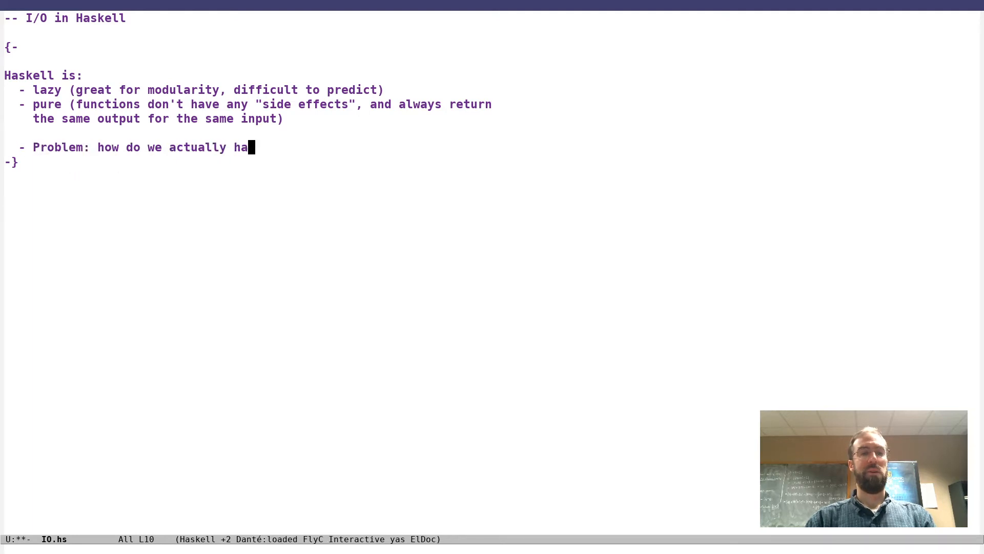
type("ve sidef")
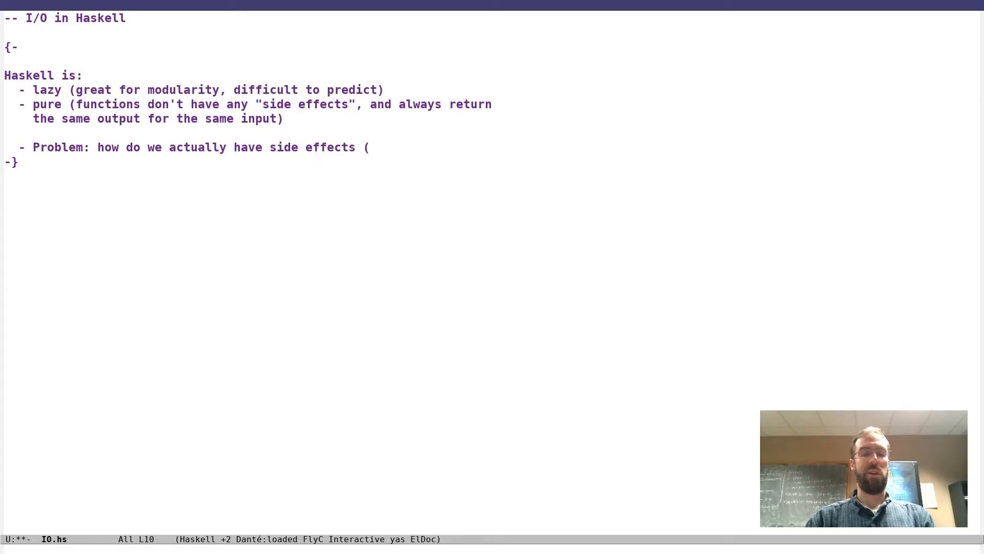
type("writing")
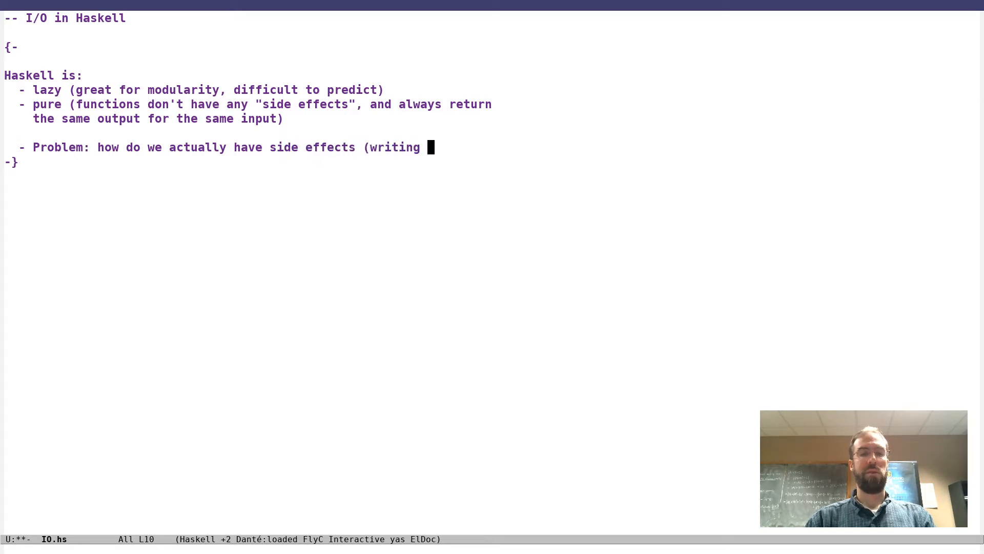
type("to the screen/di")
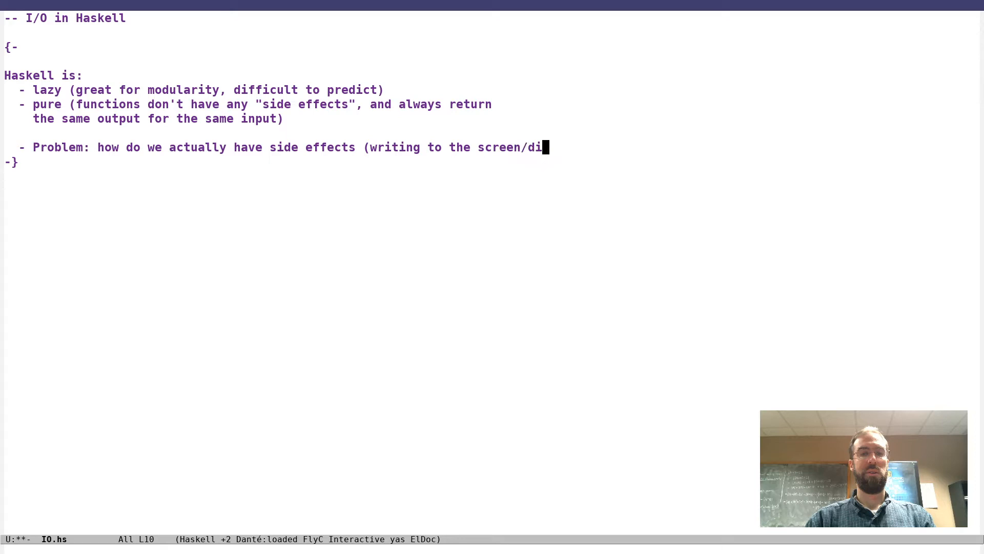
type("sk, reading from")
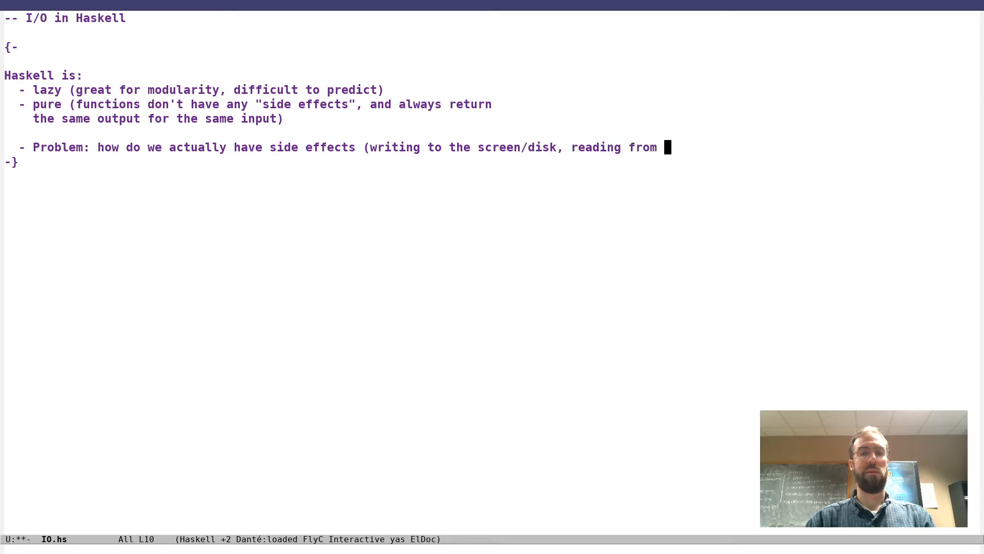
type("network, ge")
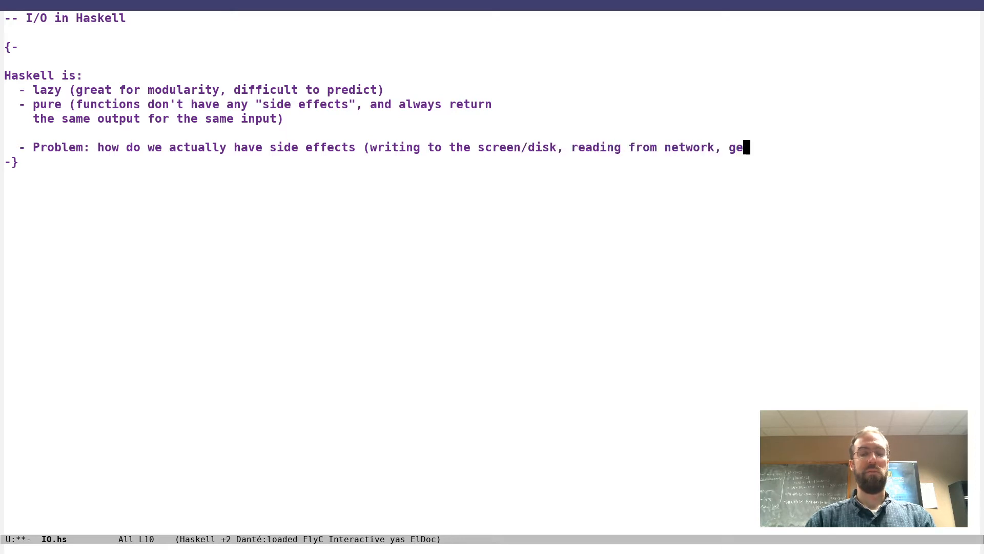
type("nerating random numbers, ...) when")
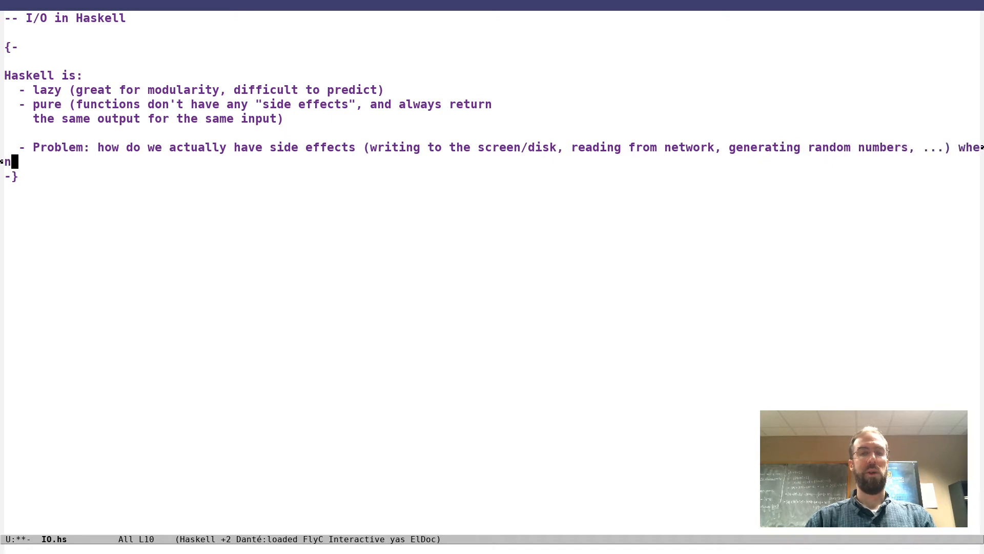
type("we want")
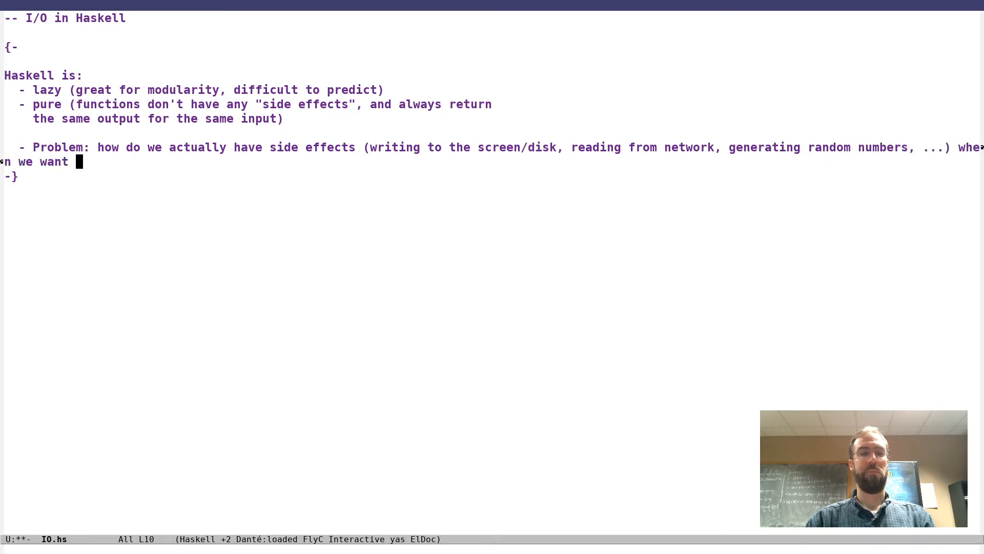
type("them?")
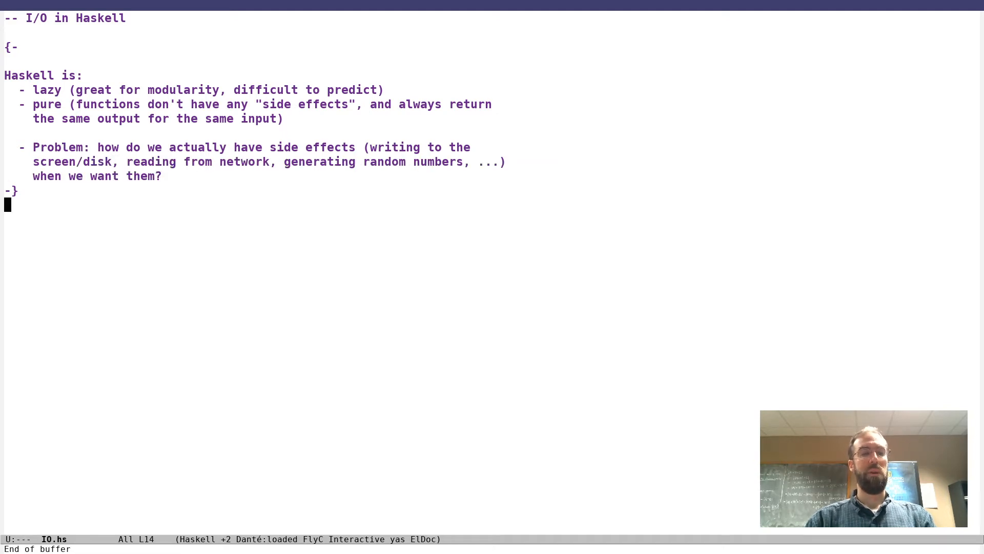
key("Return")
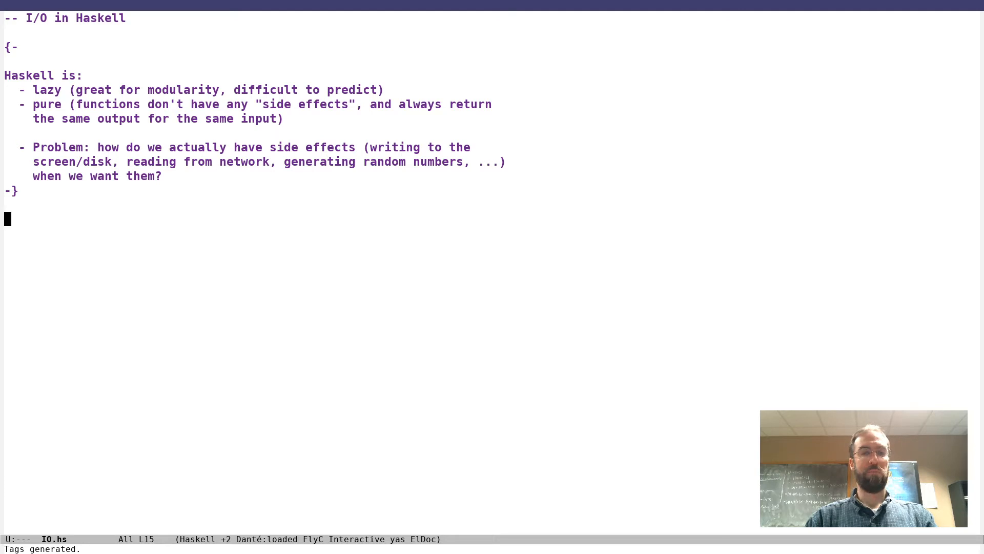
Step: Begin a '-- IO' comment: "A value of type 'IO a' is a computation:"
type("--")
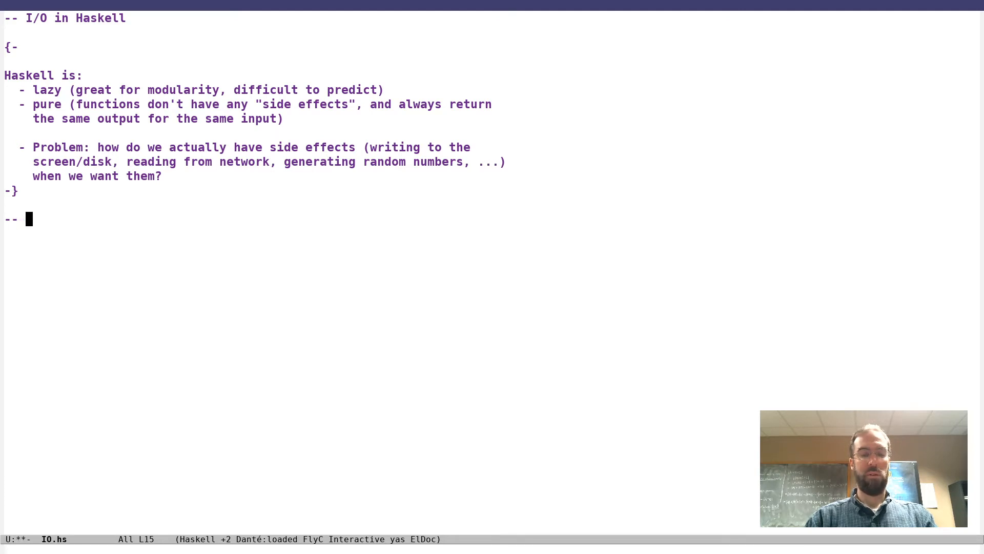
type("IO")
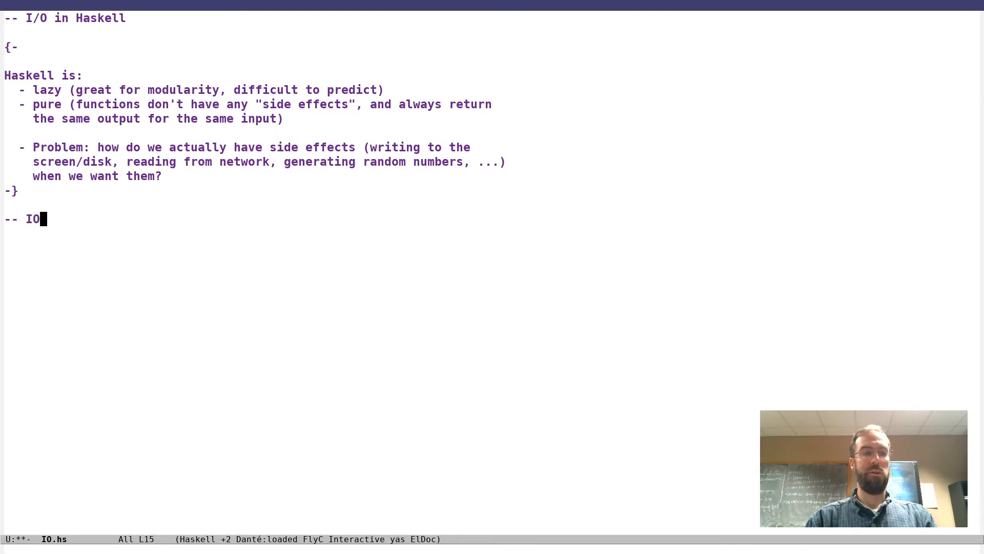
type("A value of type")
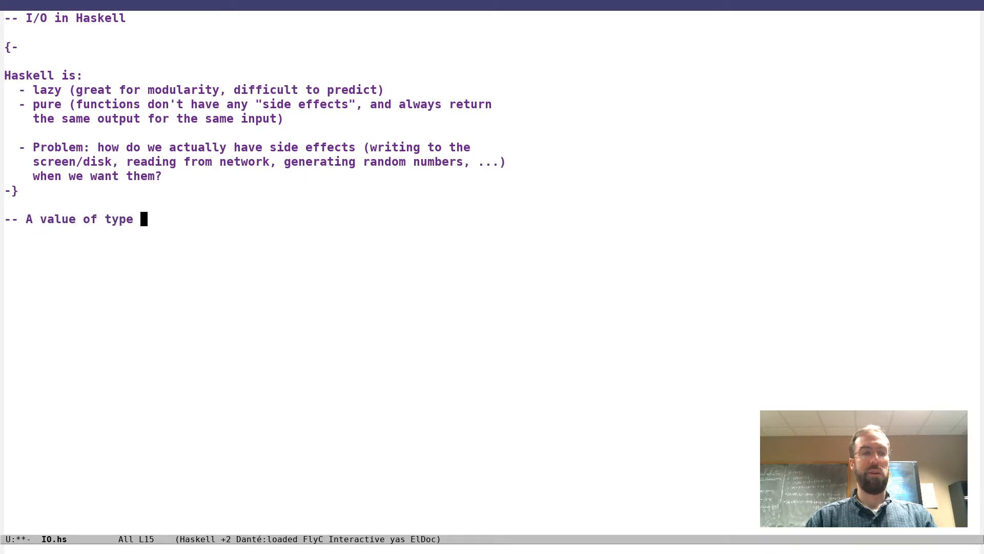
type("'IO")
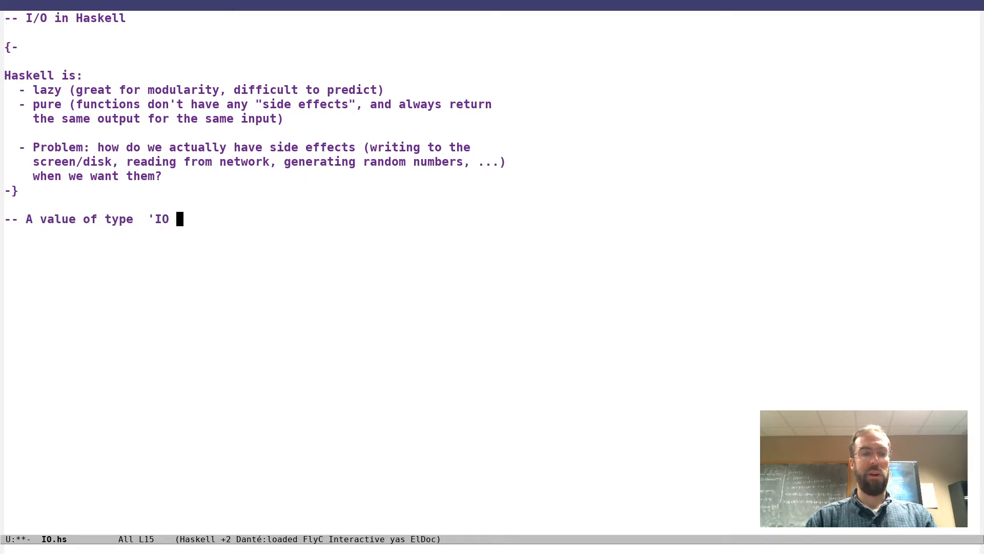
type("a'  is")
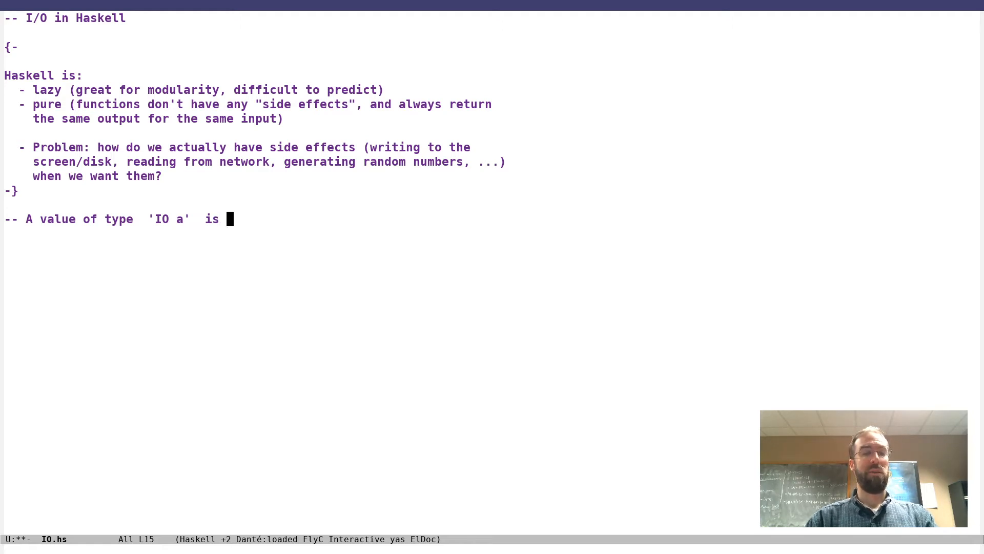
type("a computation:")
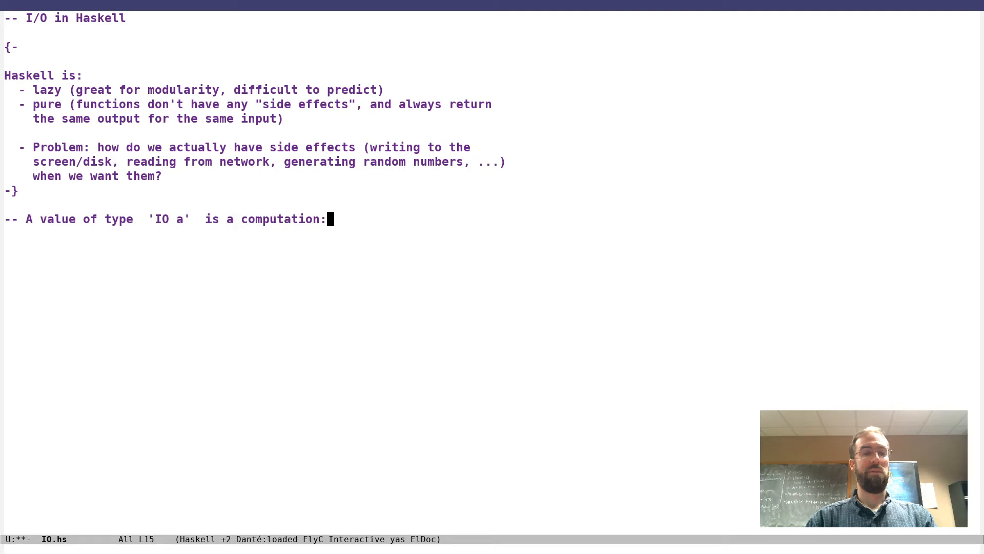
Step: List its two points: (1) can have (possibly) effects, (2) returns a result of type 'a'
type("which")
type("--   (1")
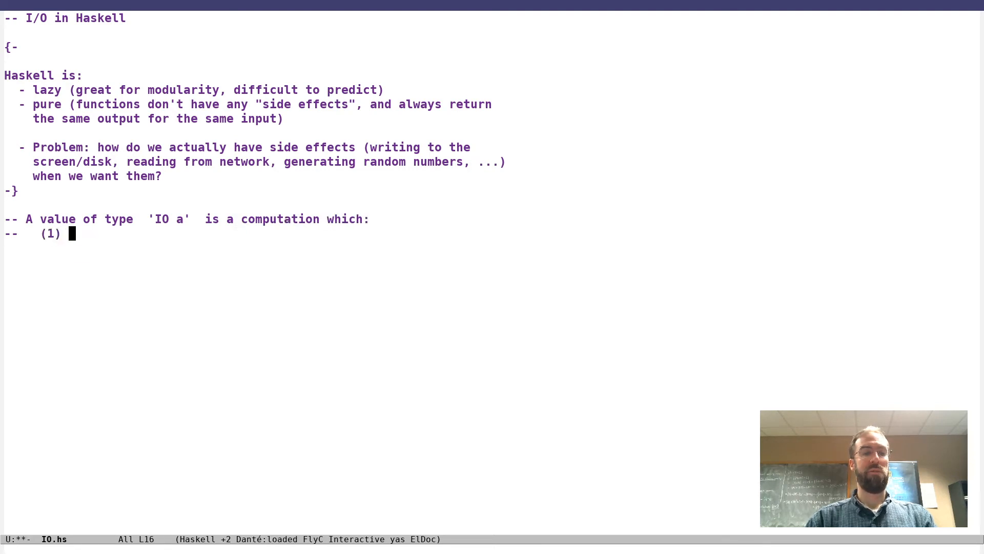
type("c")
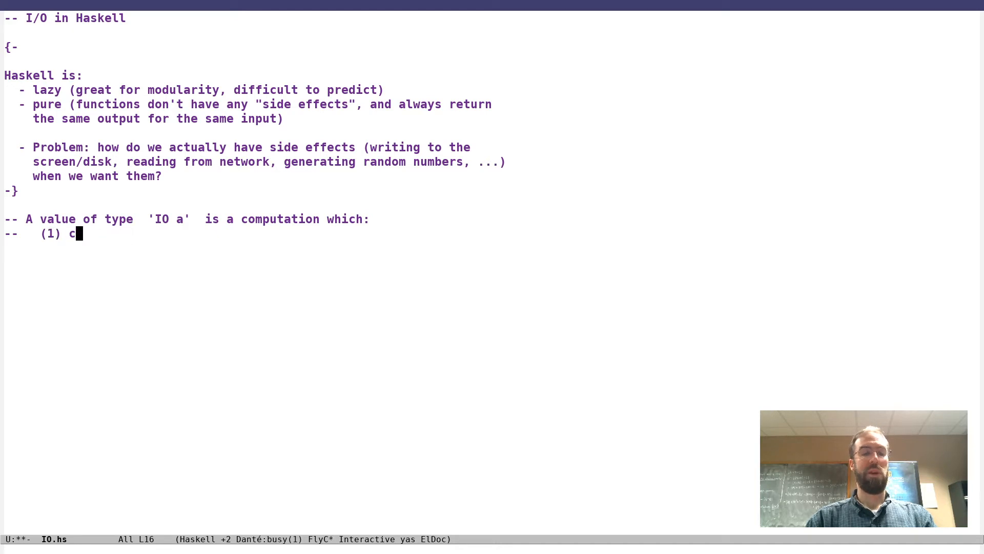
type("an (possibly) have some sid")
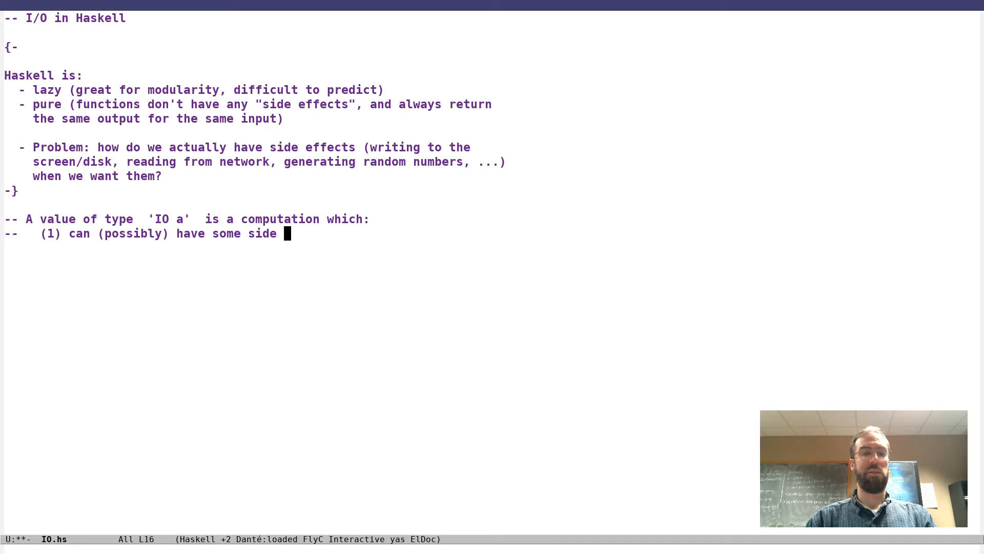
type("effects")
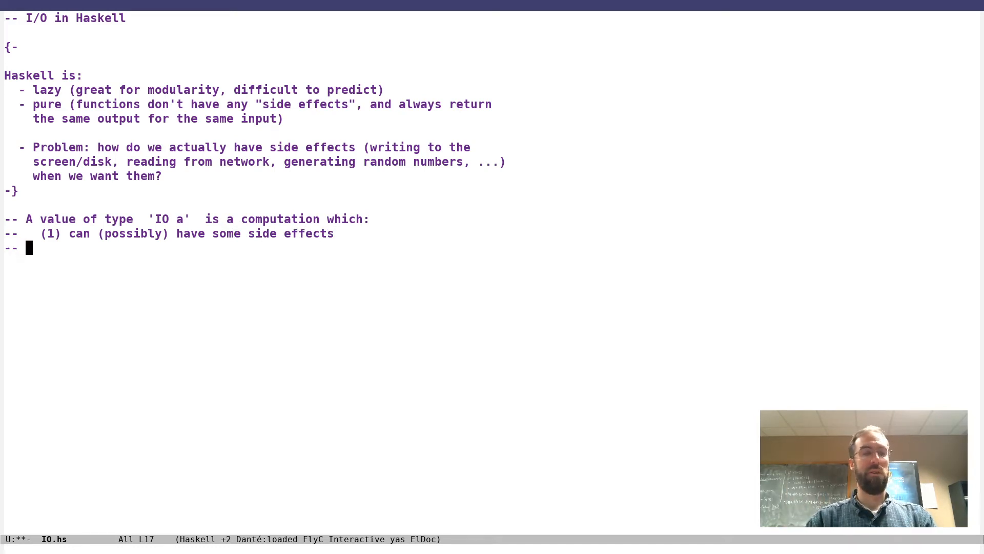
type("(2)")
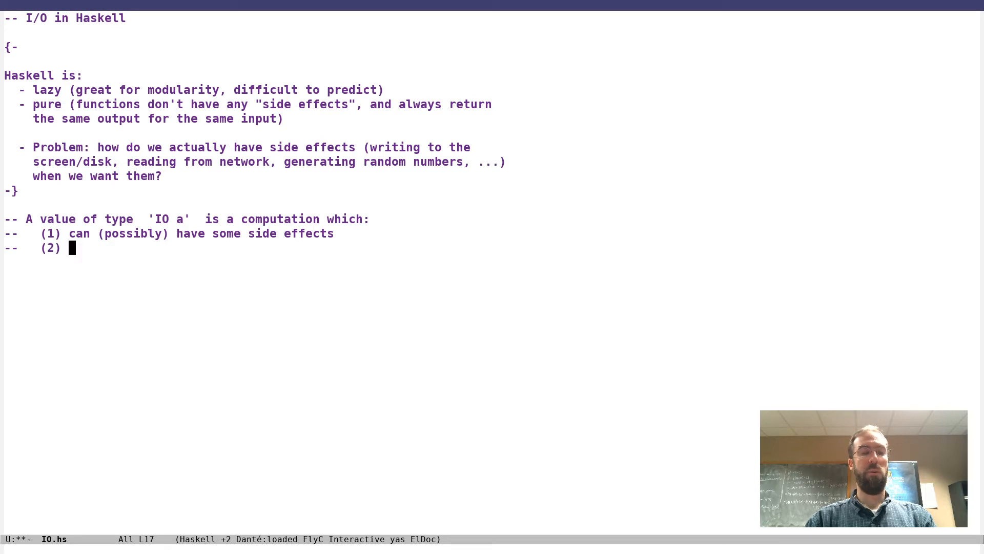
type("returns a")
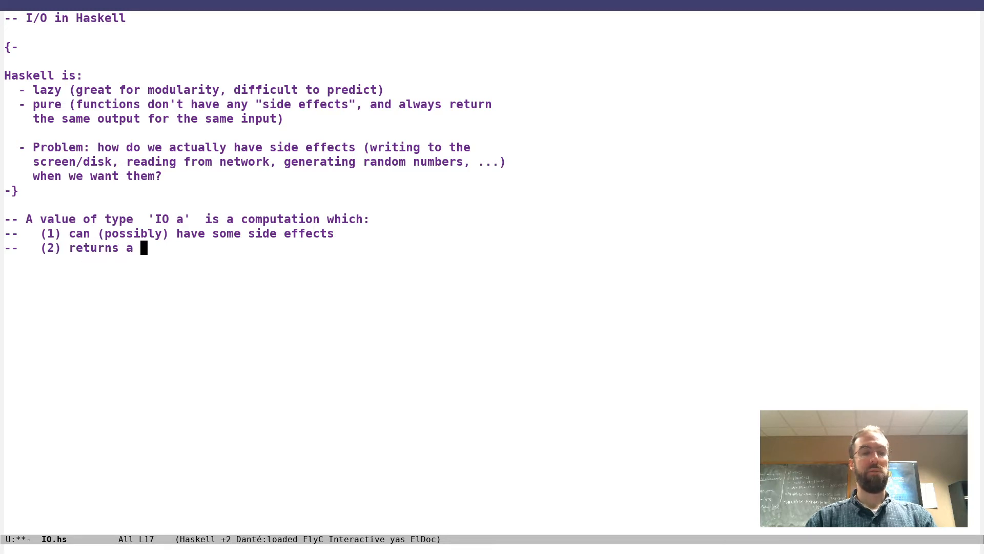
type("result of")
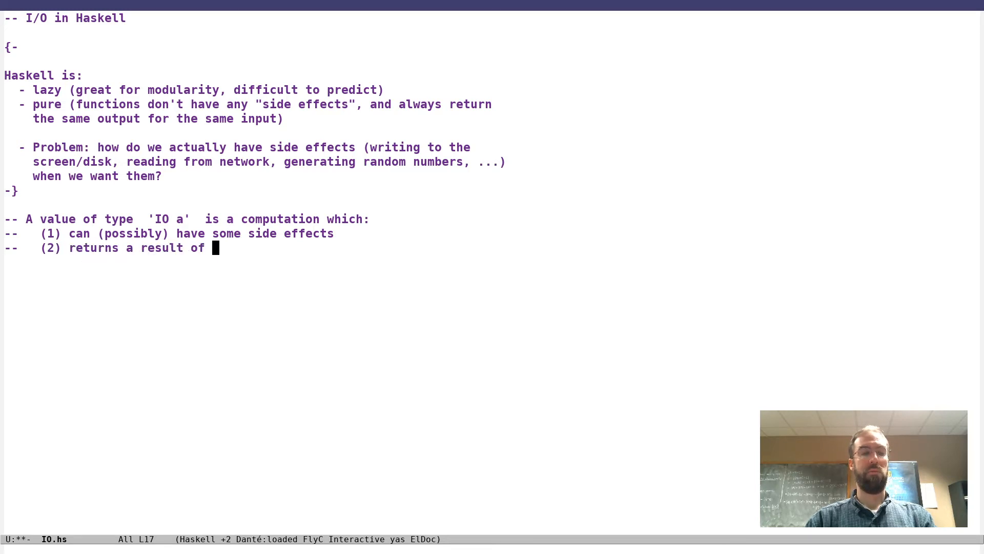
type("type 'a'.")
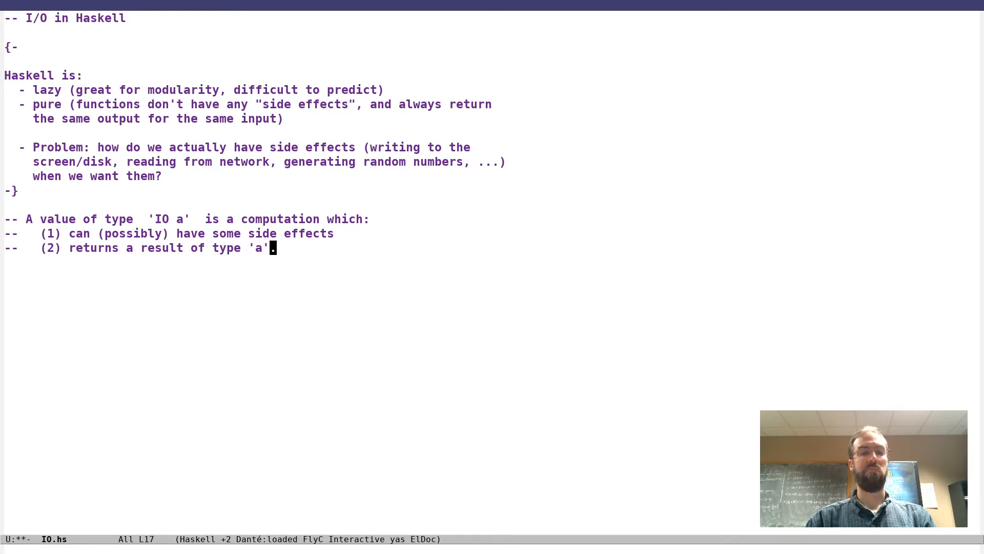
type(".")
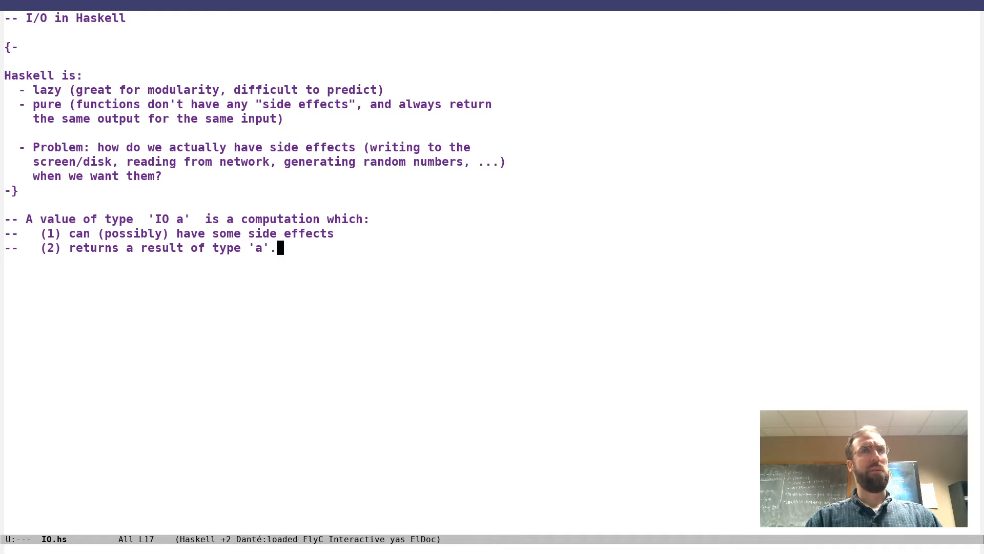
Step: Add the comment line 'It is a "first class imperative program".' below the IO definition
key("Return")
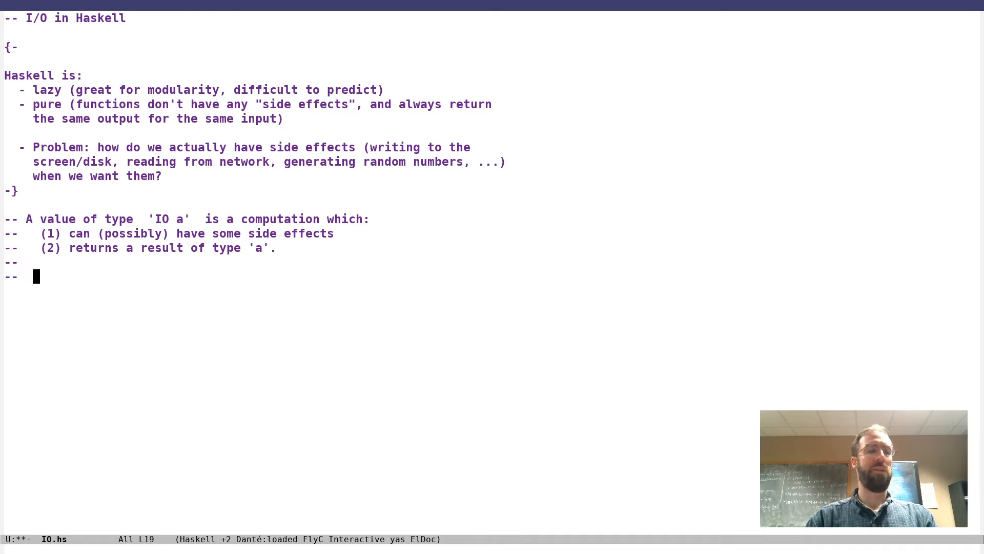
type("A")
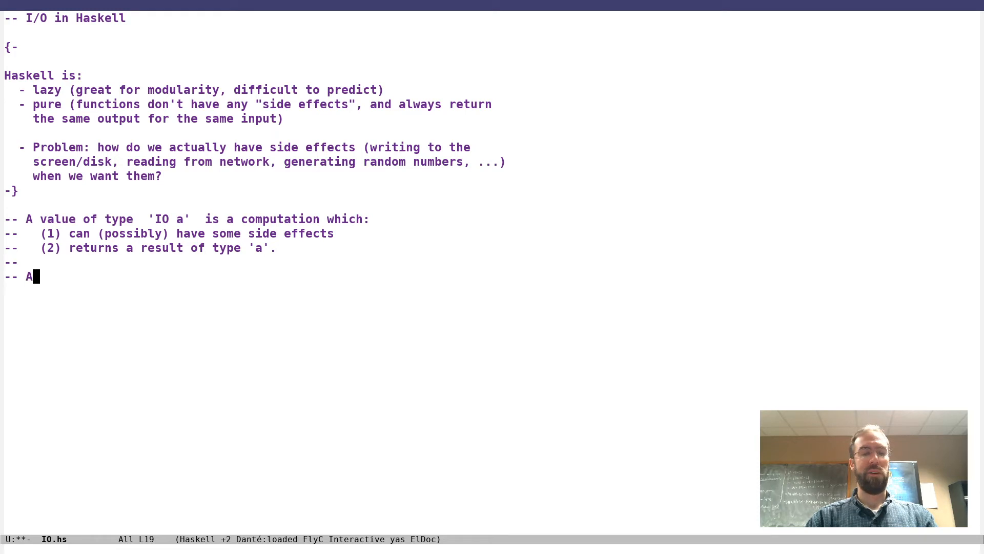
type("t is")
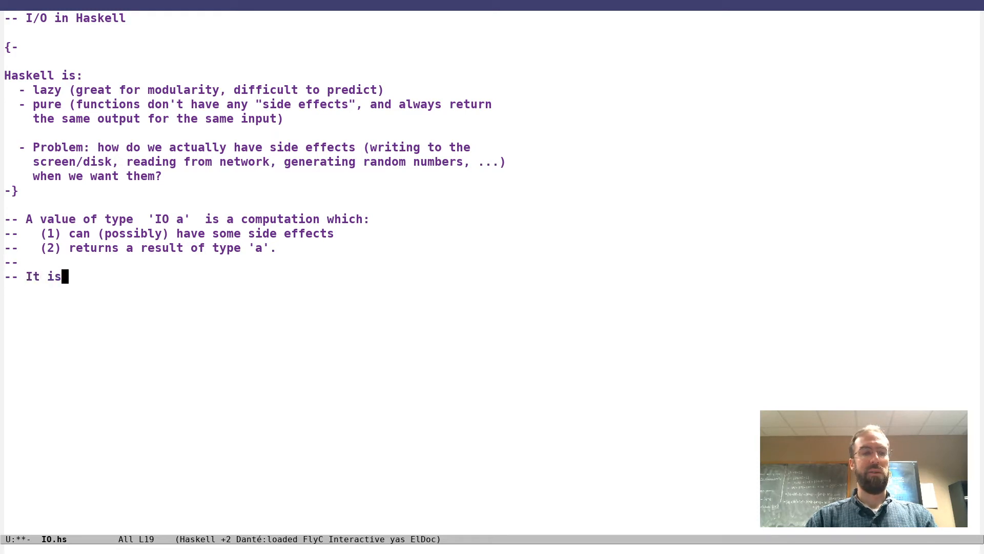
type("a \"first class")
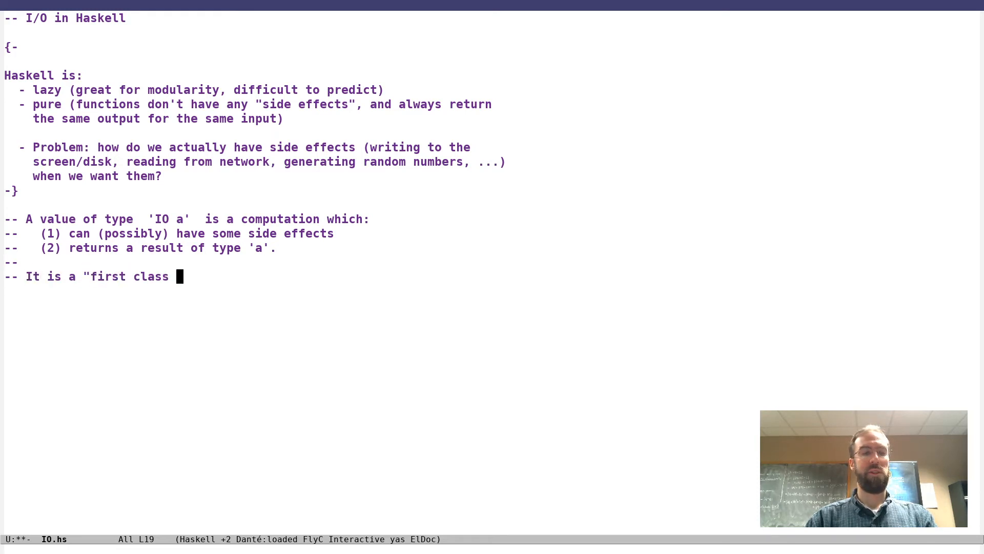
type("imperative progra")
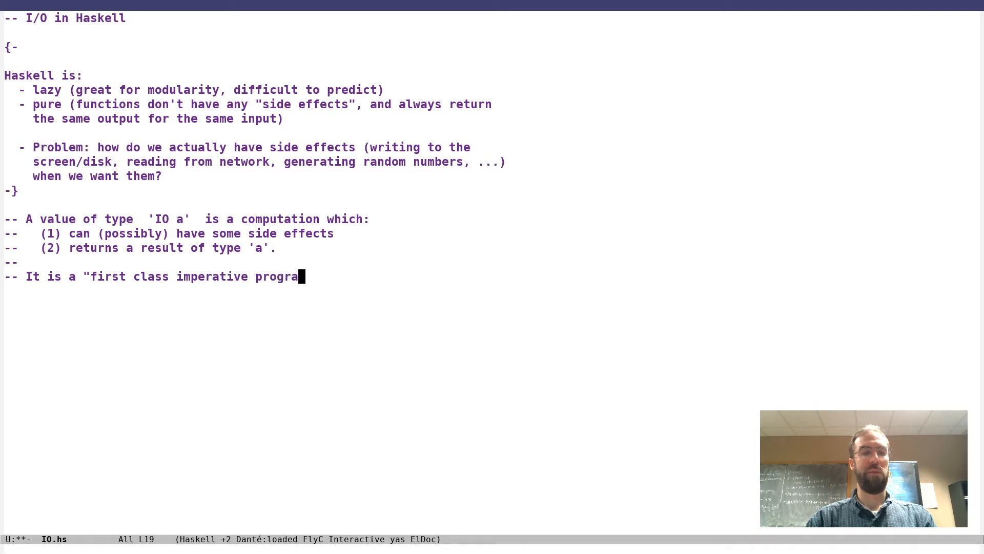
type("m\".")
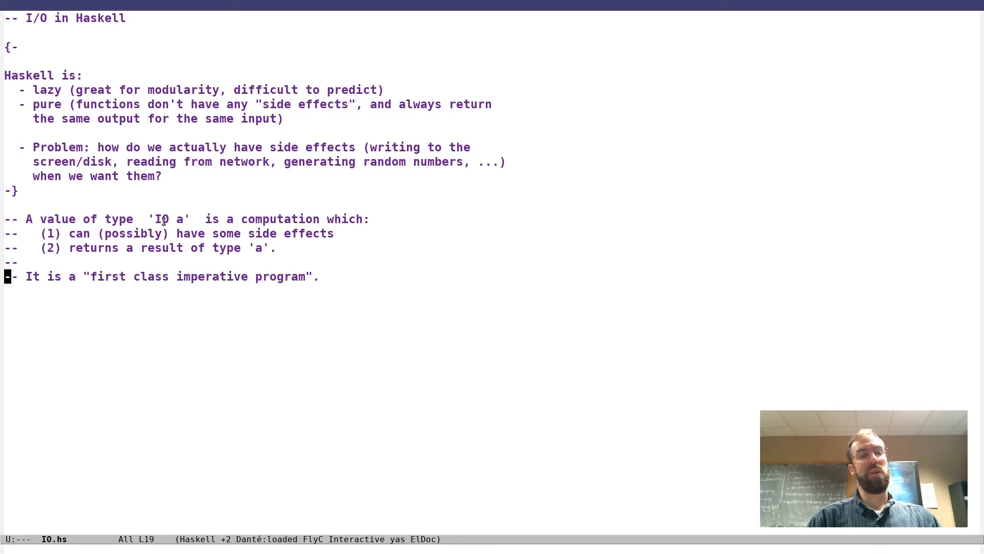
mouse_move(180, 296)
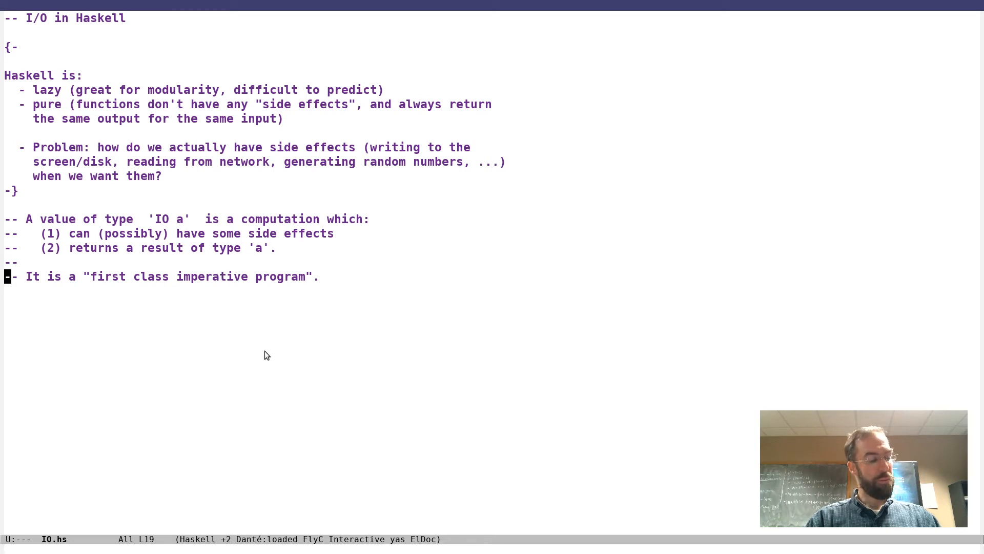
mouse_move(213, 333)
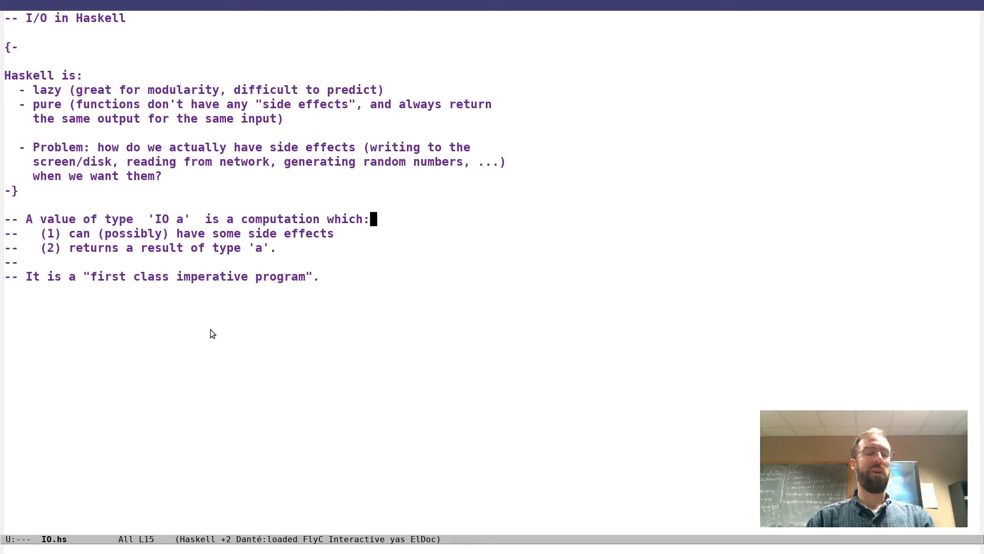
mouse_move(232, 251)
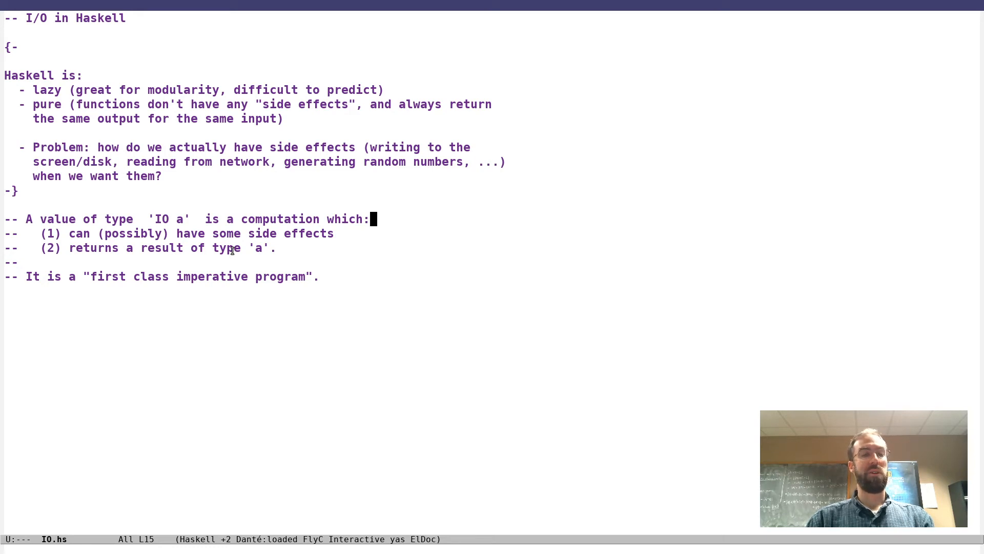
type(", *whe")
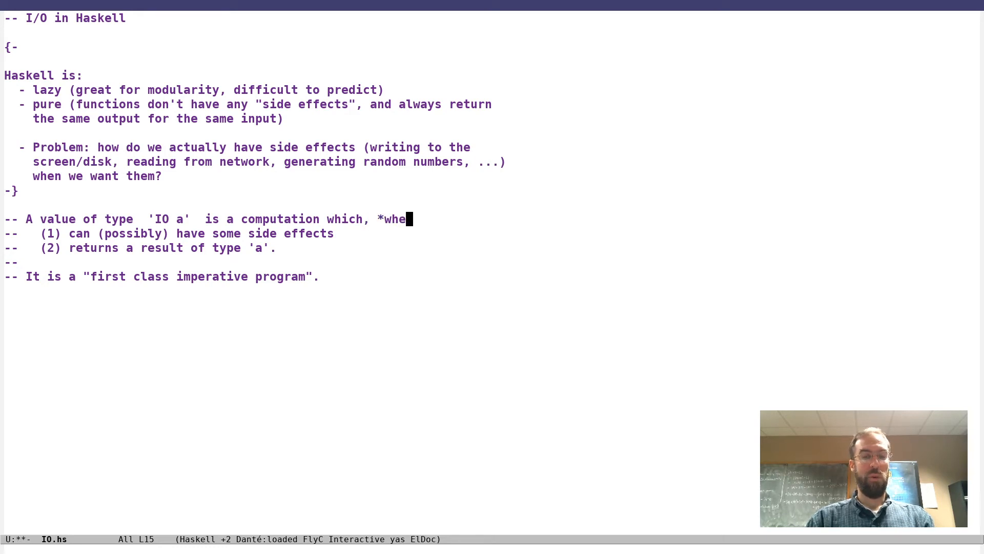
type("n executed*:")
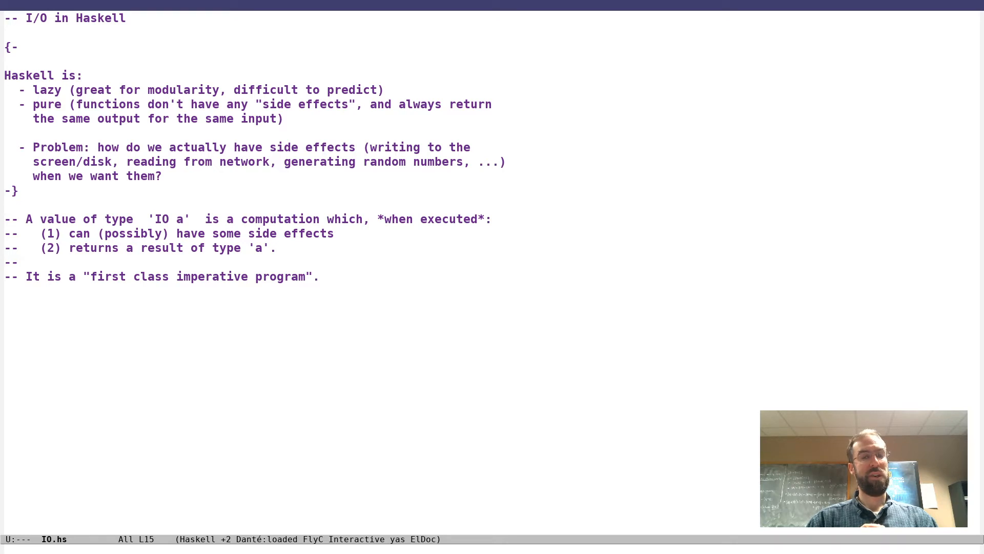
left_click(7, 218)
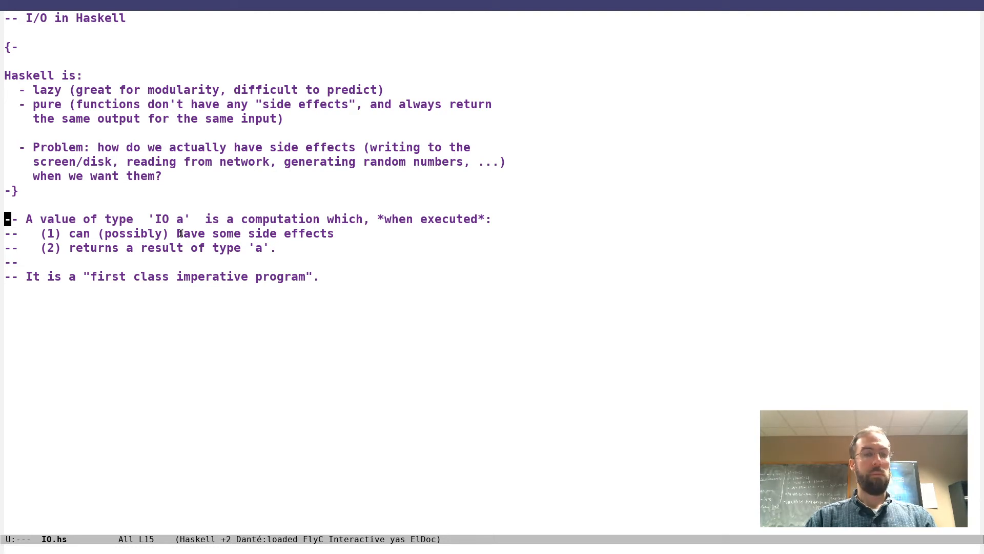
Step: Write 'main :: IO ()', 'main = putStrLn "Hello, world!"' and the comment '-- putStrLn :: String -> IO ()'
type("ma")
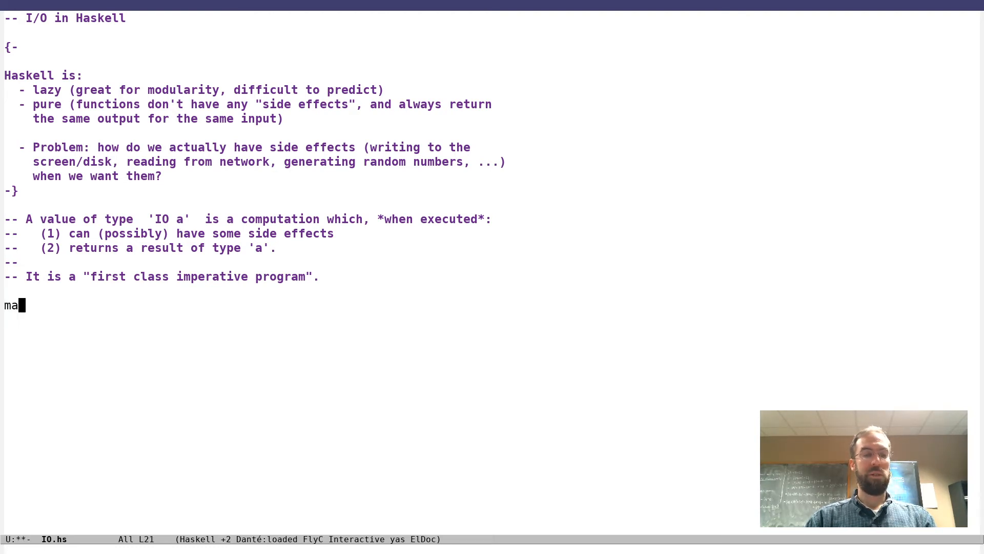
type("in ::")
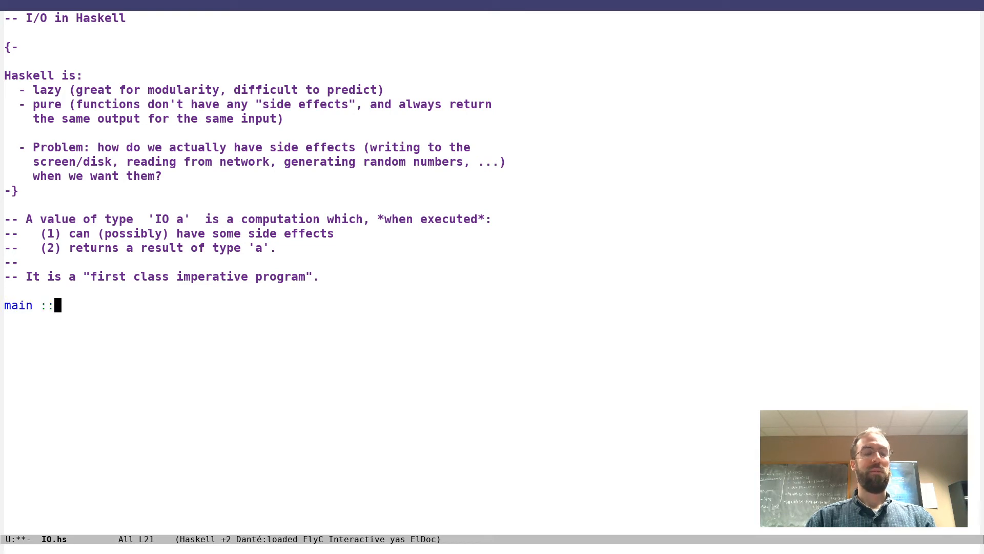
type("IO ()")
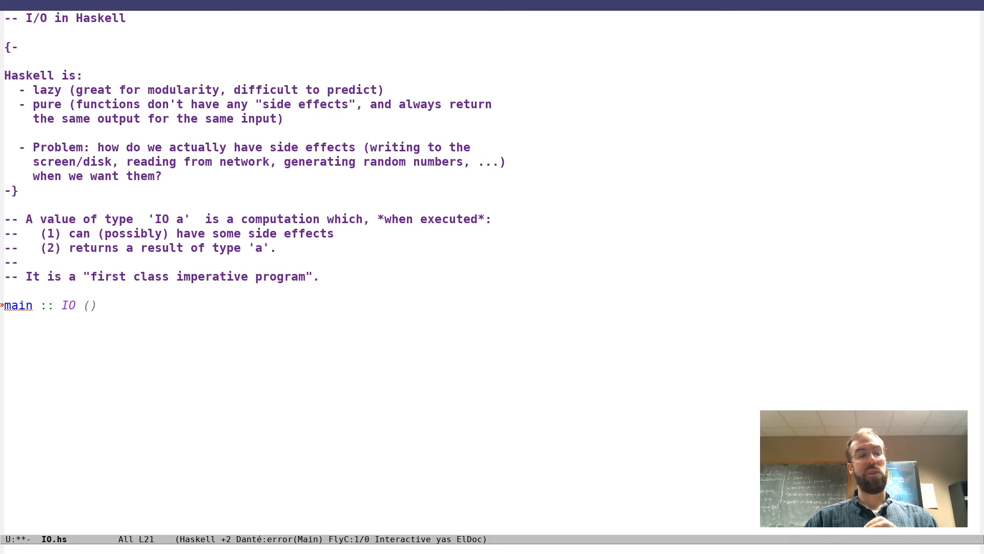
left_click(97, 305)
type("m")
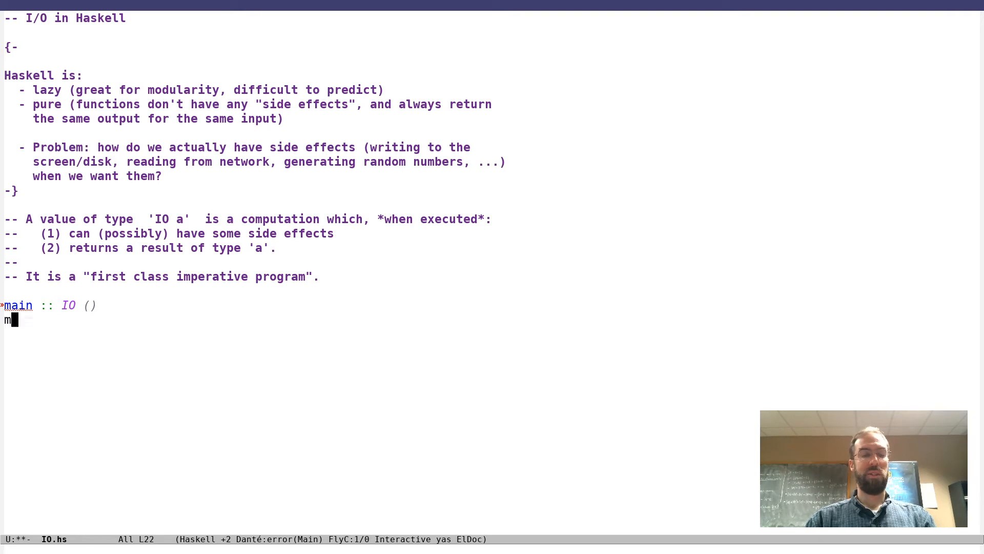
type("ain =")
type("-- putStrLn")
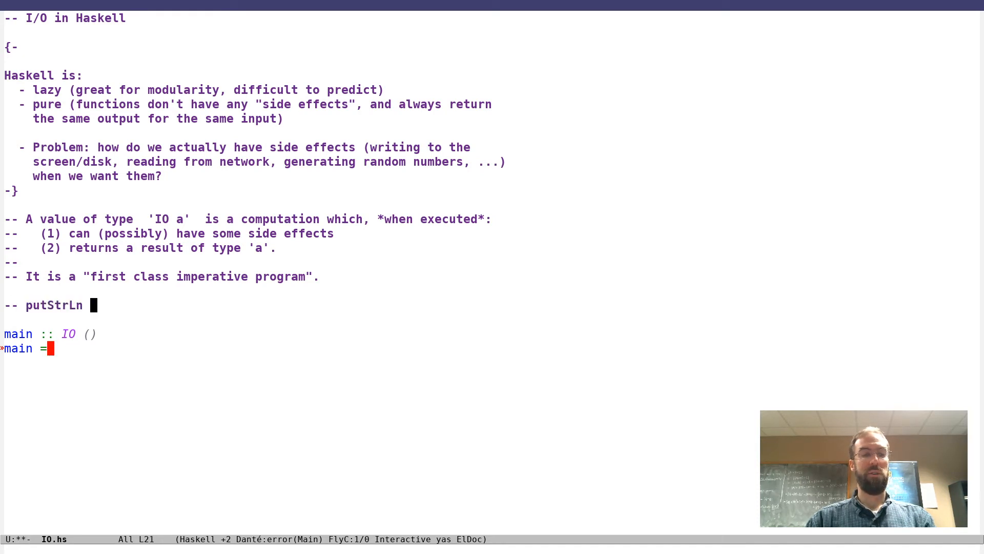
type(":: String -> IO")
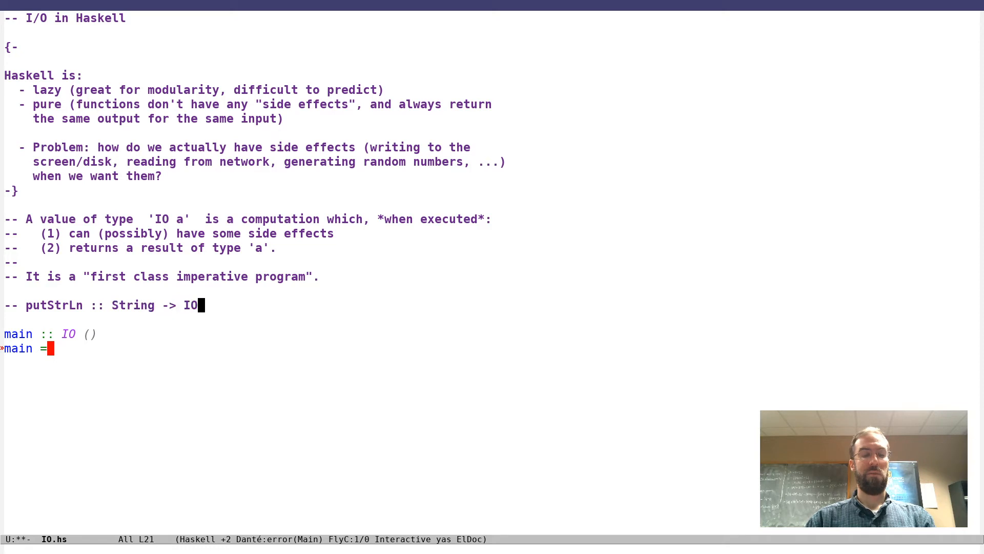
type("()")
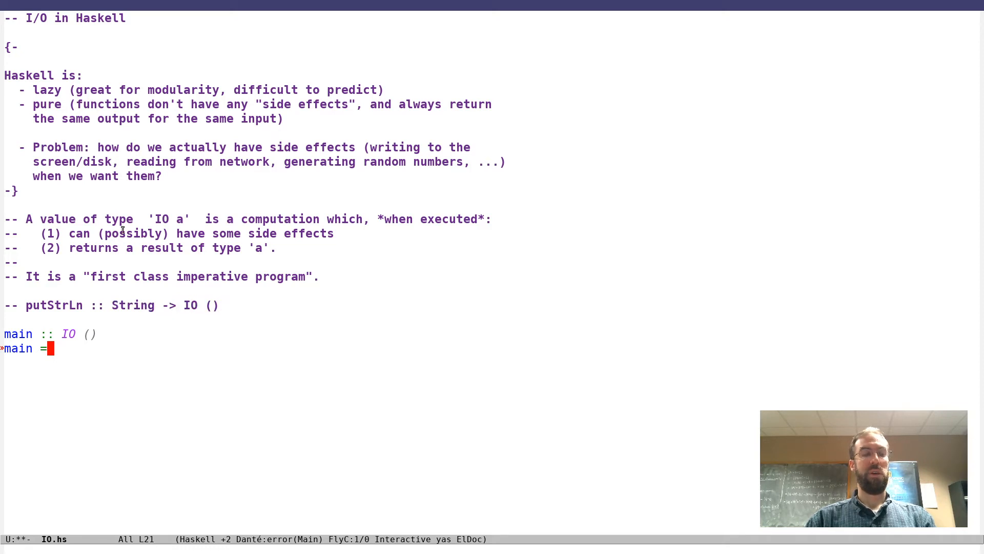
mouse_move(196, 332)
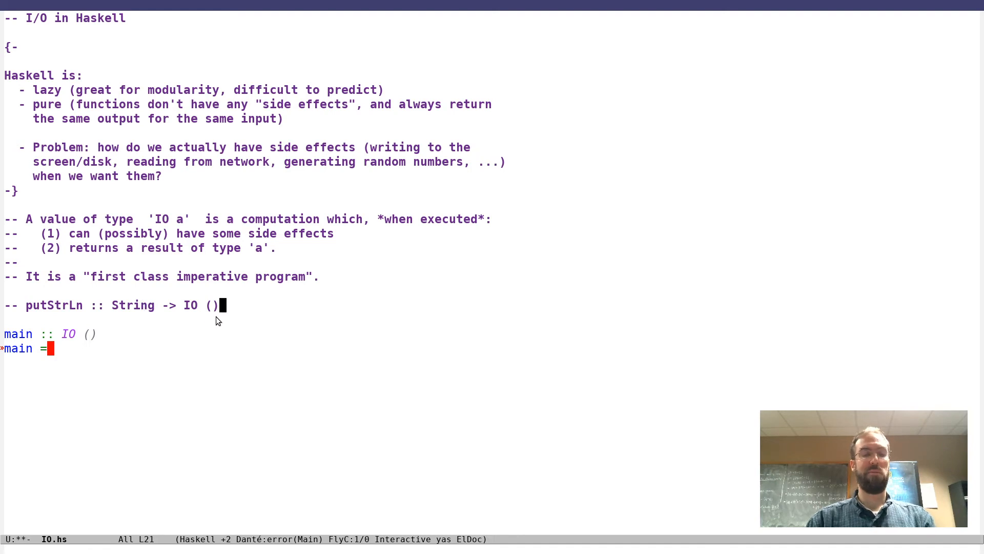
type("put")
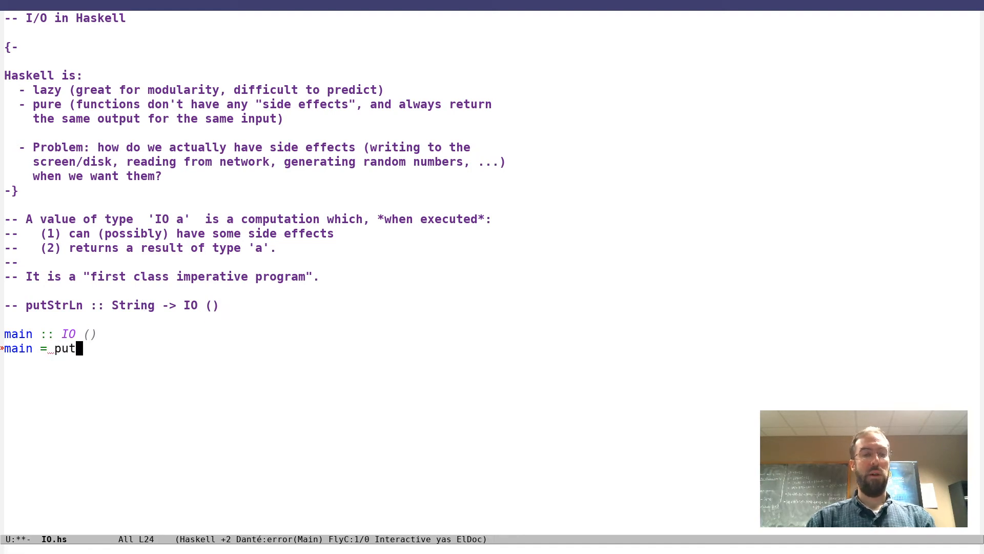
type("StrLn \"Hello")
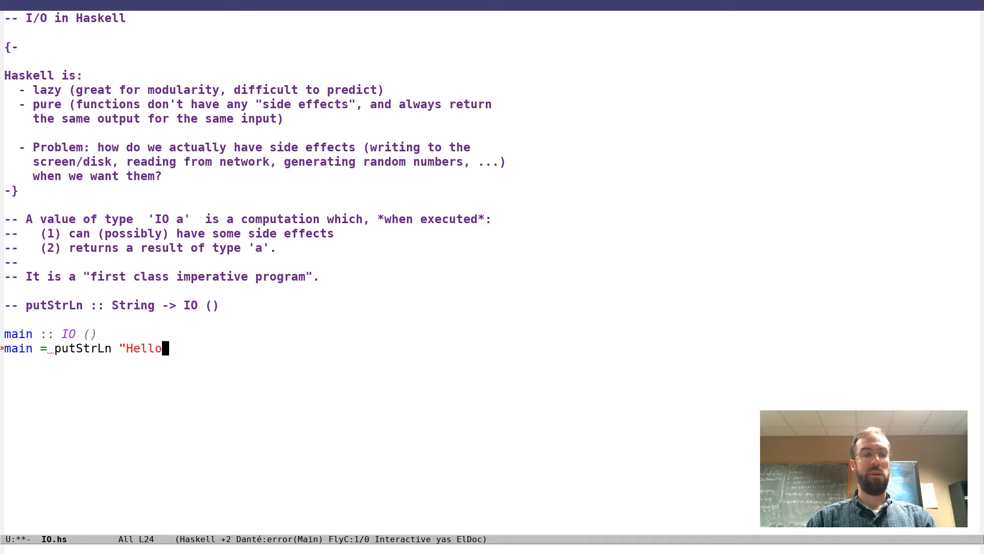
type(", world!\"")
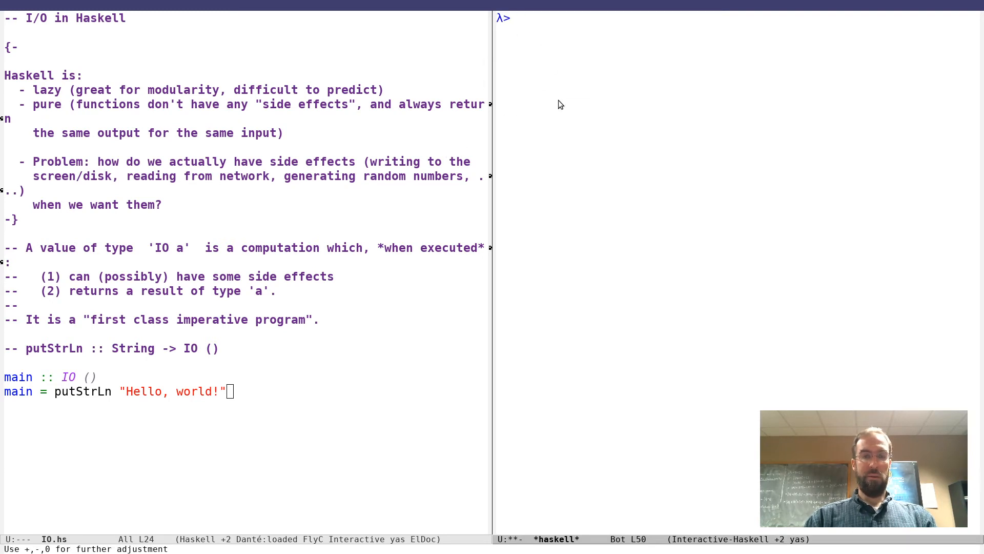
mouse_move(534, 73)
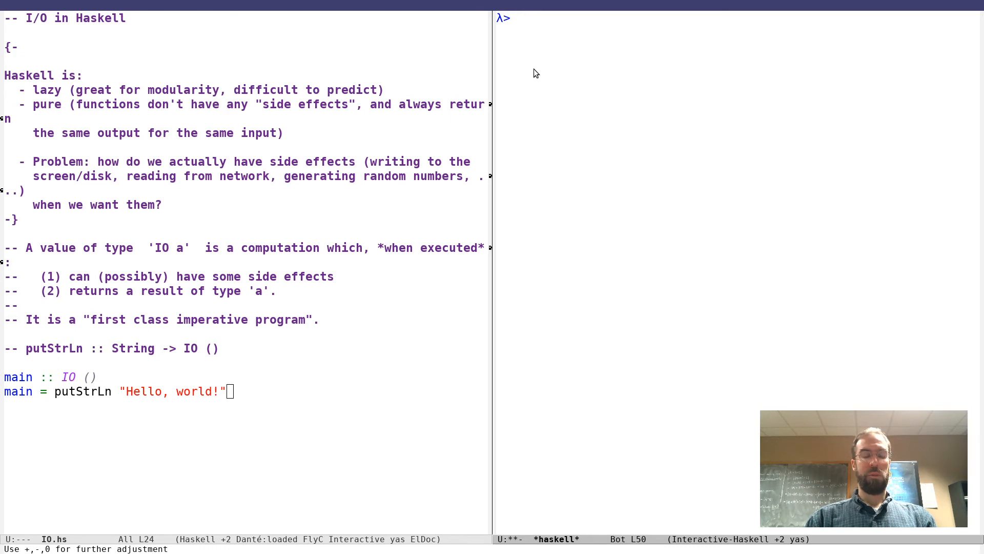
Step: Run main at the GHCi λ> prompt, printing "Hello, world!"
type("ma")
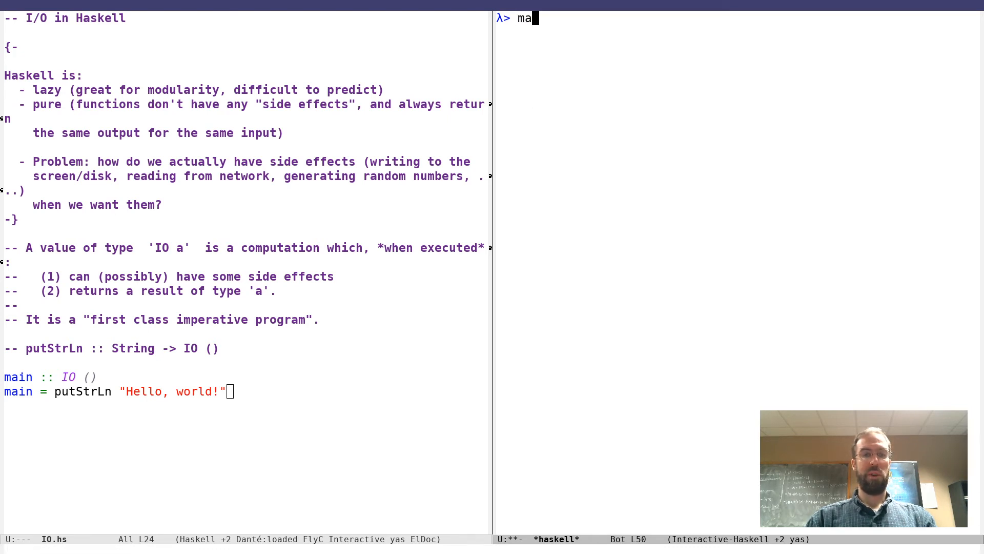
type("in")
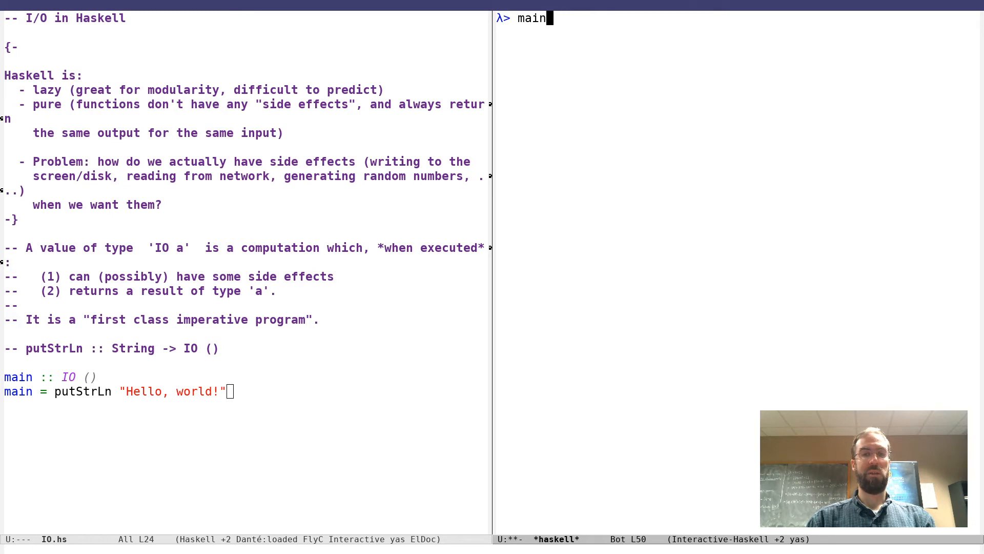
key("ctrl+u")
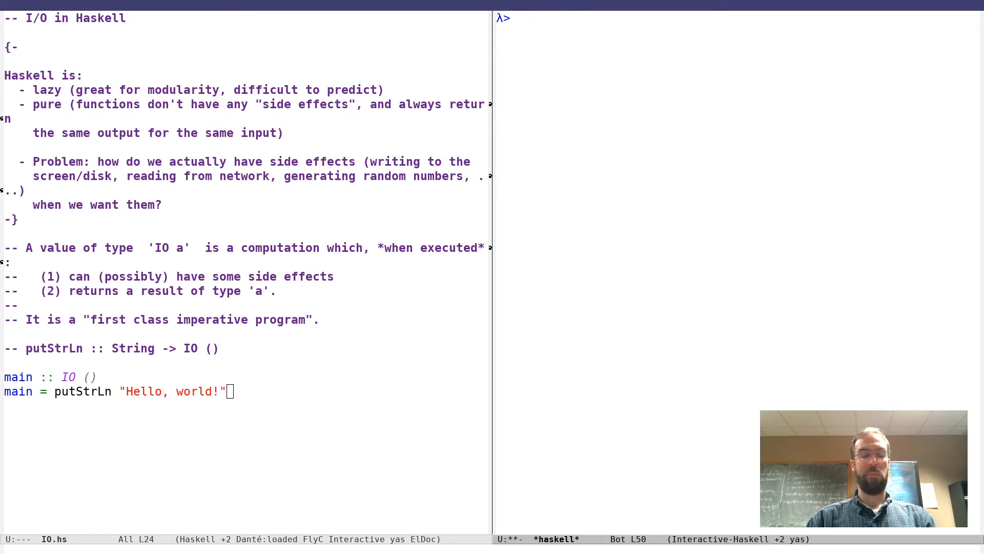
type("ma")
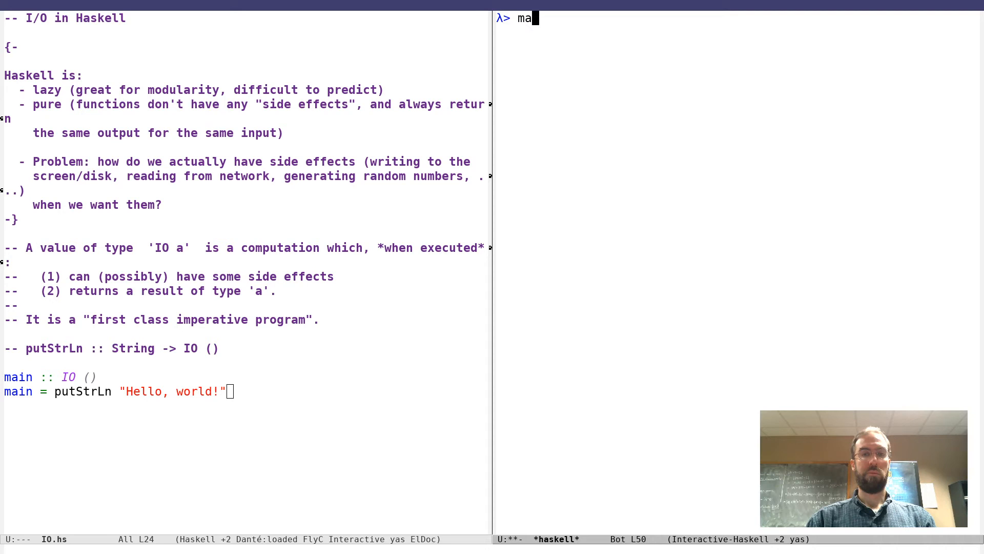
type("in")
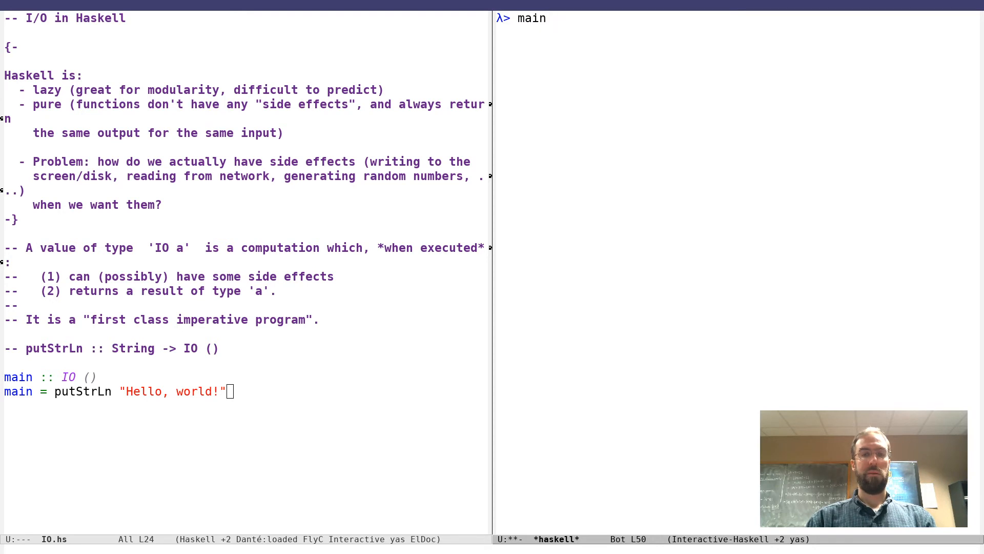
key("Return")
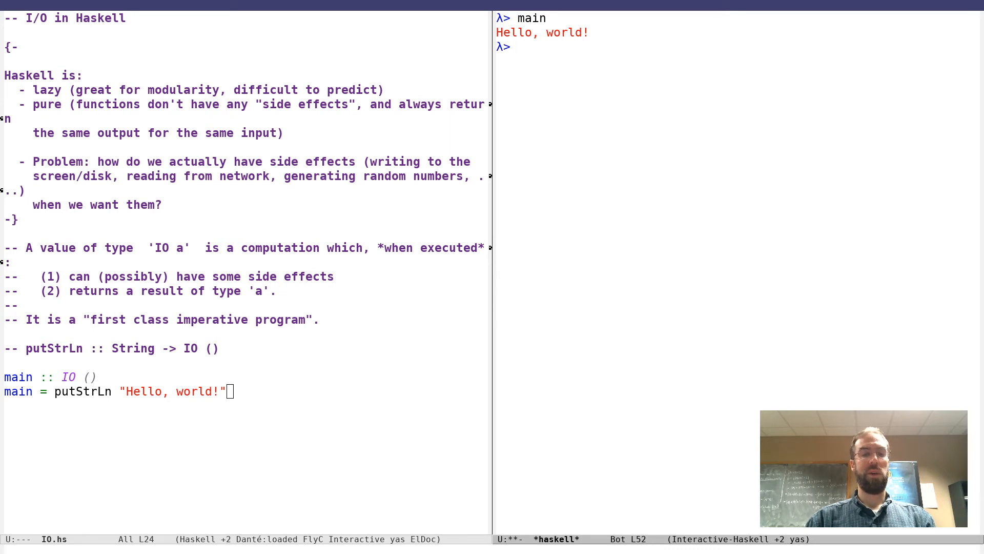
mouse_move(335, 365)
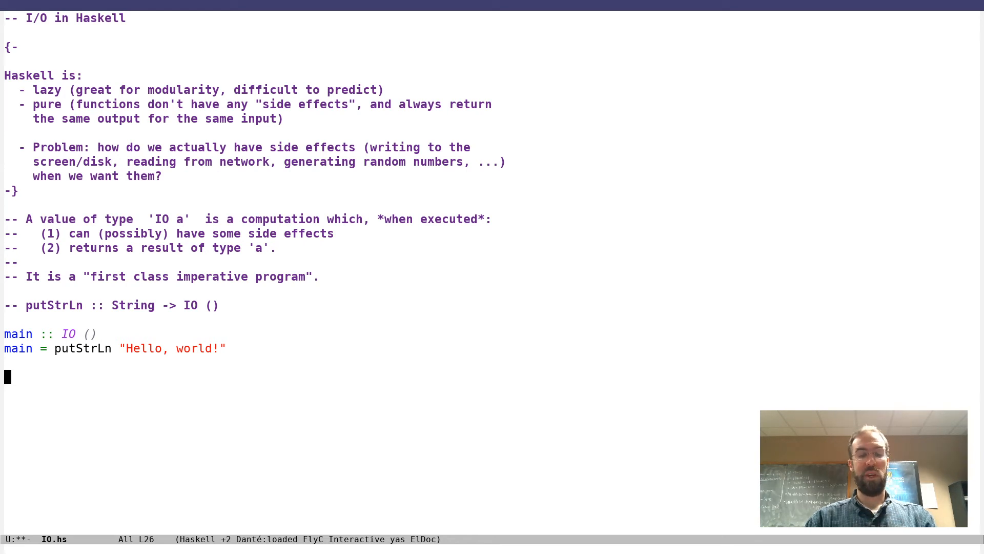
Step: Add comments '-- IO is a Functor' and 'getLine :: IO String'
type("-- IO is a")
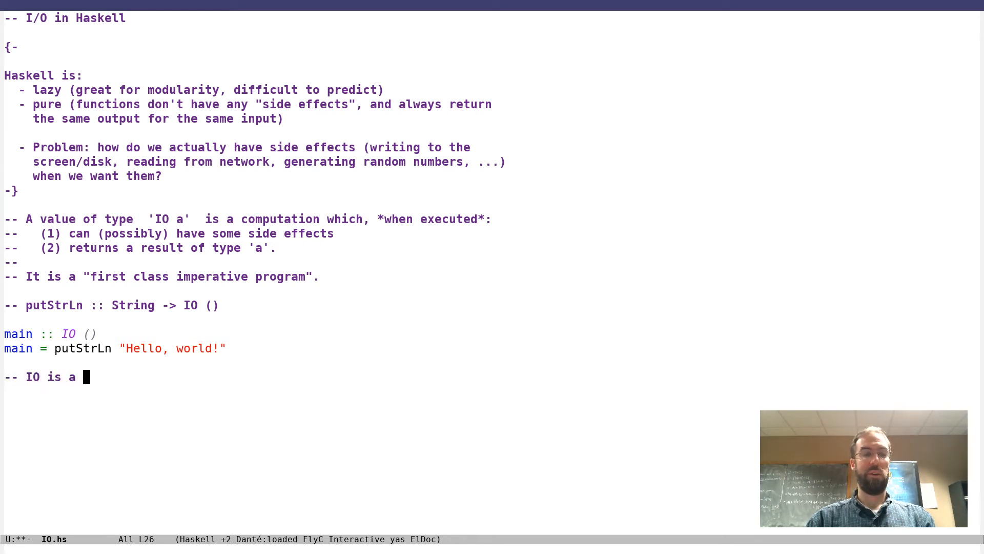
type("Functor")
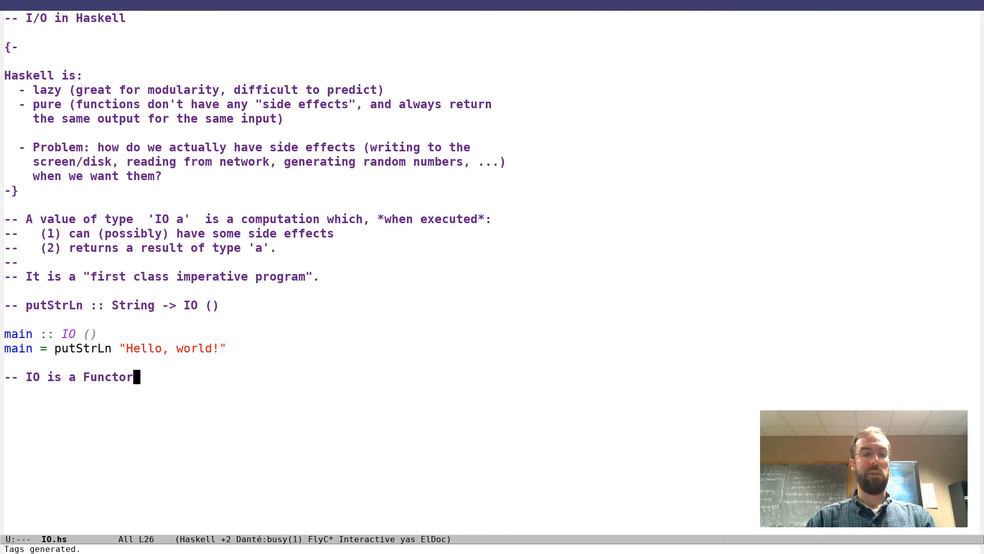
key("Return")
type("--")
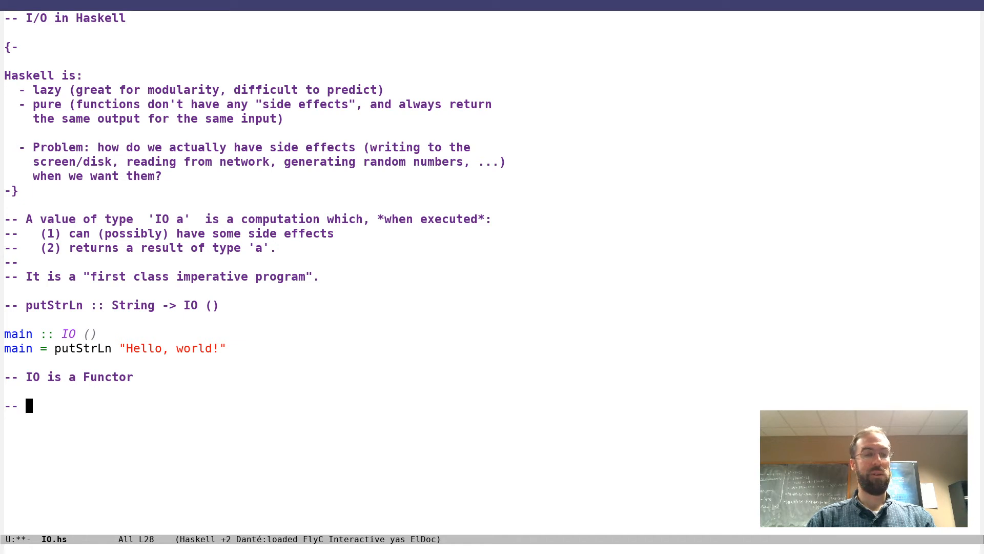
type("getLine ::")
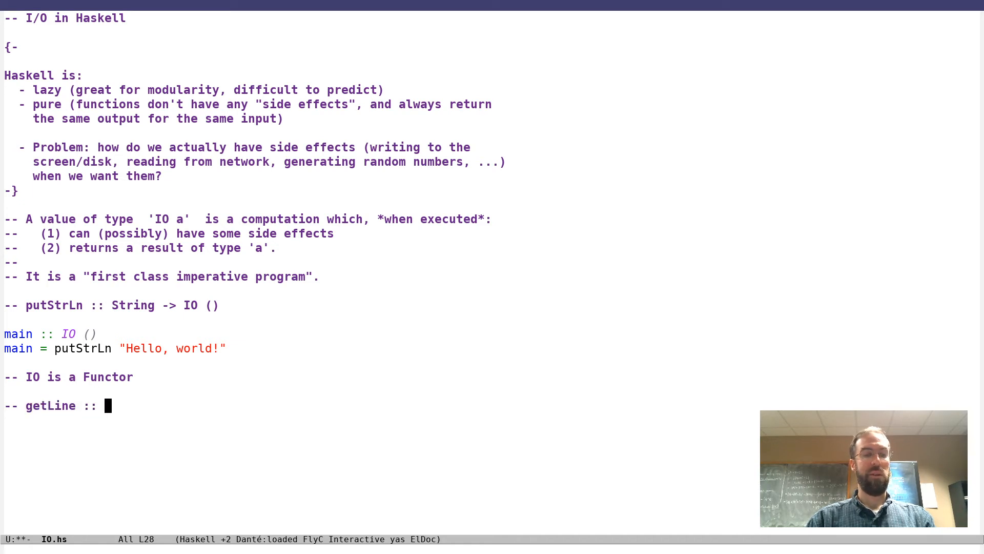
type("IO")
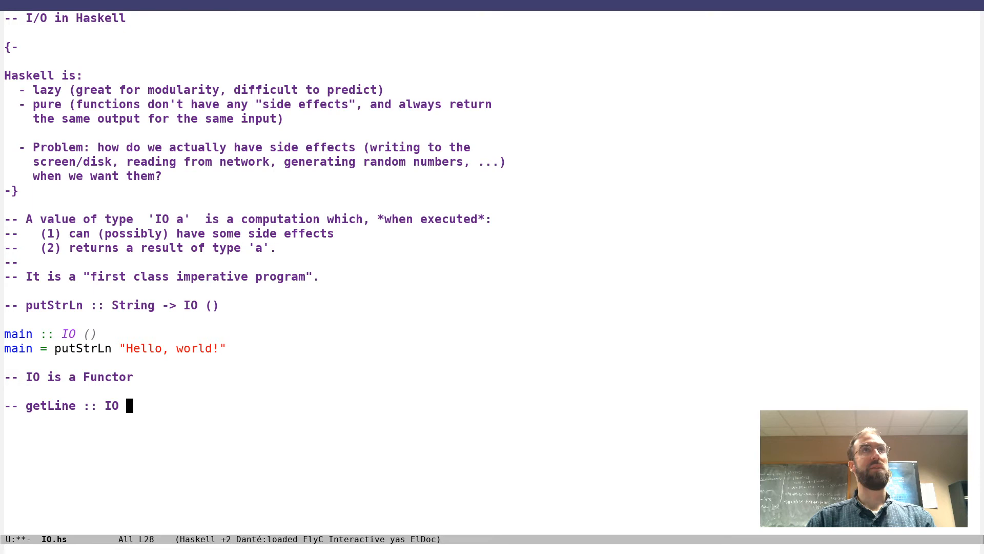
type("String")
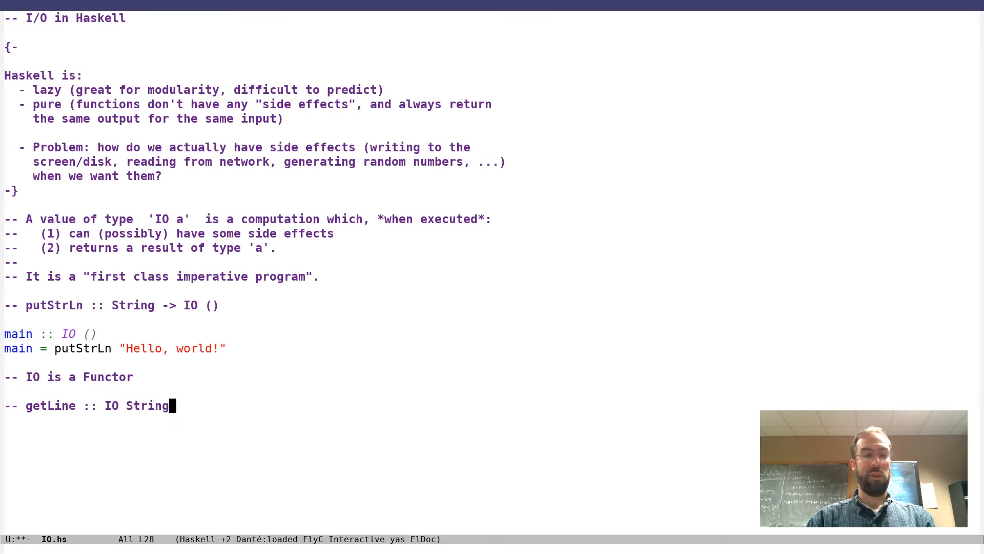
key("Home")
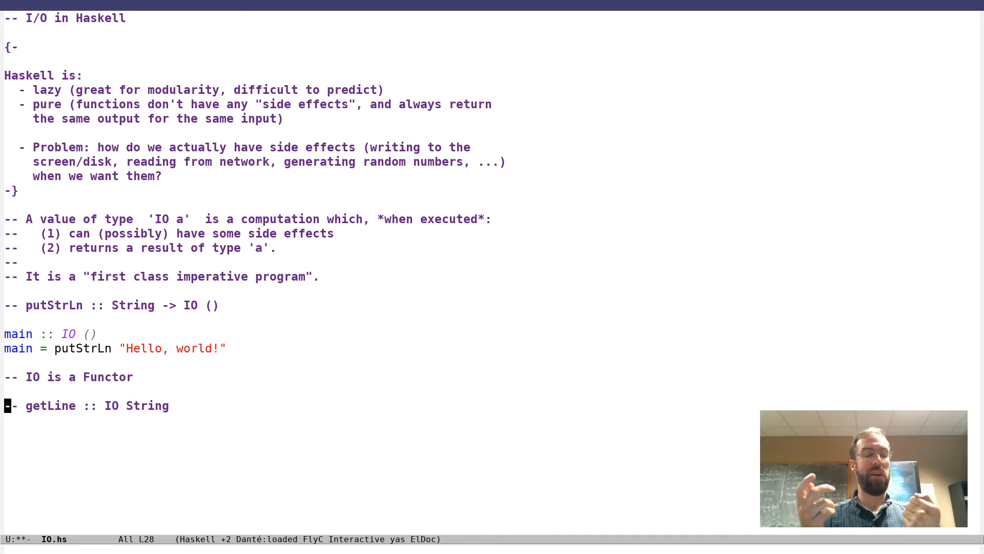
Step: Define 'readInt :: IO Int' as 'readInt = read <$> getLine'
key("down")
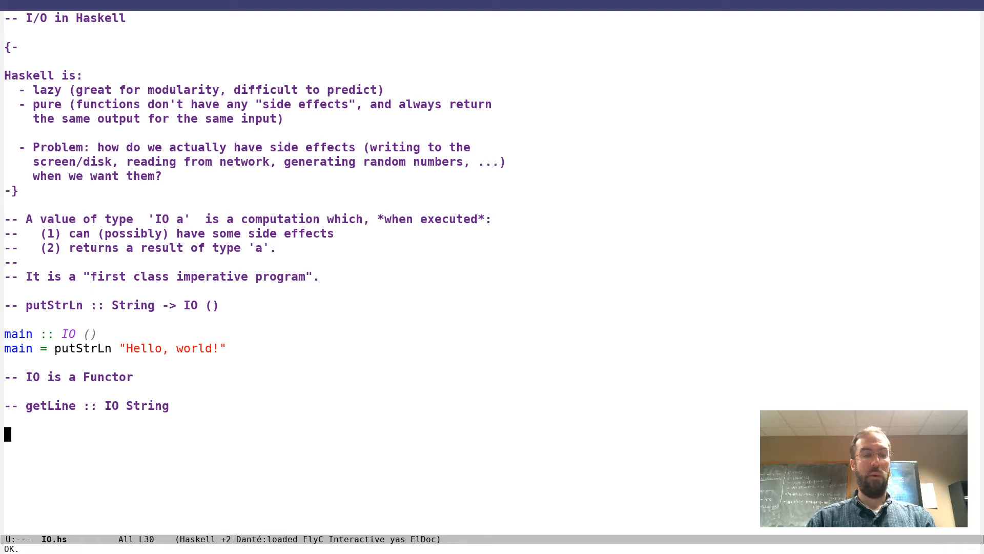
type("readInt")
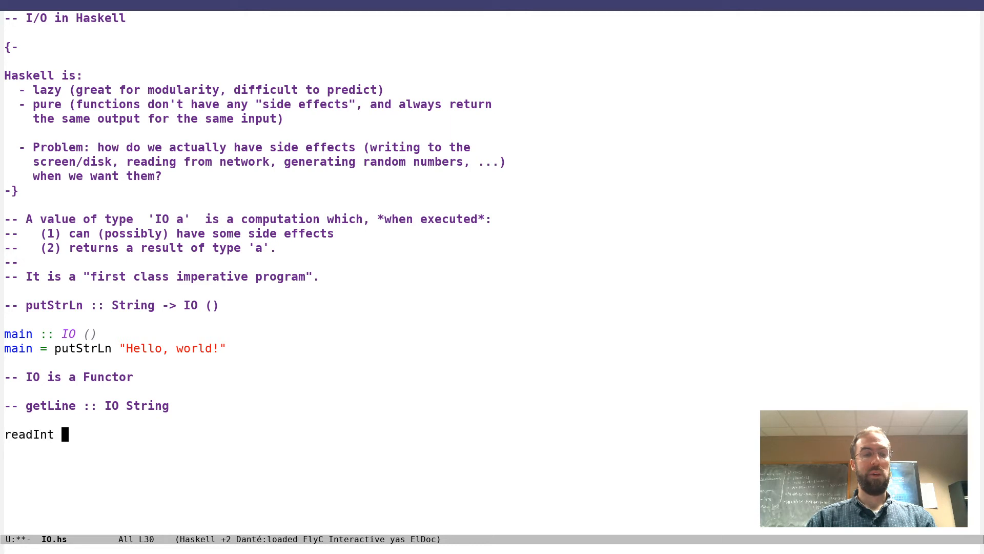
type(":: IO I")
type("readI")
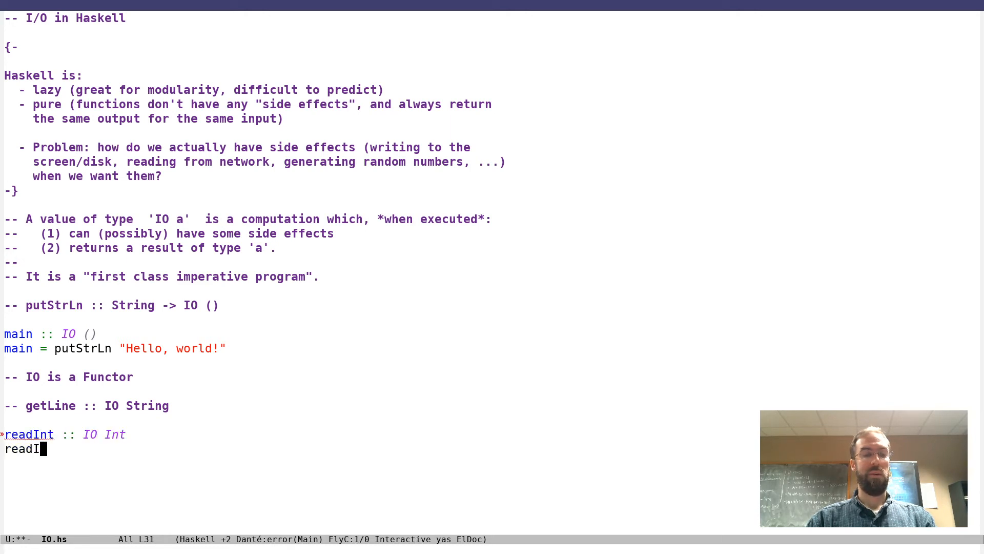
type("nt =")
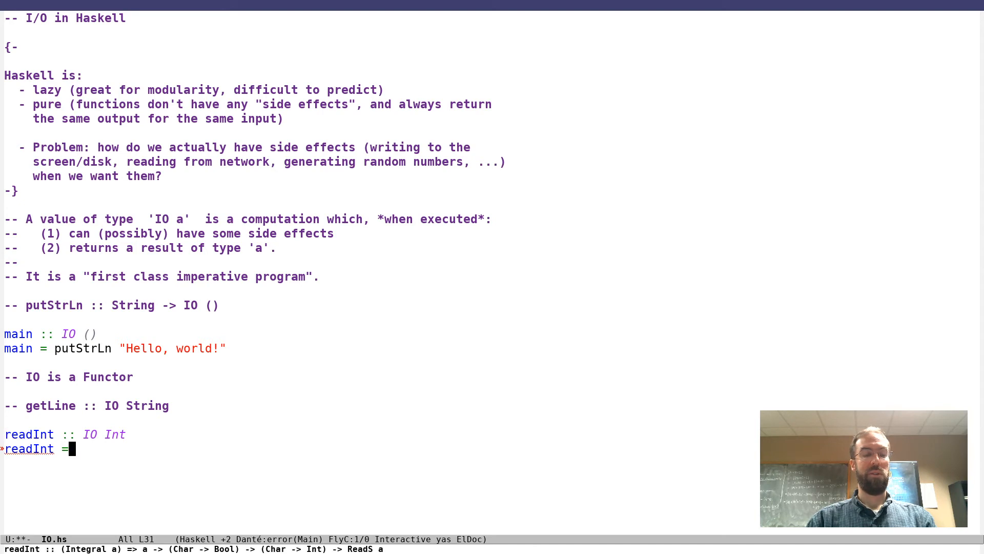
type("getLine")
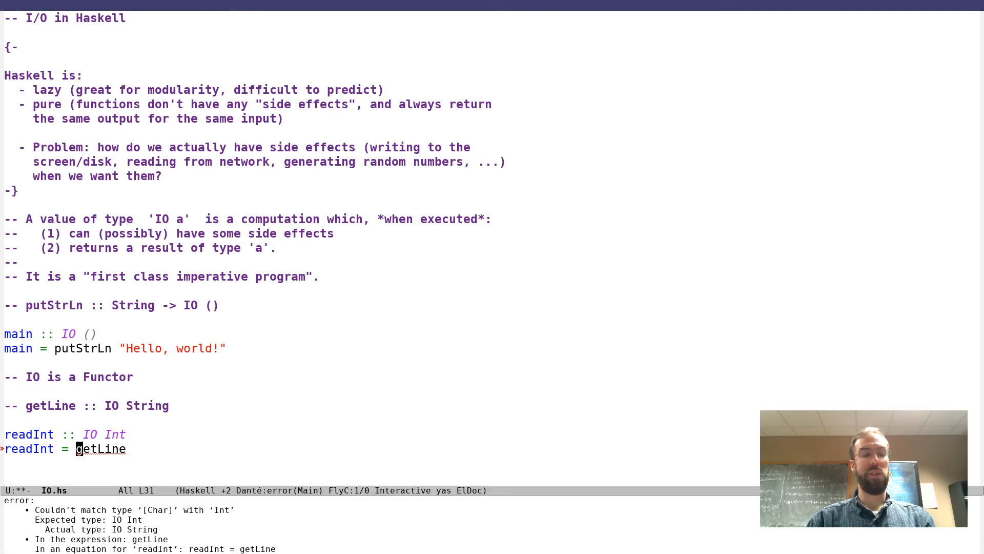
type("read <$>")
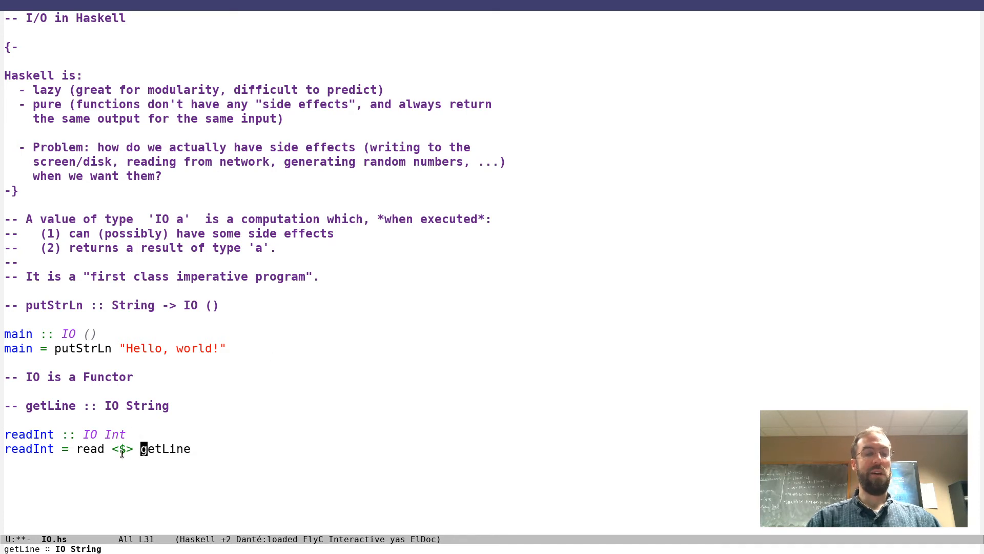
mouse_move(108, 466)
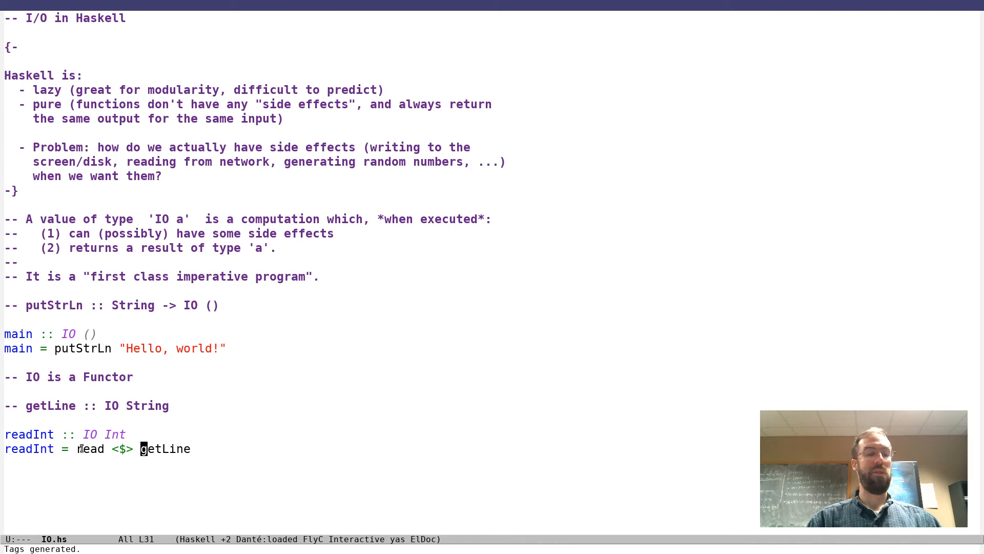
mouse_move(107, 476)
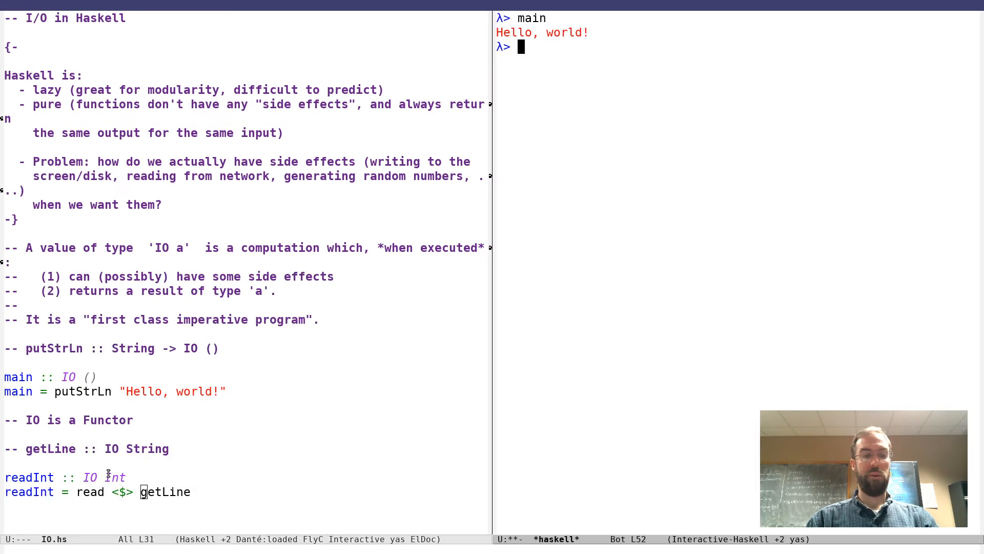
Step: Run readInt in GHCi and enter 35, getting 35 back
type("readInt")
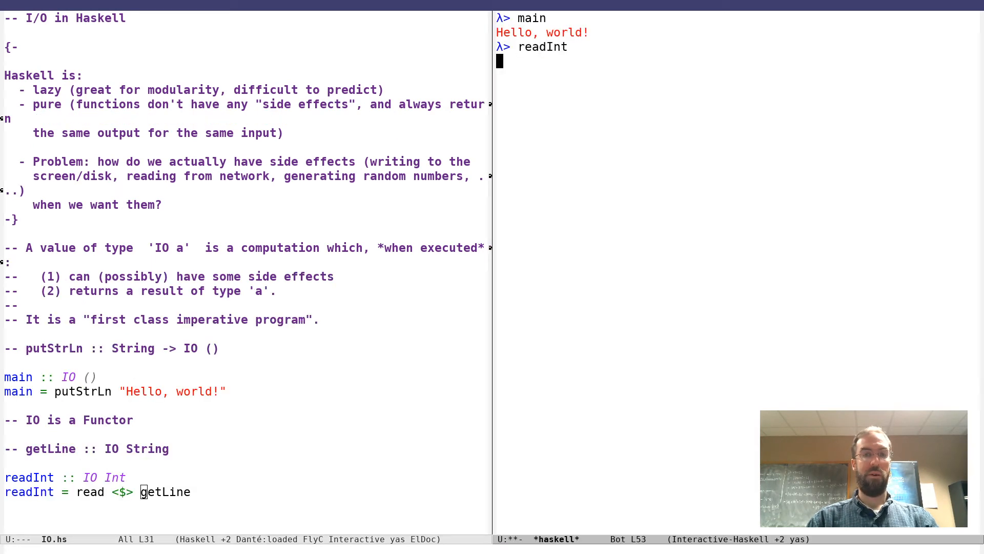
type("35")
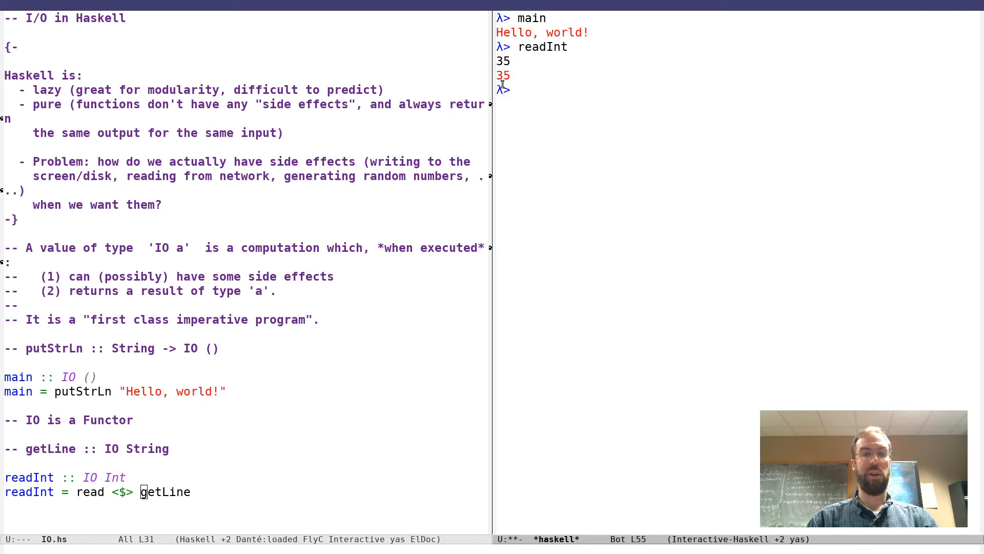
mouse_move(568, 293)
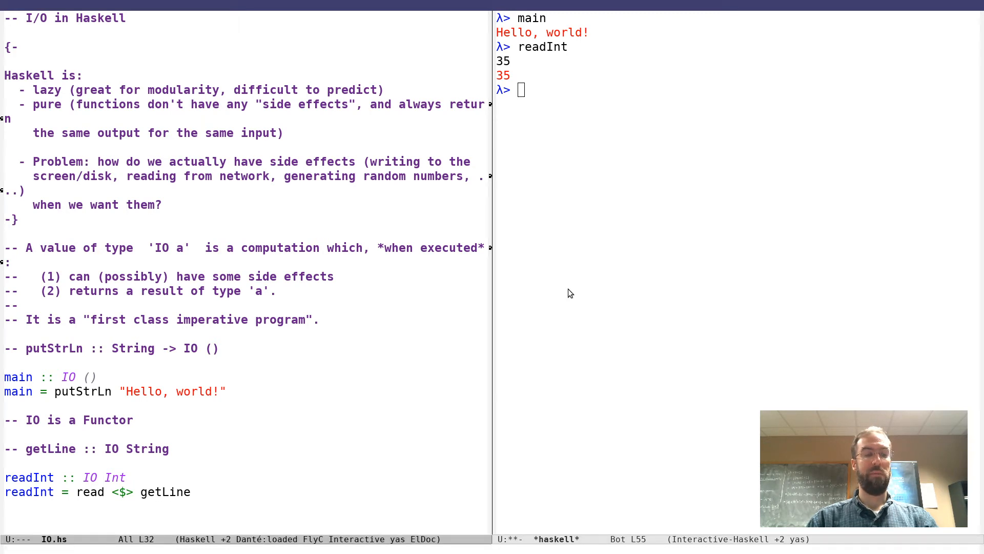
Step: Add the addInts :: IO Int signature and 'addInts =' below readInt, opening a blank line above
type("add")
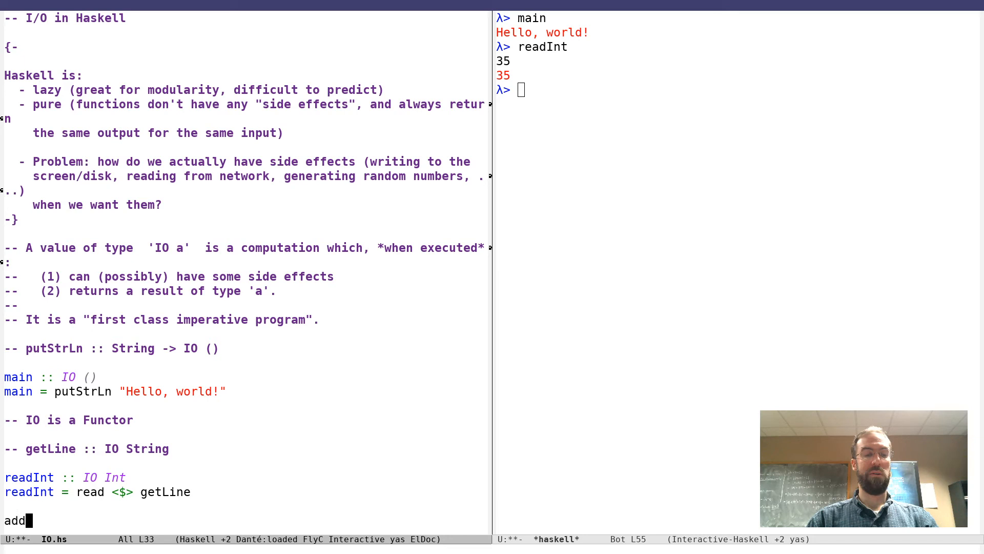
type("Ints ::")
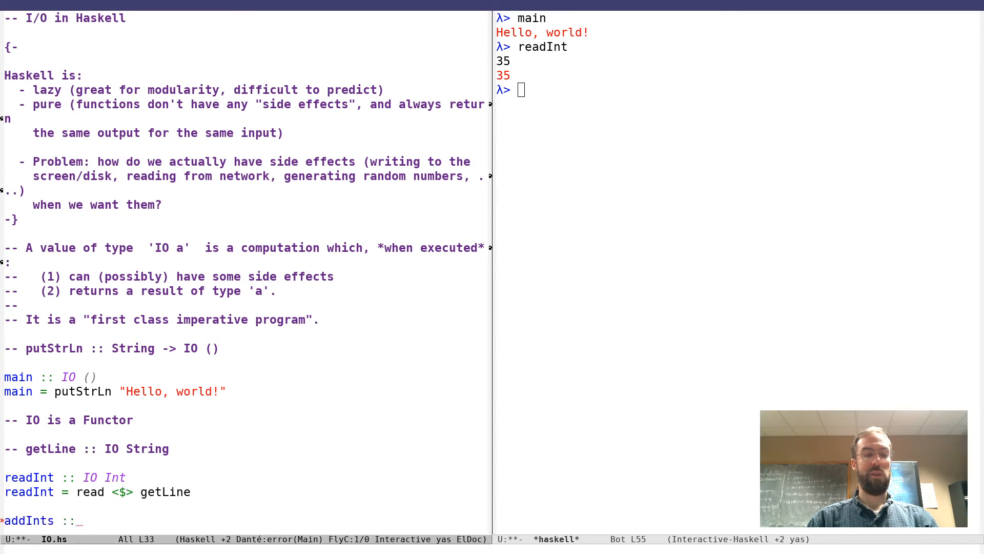
type("IO INT")
type("addInts")
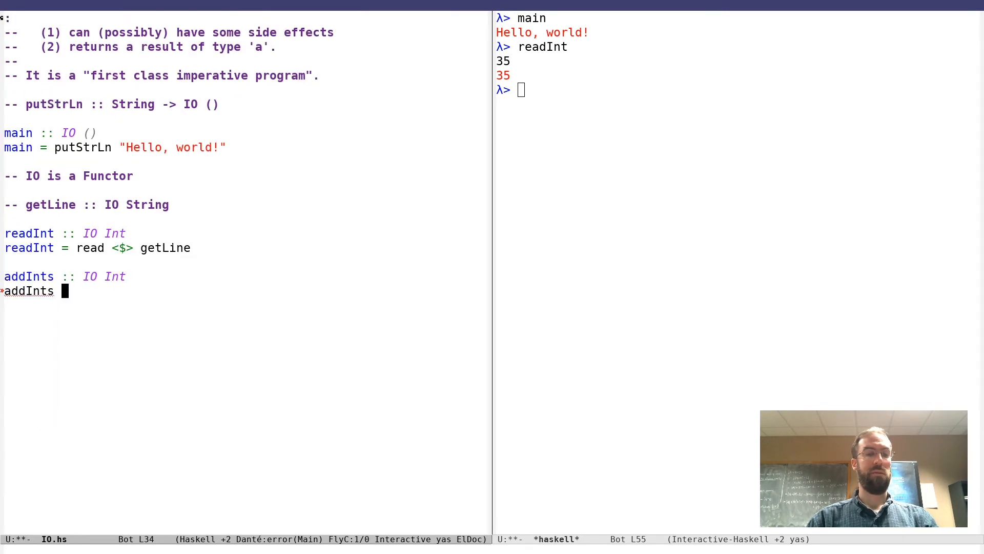
type("=")
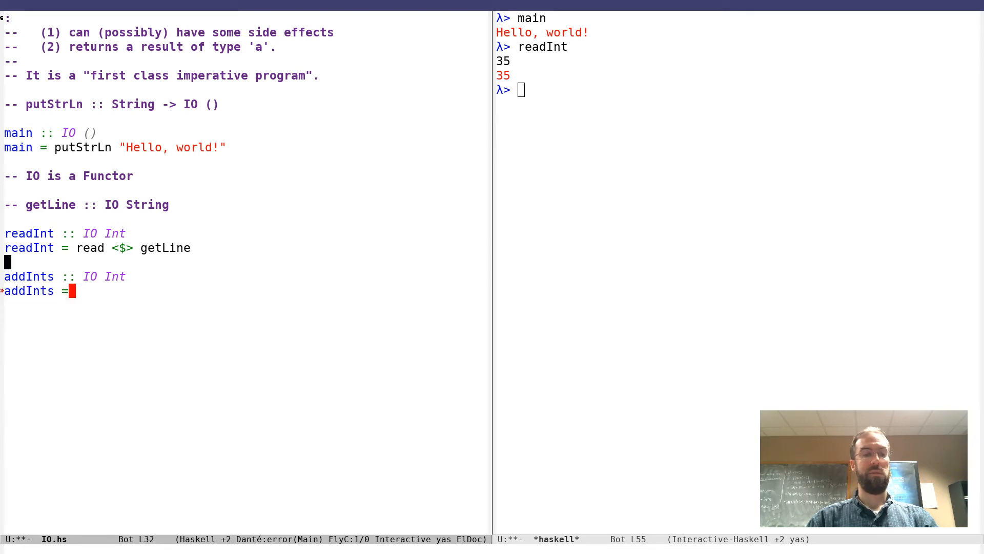
key("Return")
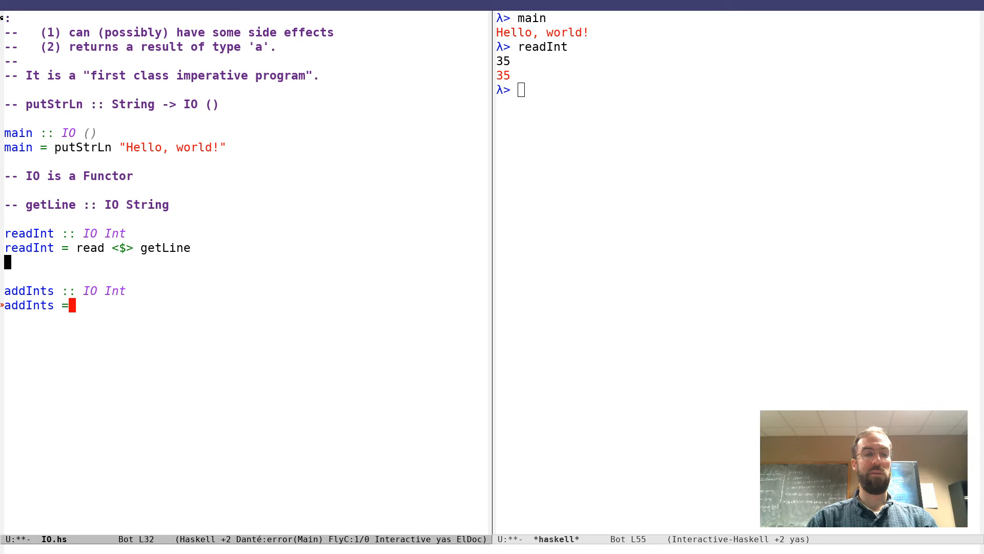
Step: Comment that IO is Applicative, with pure :: a -> IO a and (<*>) :: IO (a -> b) -> IO a -> IO b
type("--")
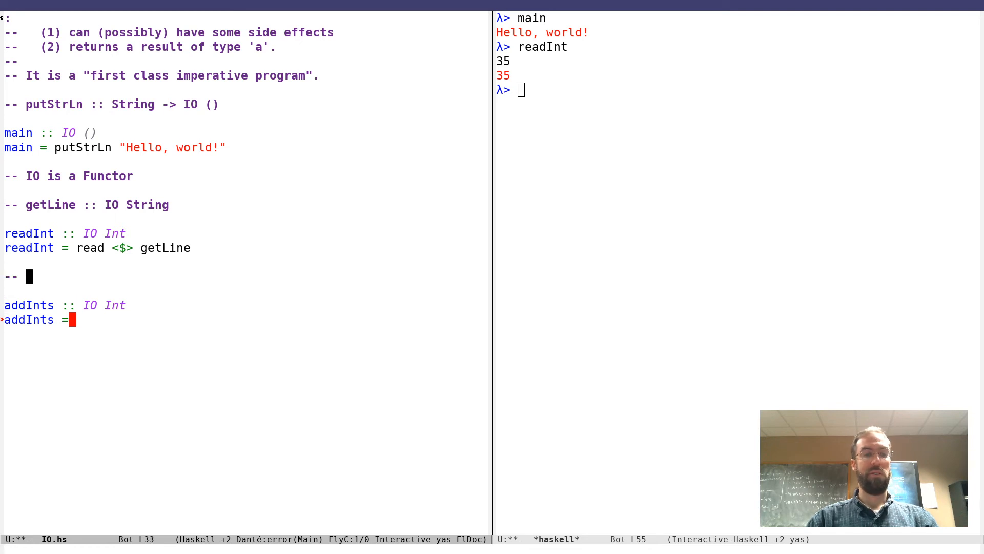
type("IO is also Applicative")
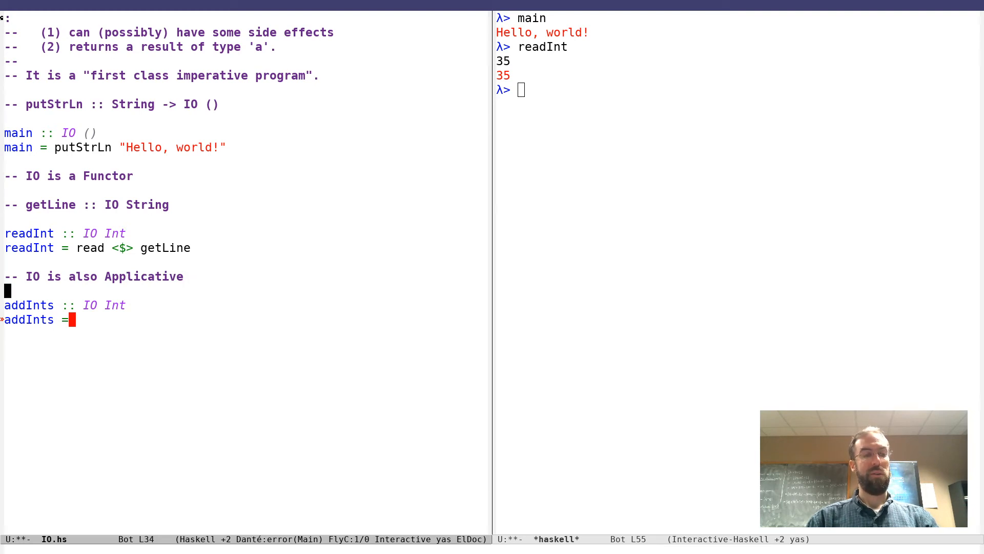
type("--")
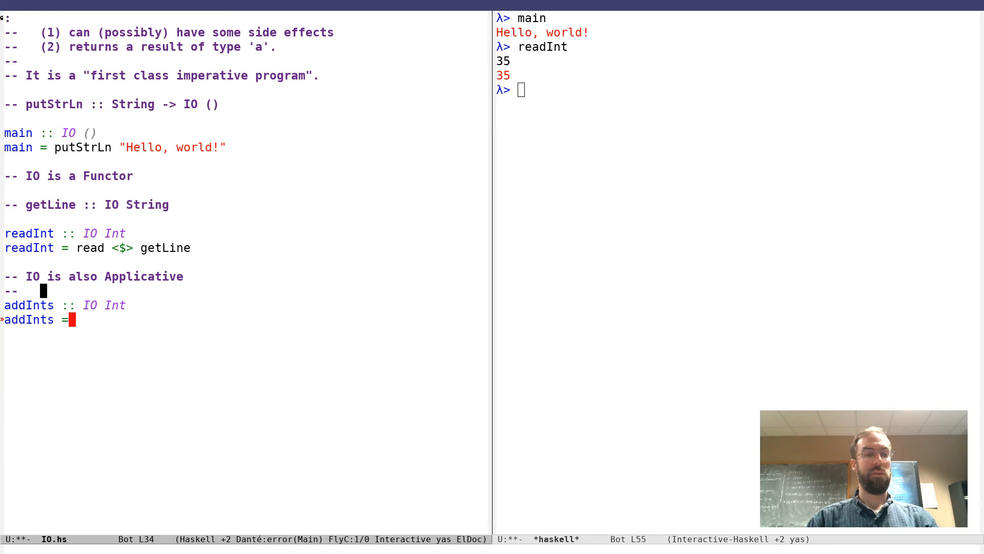
type("pure :: a ->")
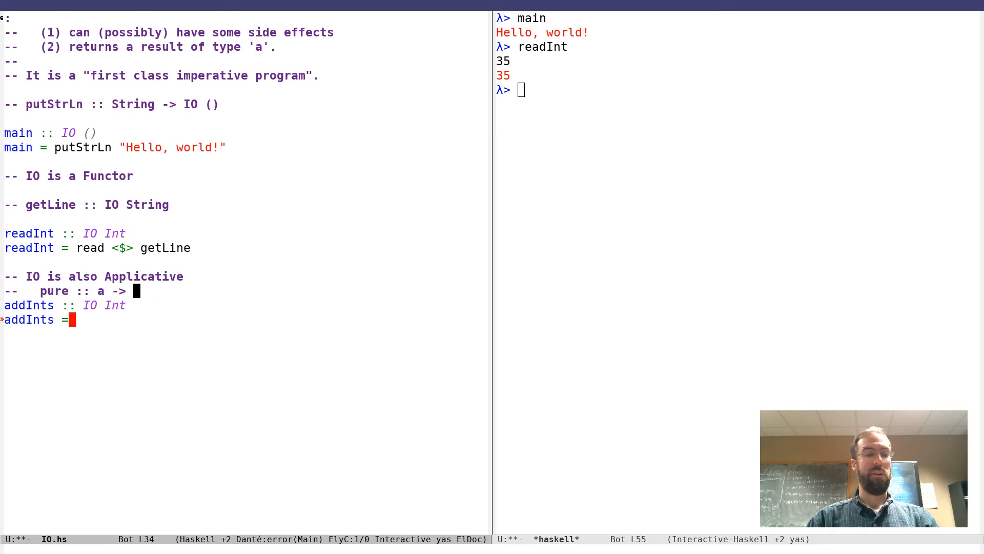
type("IO a    --")
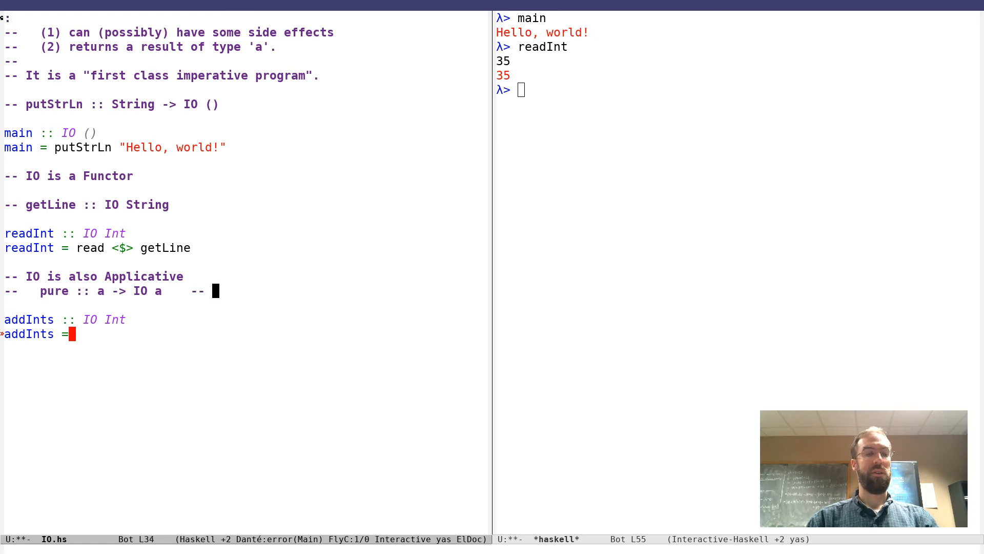
type("makes")
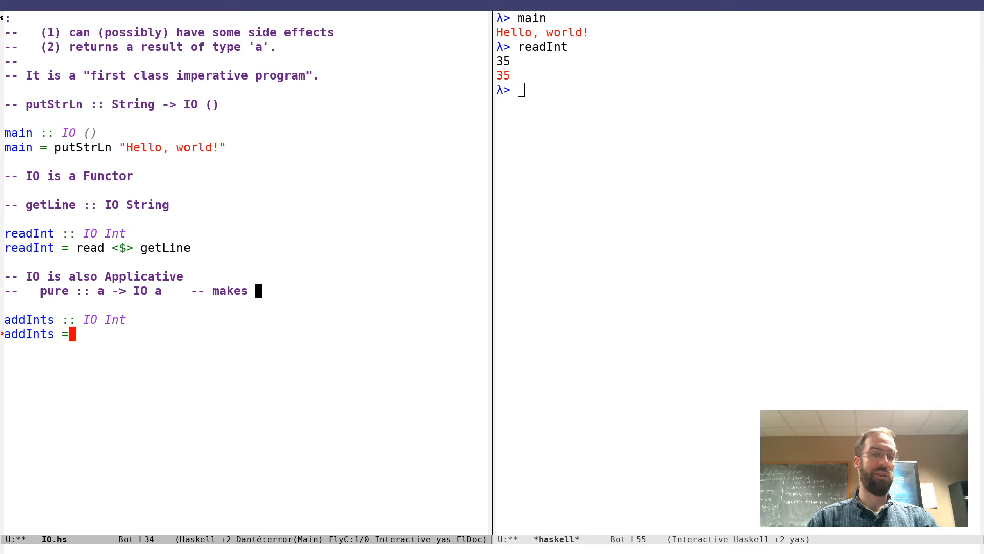
type("an IO computation that does no IO")
type("--   (<*> :: IO (f")
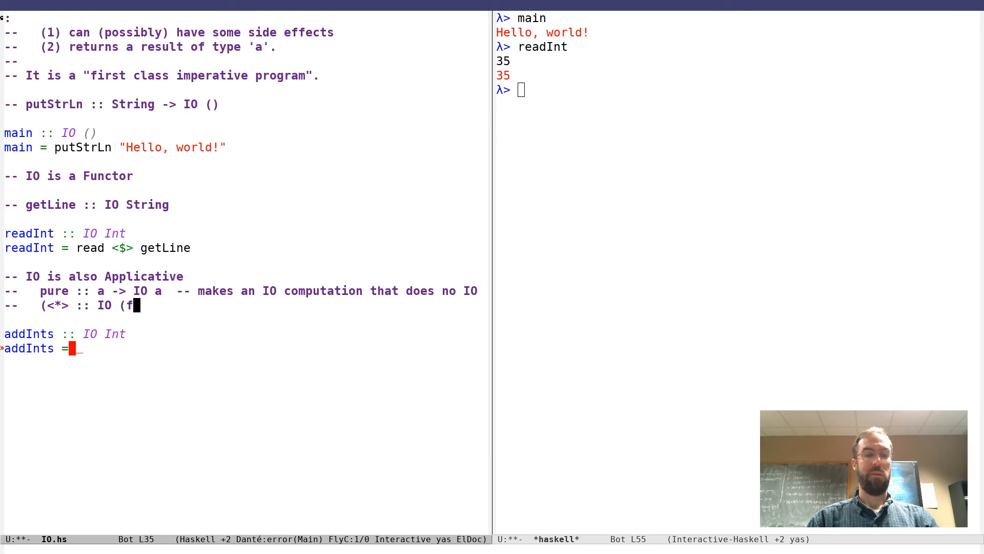
type("-> a) -> IO a -> IO b")
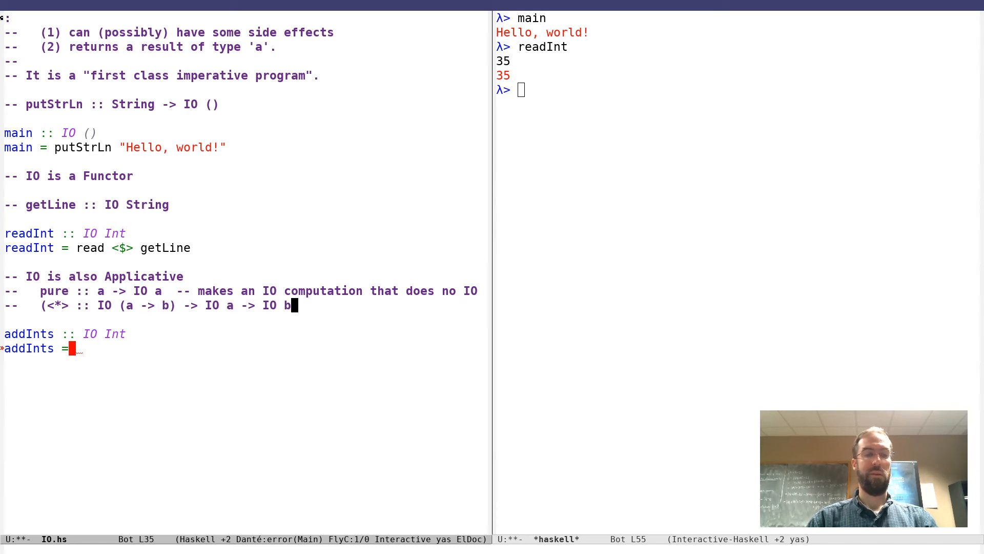
type(")")
key("Return")
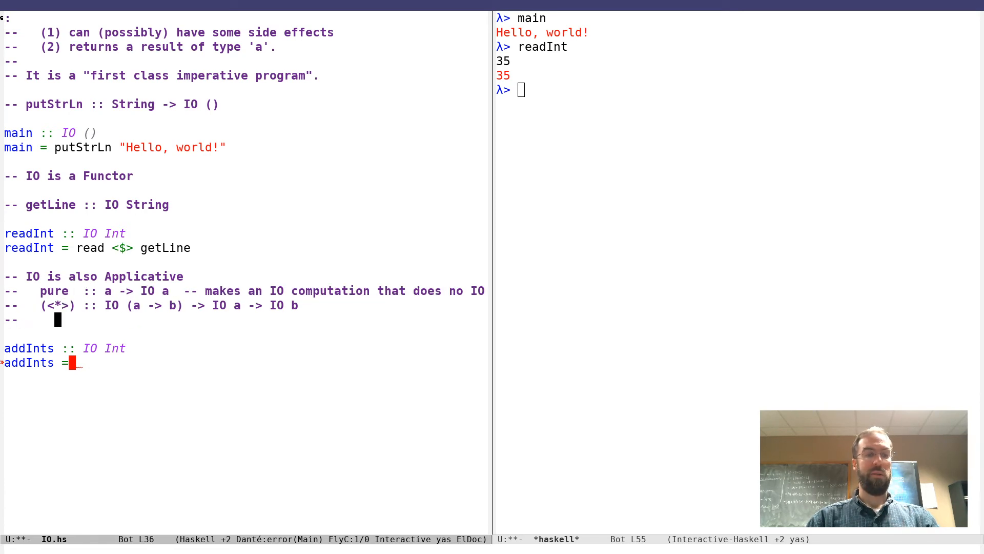
mouse_move(277, 316)
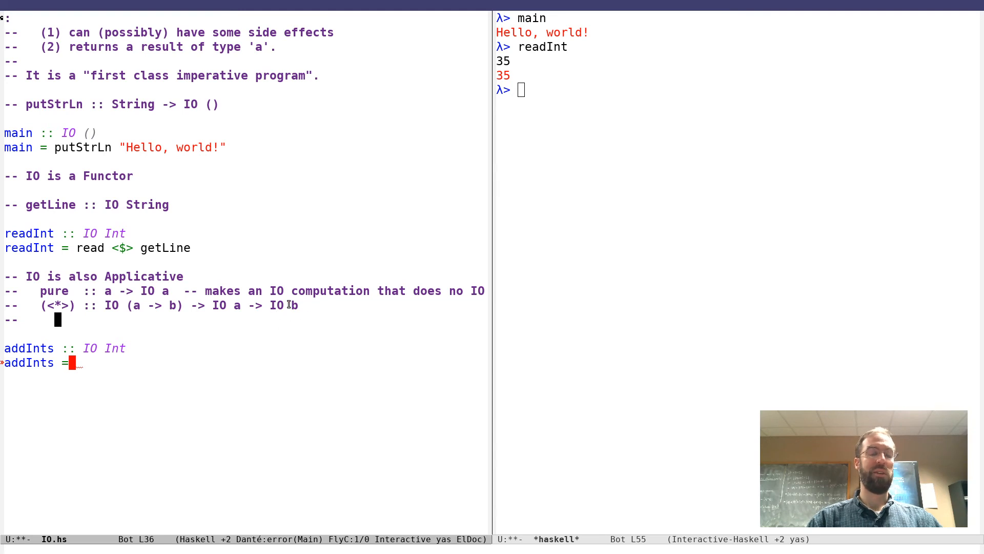
mouse_move(142, 330)
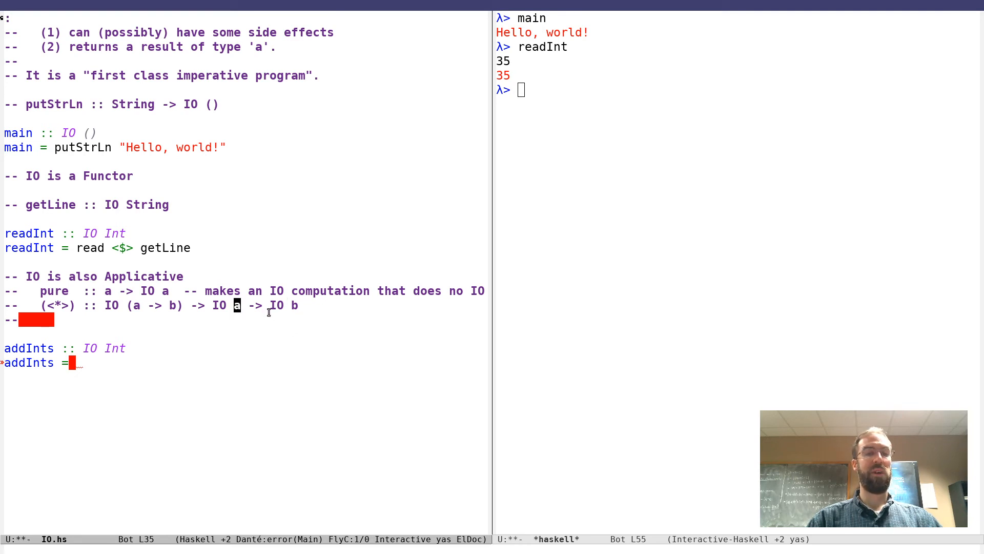
mouse_move(132, 319)
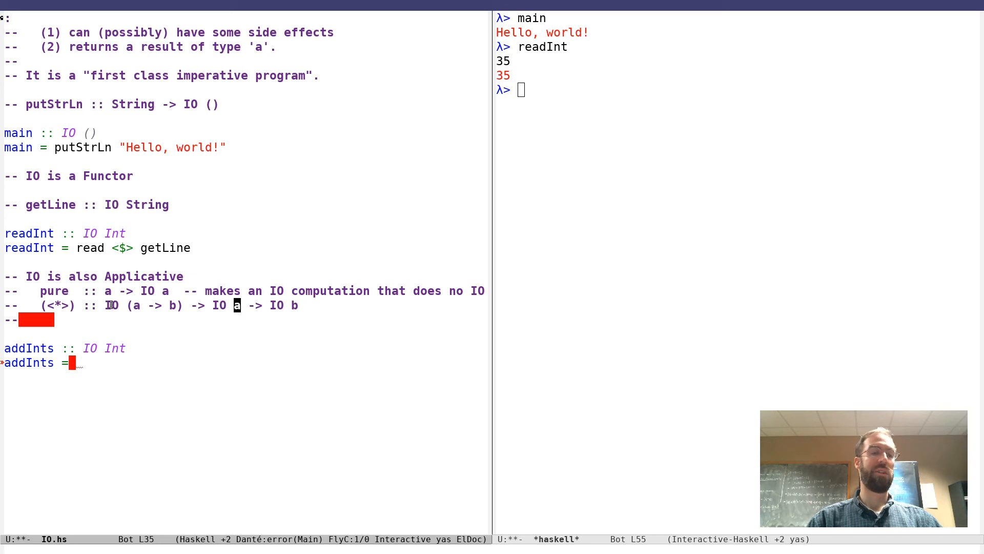
mouse_move(441, 378)
type("     -- sequences")
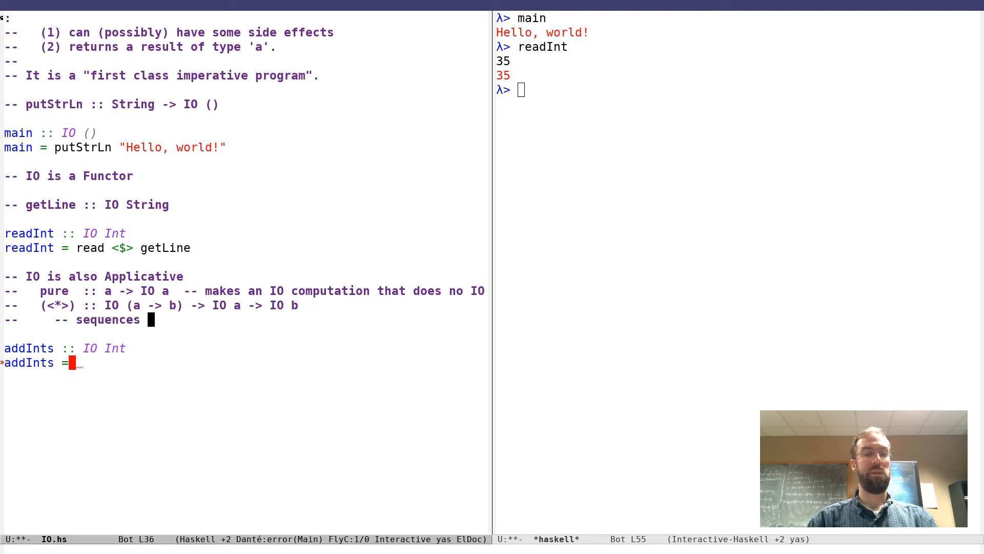
Step: Note that (<*>) sequences effects from the first and second computations
type("effects from")
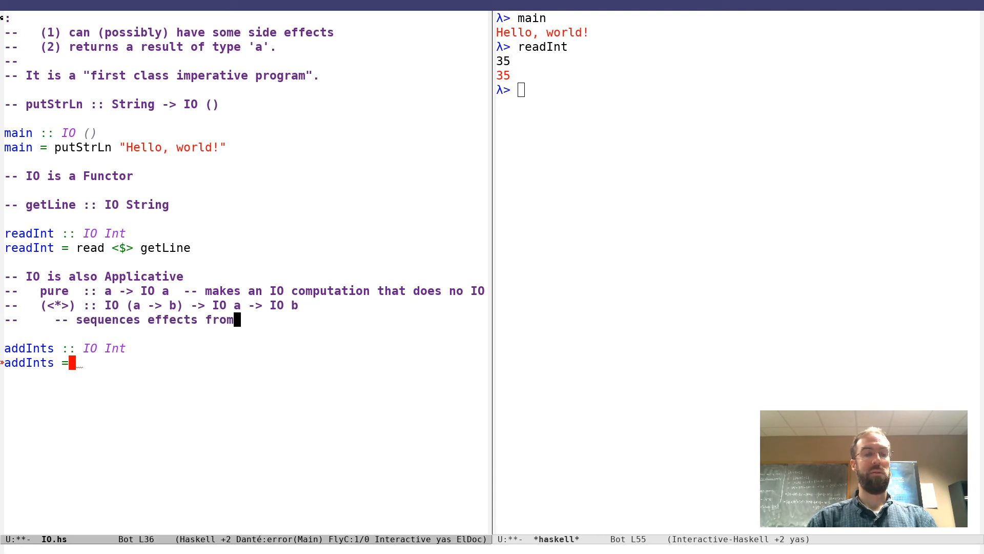
type("the first and second")
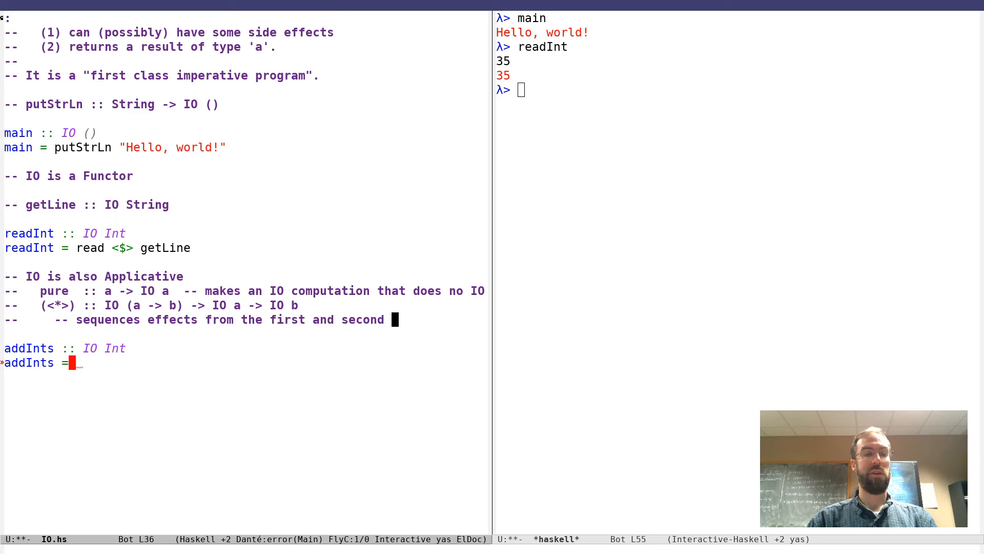
type("computations")
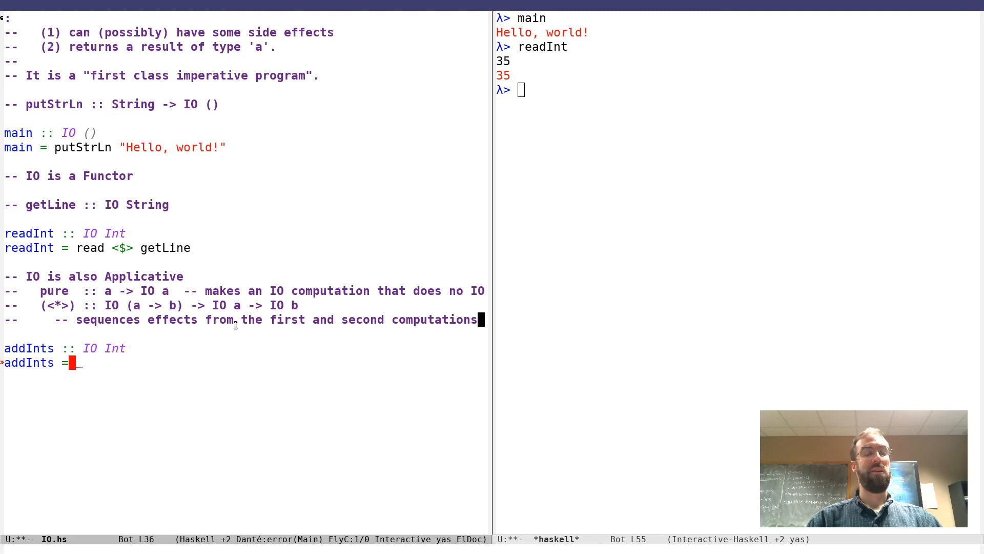
mouse_move(208, 342)
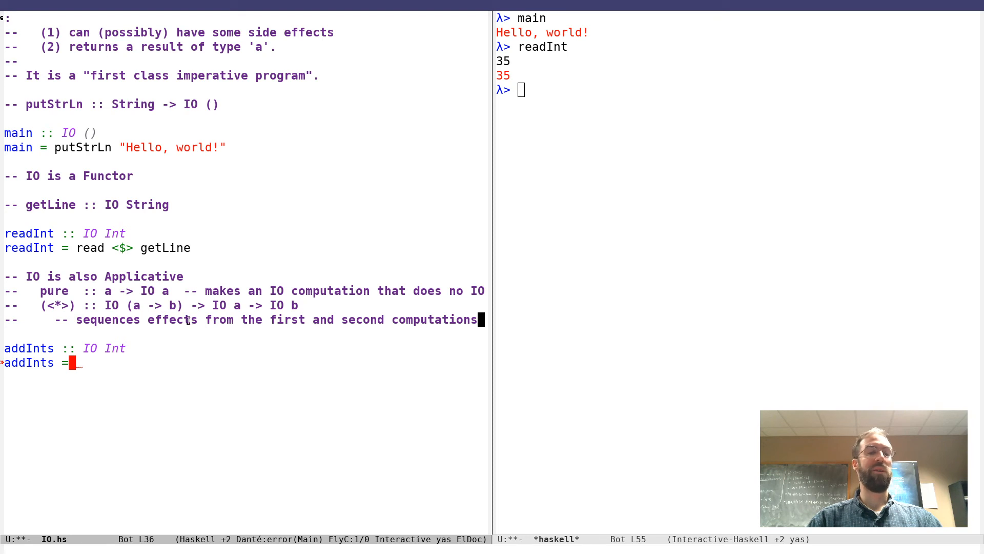
mouse_move(300, 434)
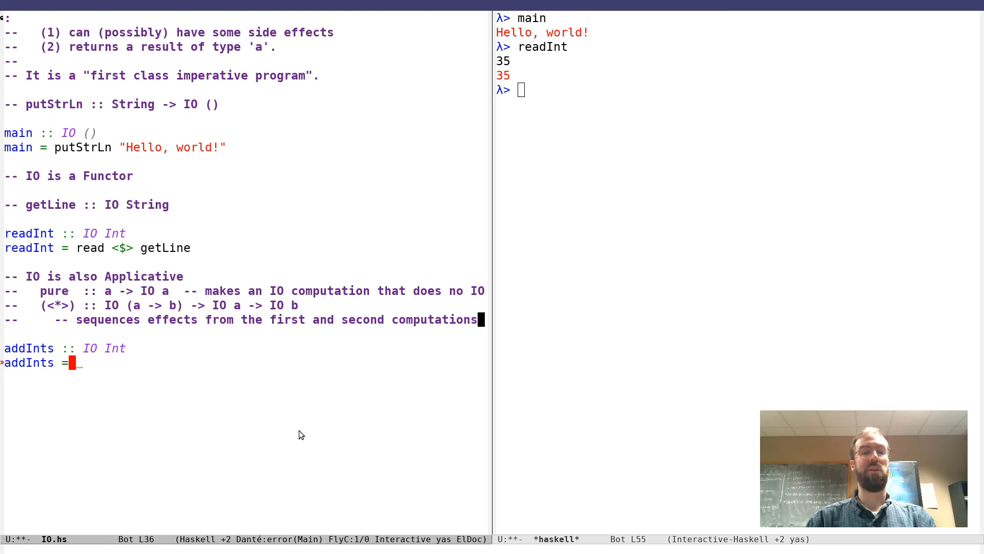
key("return")
type("--     -- and combines their outputs")
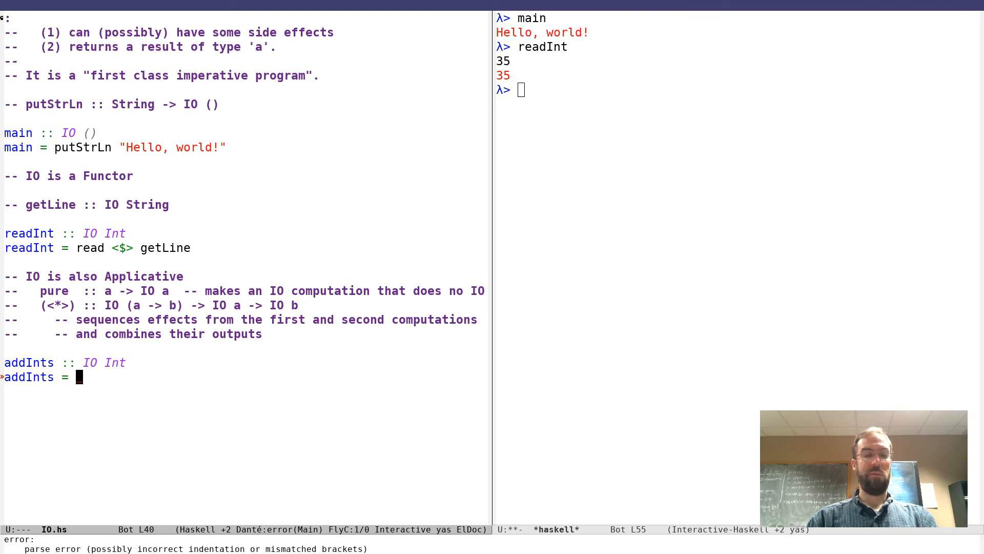
Step: Complete the definition as addInts = (+) <$> readInt <*> readInt
type("rea")
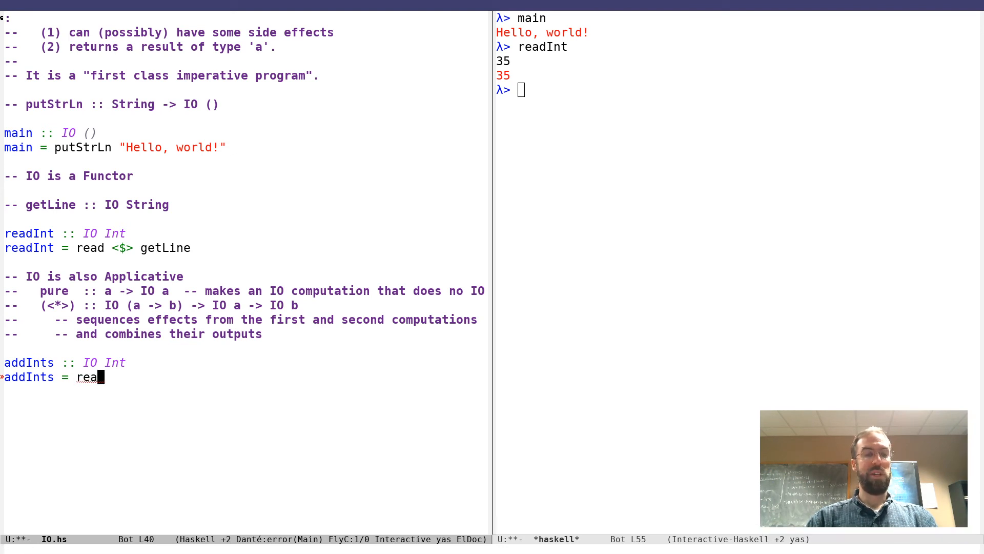
type("dInt")
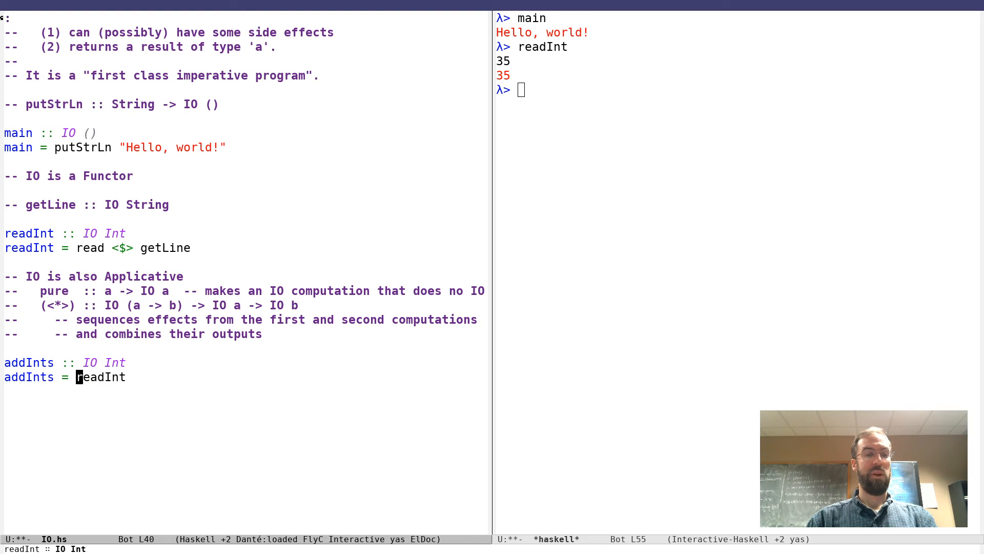
mouse_move(223, 417)
type("(+) <$")
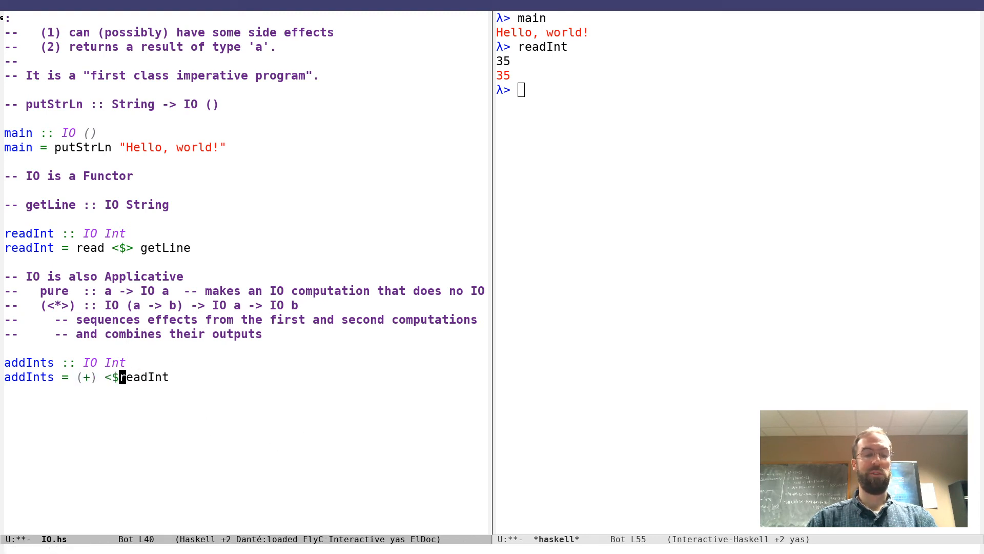
type("<*>")
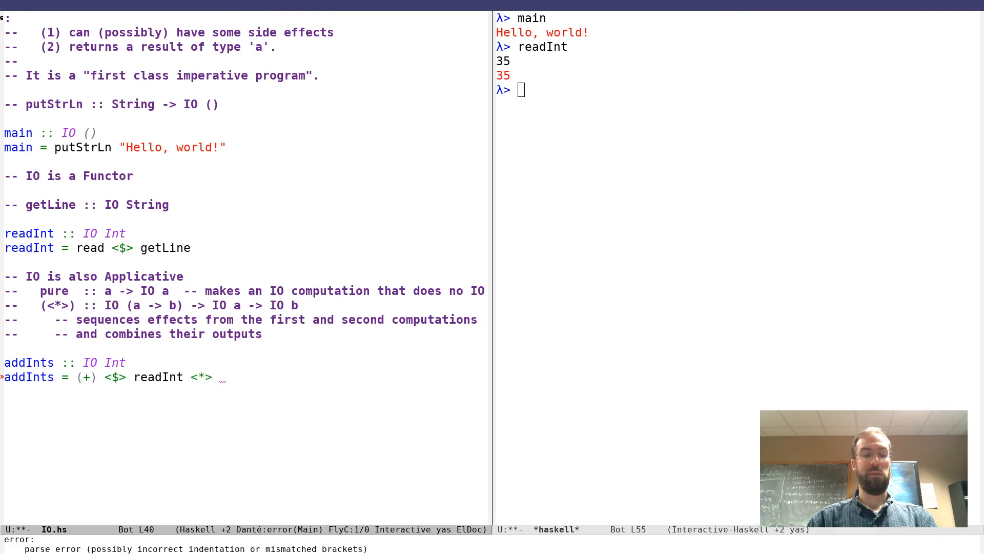
type("readInt")
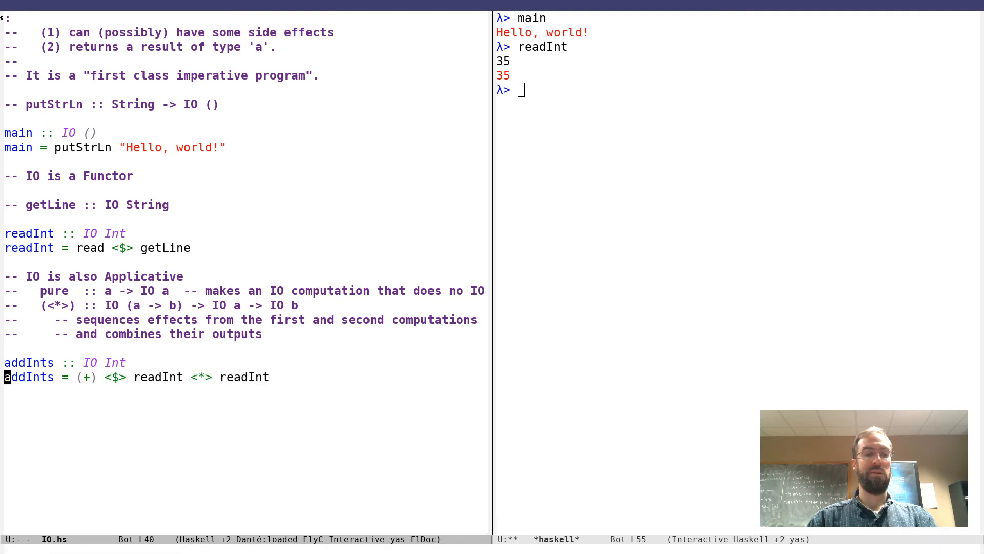
mouse_move(254, 376)
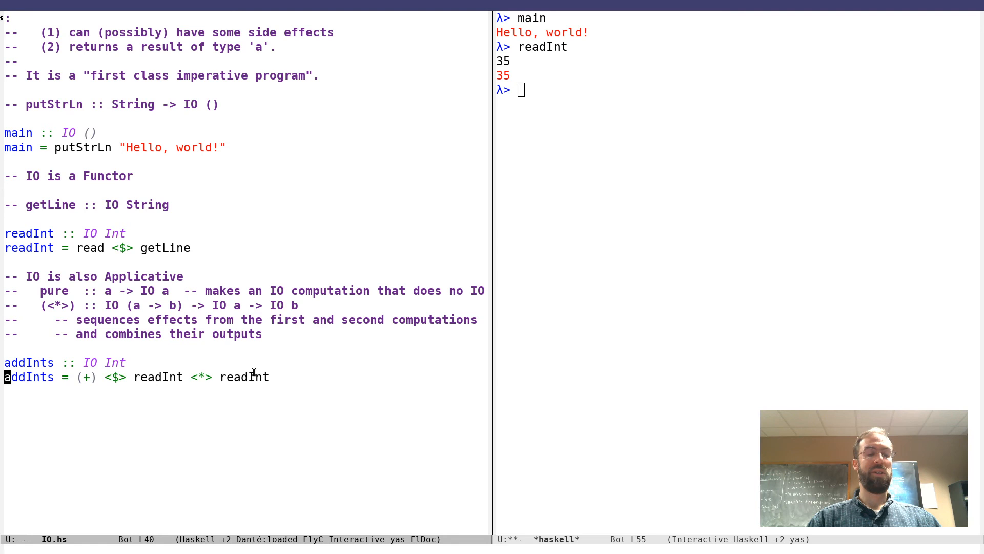
mouse_move(219, 377)
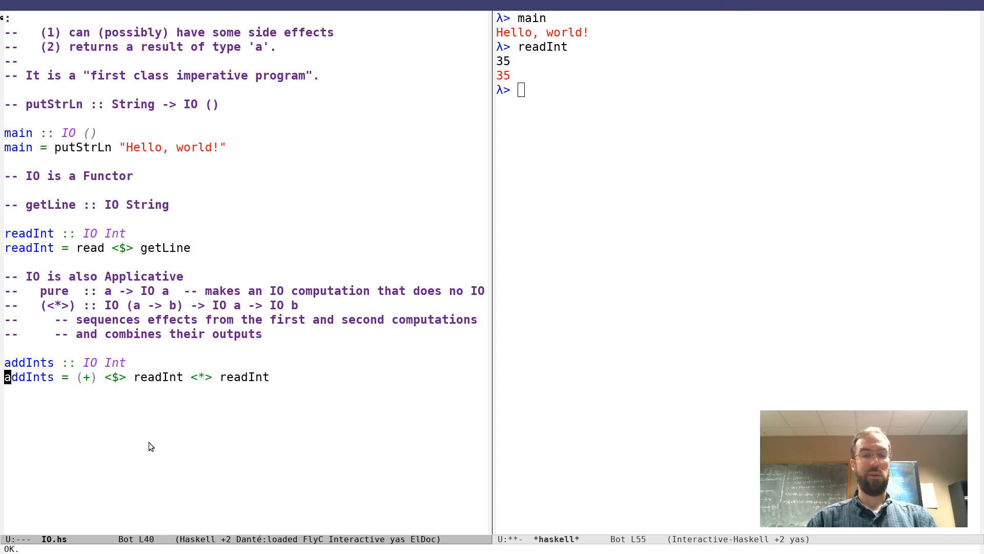
Step: Run addInts in GHCi, getting 7 from inputs 2 and 5, then start a greet signature
type("a")
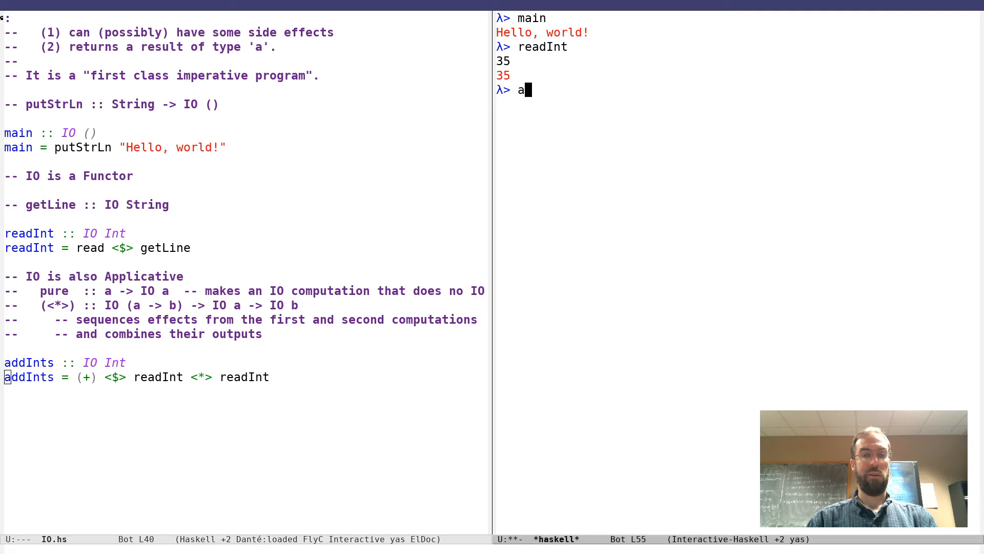
type("ddInts")
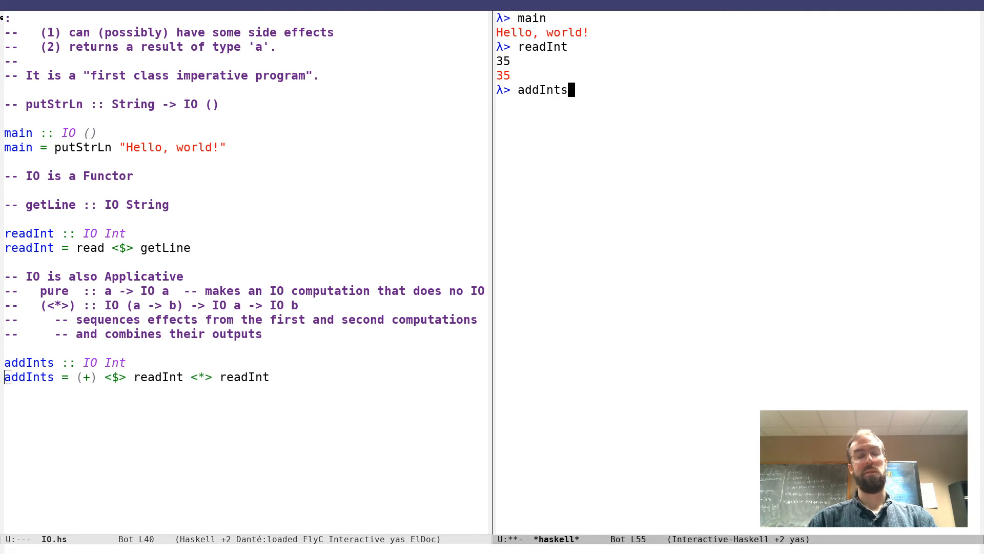
key("Return")
type("2")
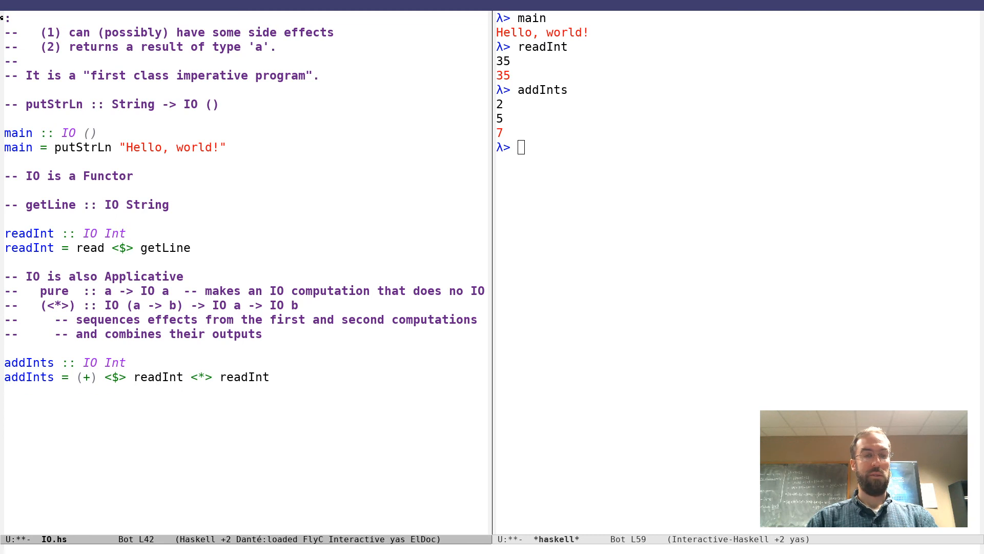
type("greet :: IO (")
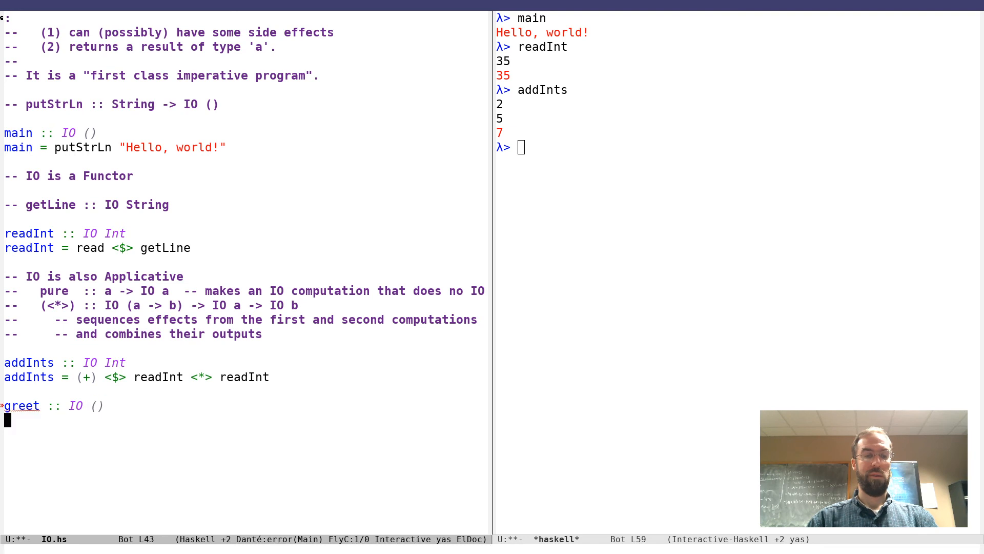
Step: Define askName as putStrLn "Hello!" *> putStr "What is your name? " *> getLine
type("greet")
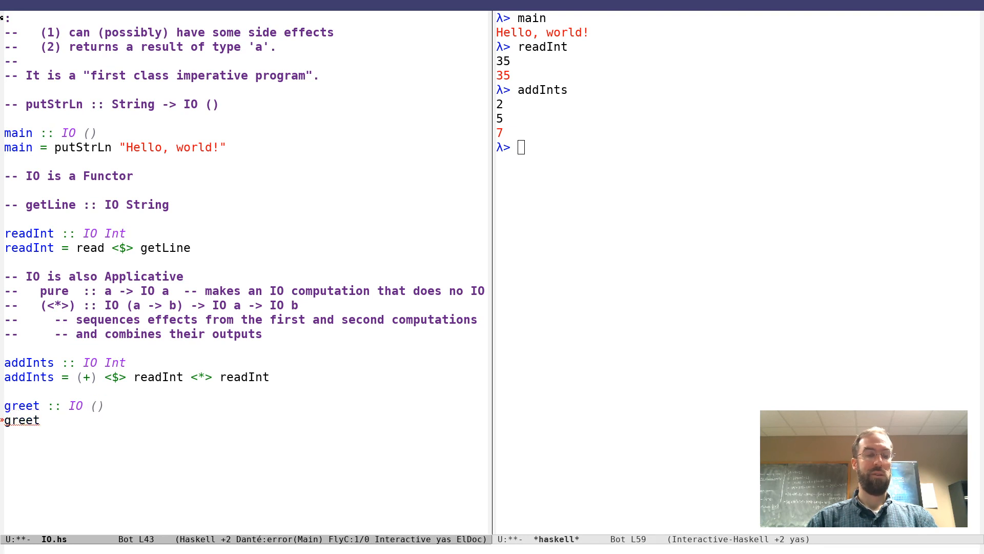
type("= putS")
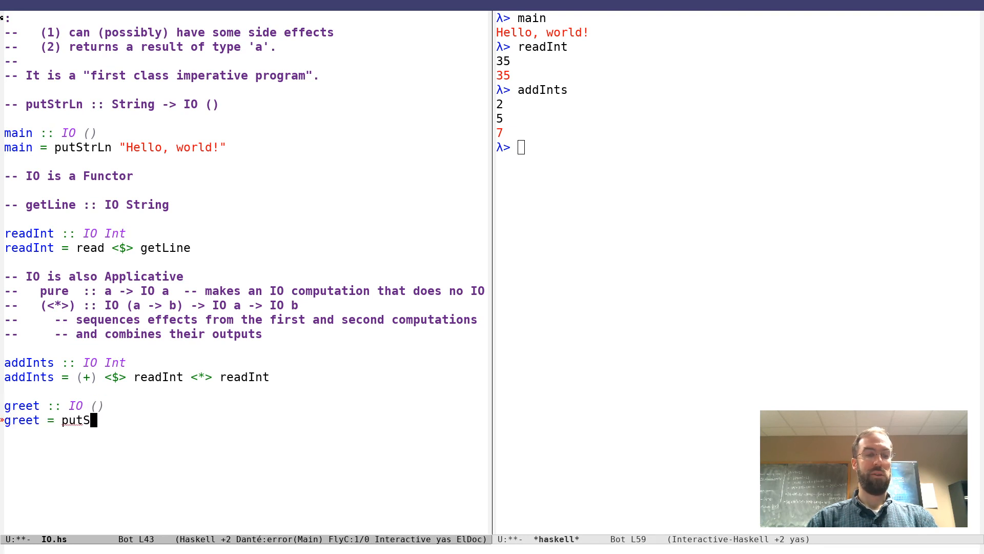
type("trLn \"Hello")
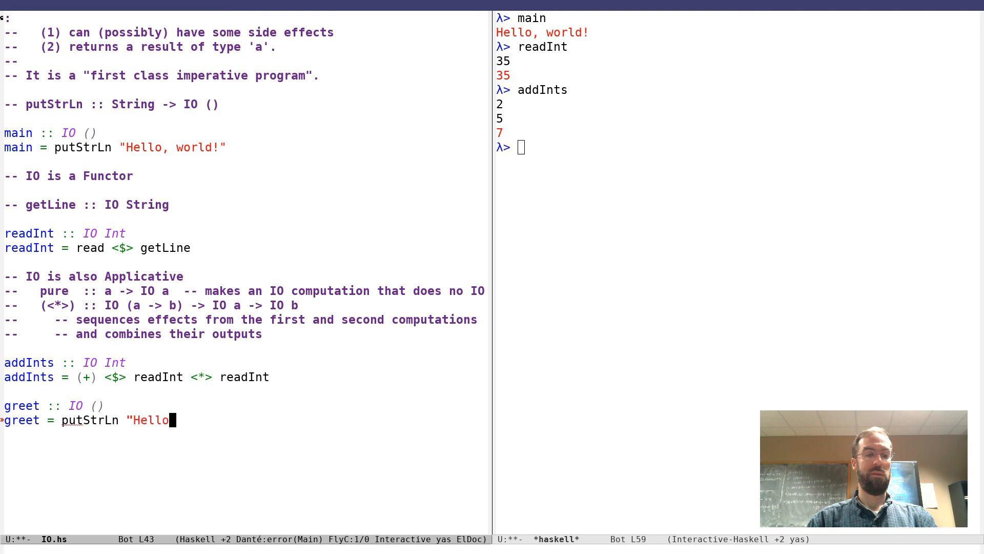
type("!\" *>")
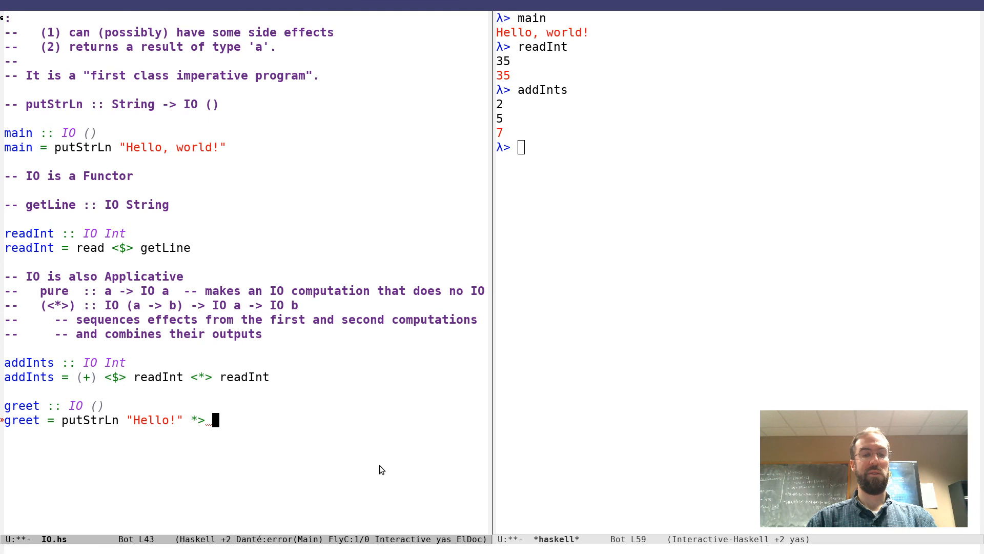
type("String")
type("askNam")
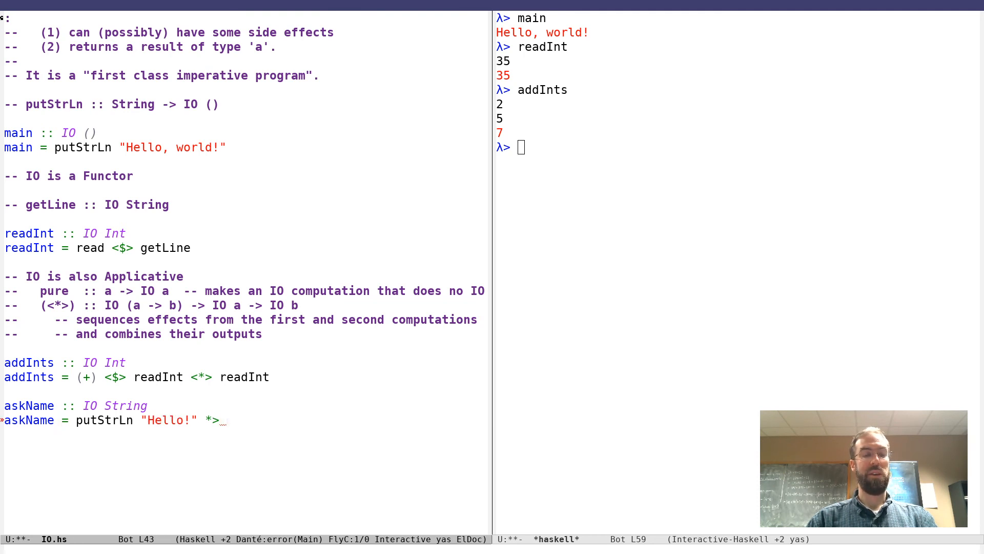
type("putStrLn \"What is y")
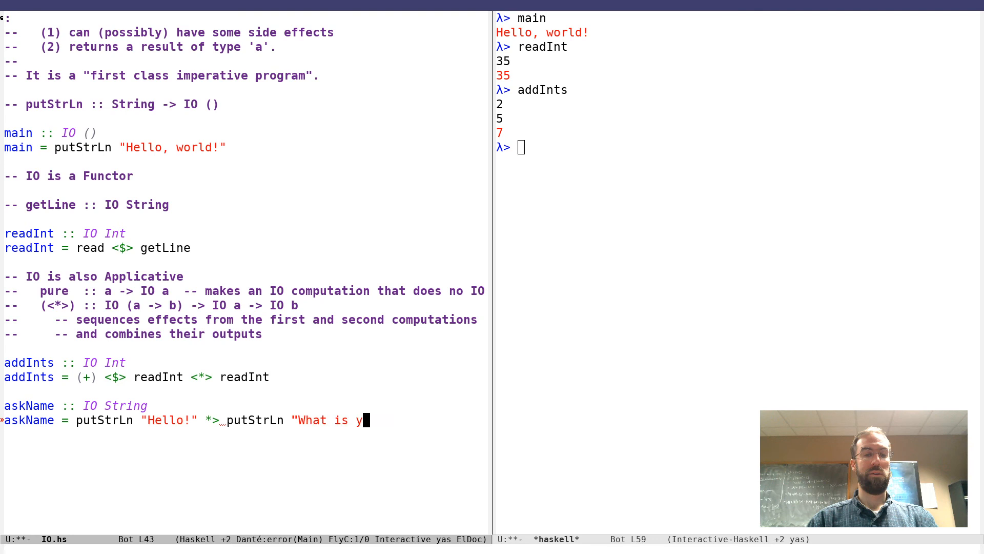
type("our name? \"")
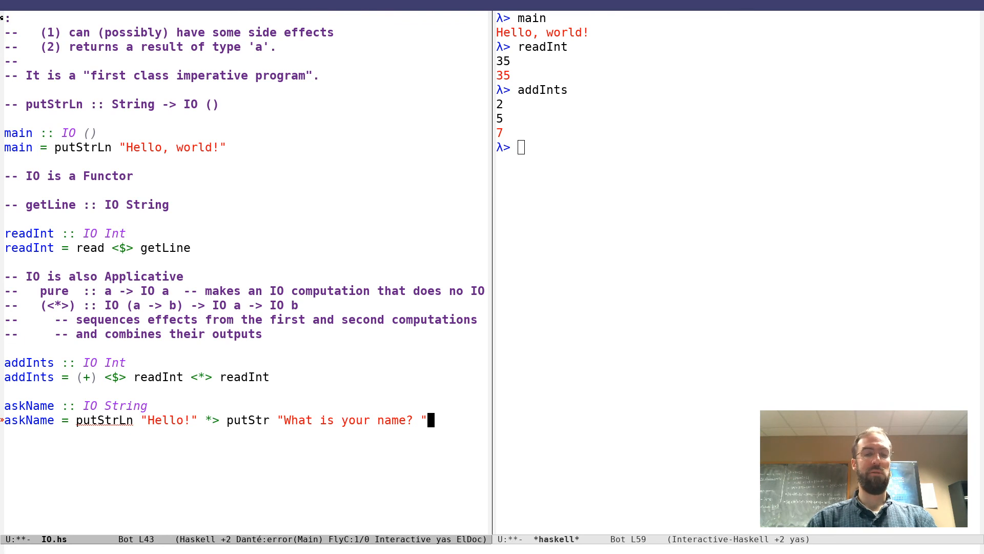
type("*> ge")
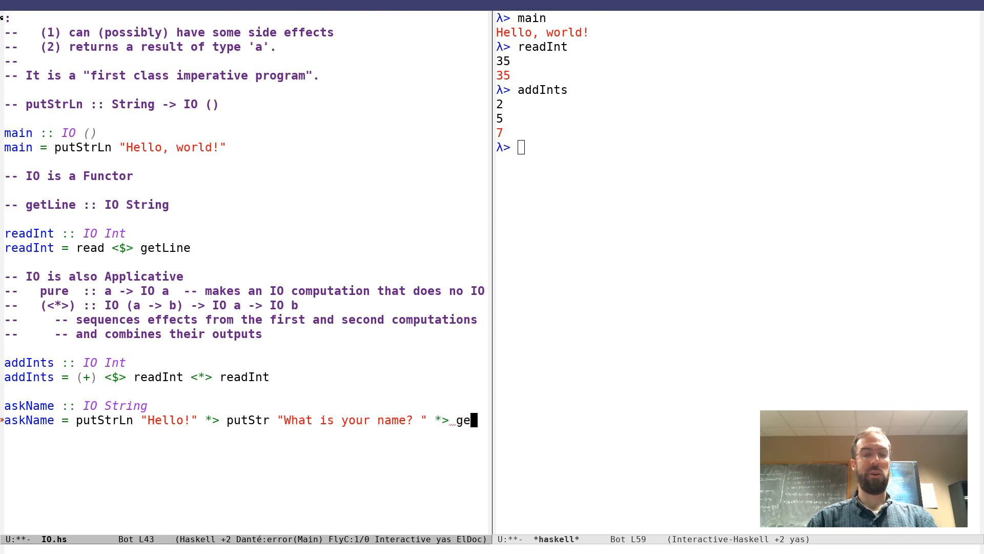
type("tLine")
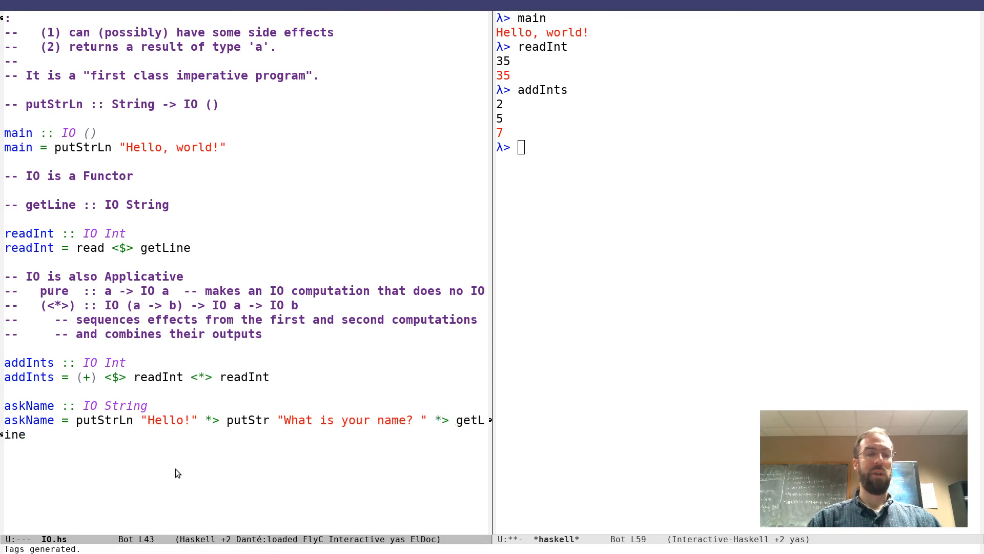
mouse_move(115, 402)
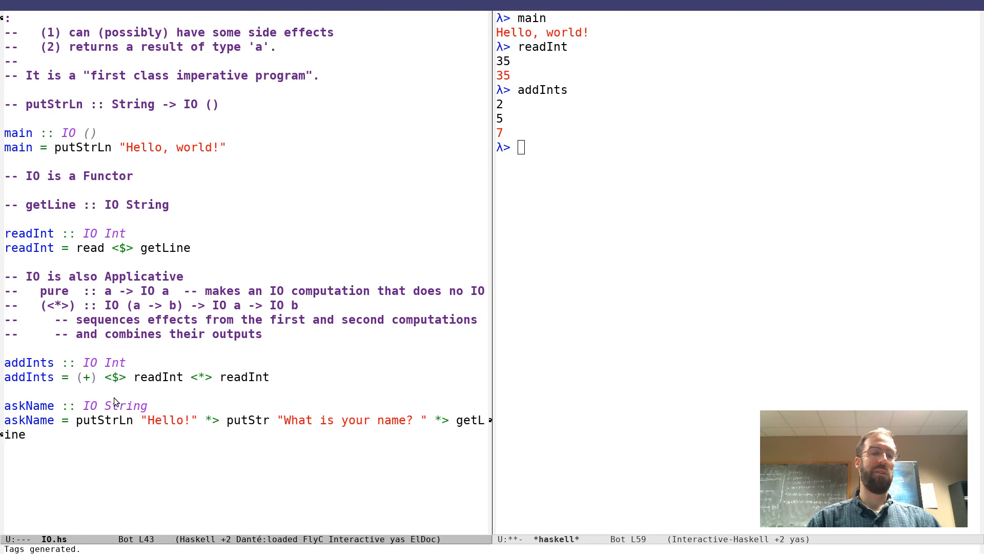
mouse_move(211, 433)
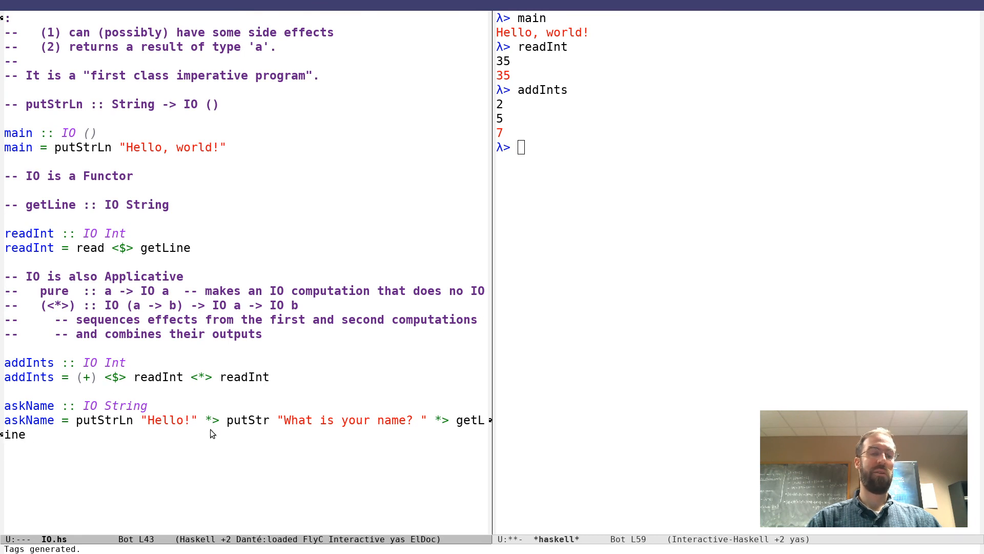
mouse_move(206, 456)
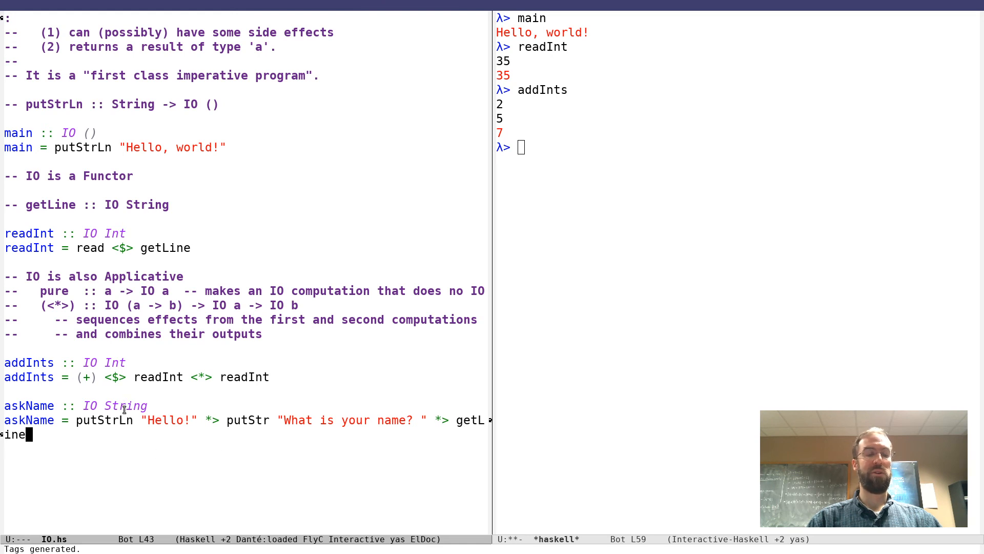
mouse_move(379, 485)
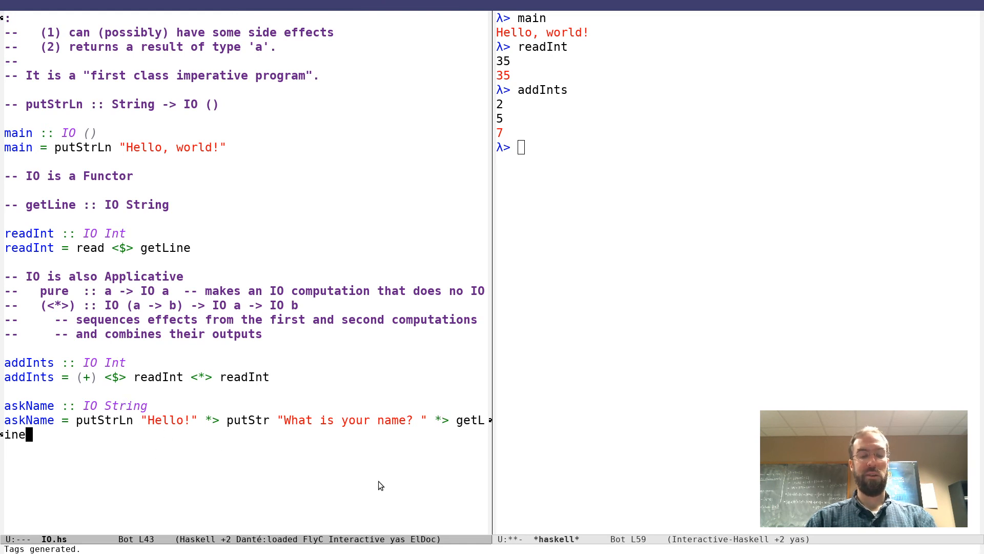
type("askName")
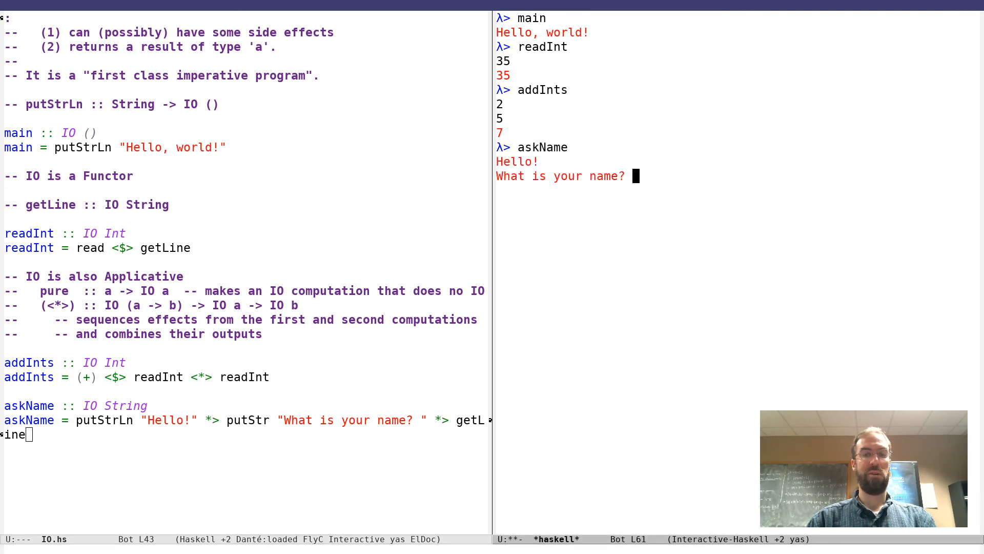
Step: Answer askName's name prompt with 'Dr. Yo'
type("Dr. Yo")
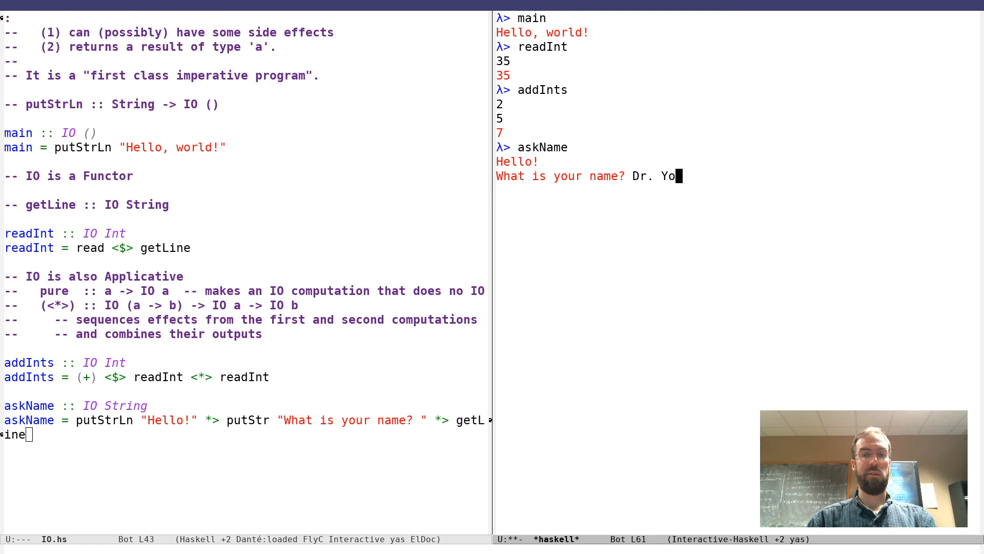
key("Return")
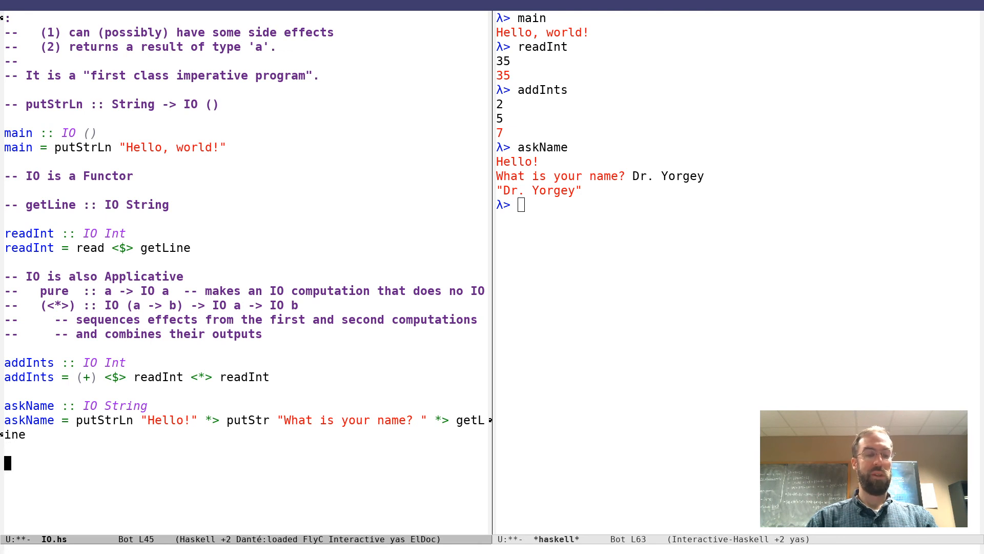
Step: Add the signature printLines :: [String] -> IO ()
type("prin")
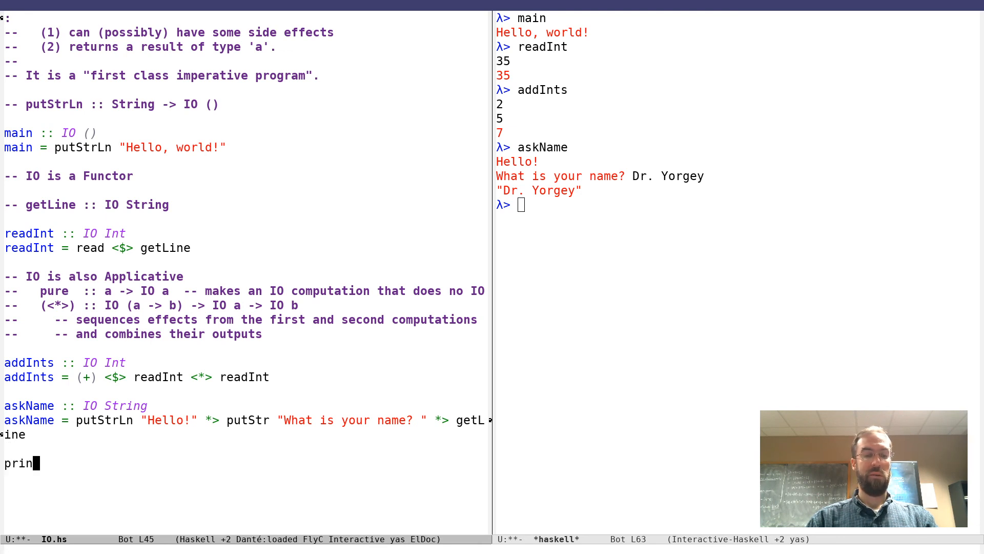
type("tLines ::")
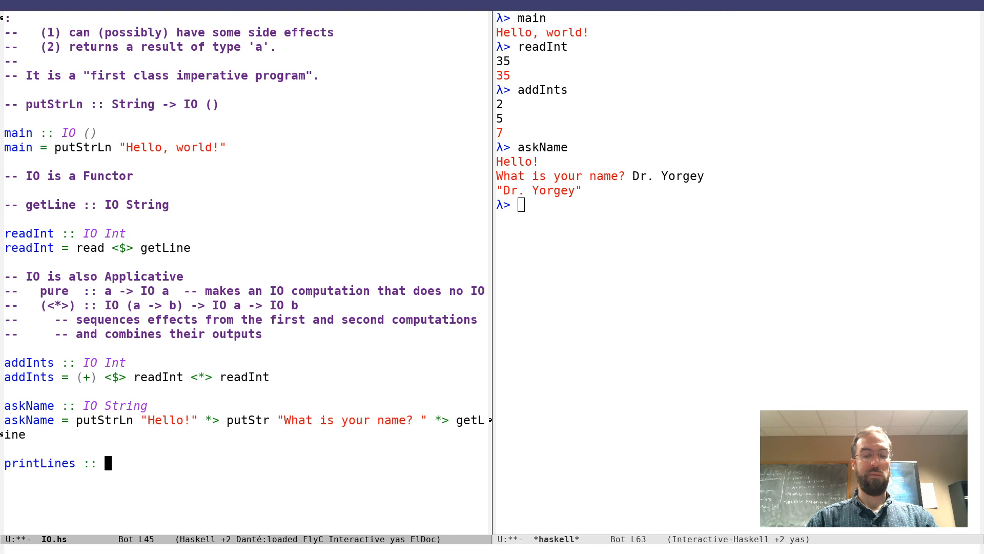
type("[String] -> IO (")
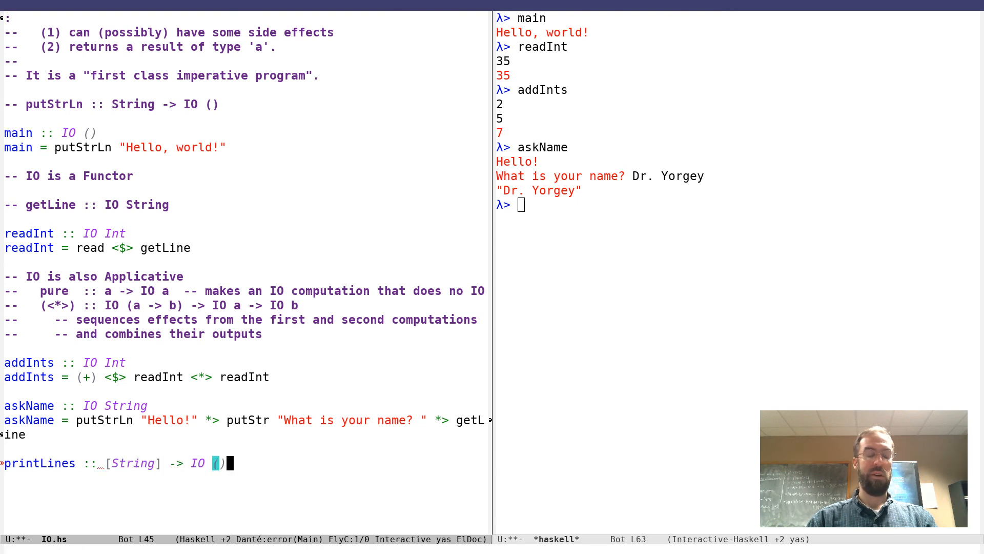
key("Return")
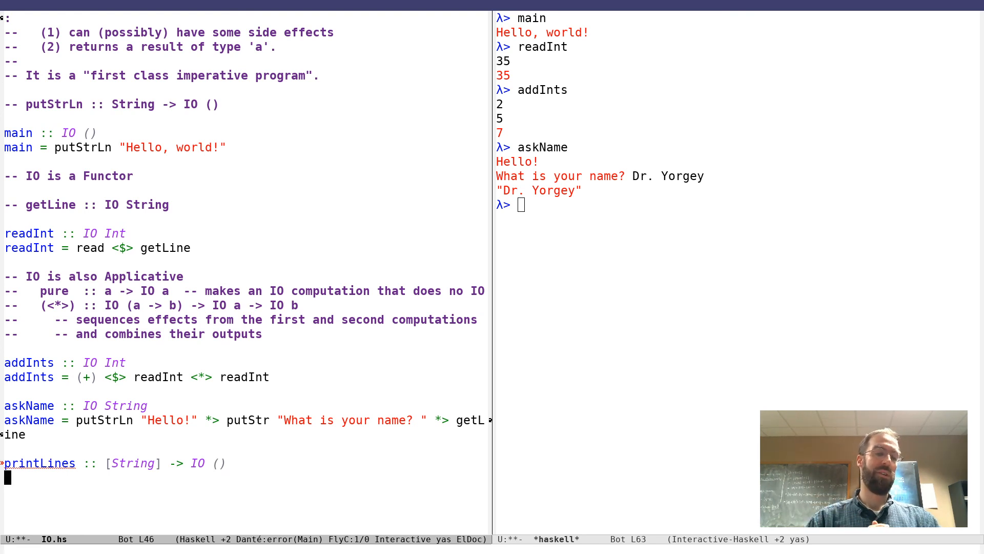
Step: Draft the definition printLines ls = traverse putStrLn ls
type("pr")
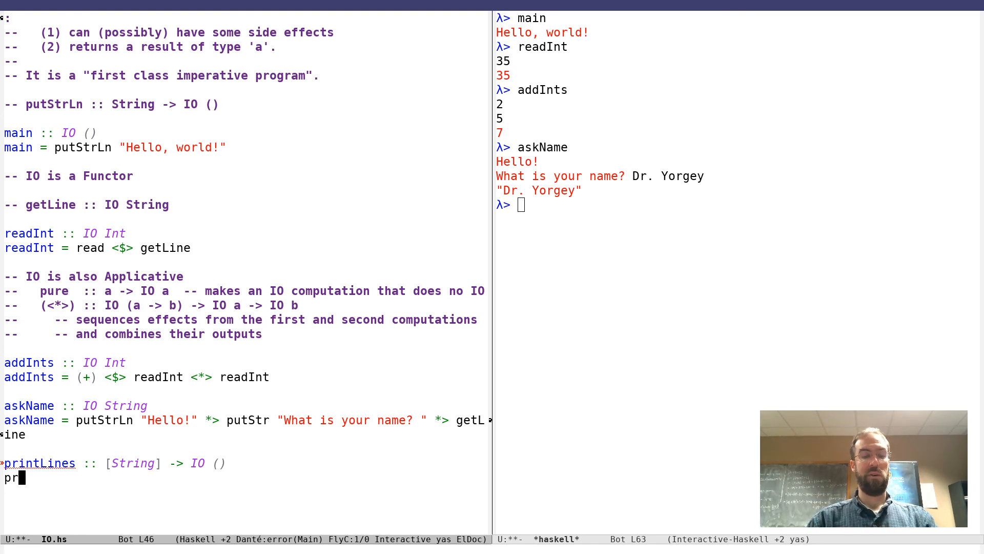
type("intLines =")
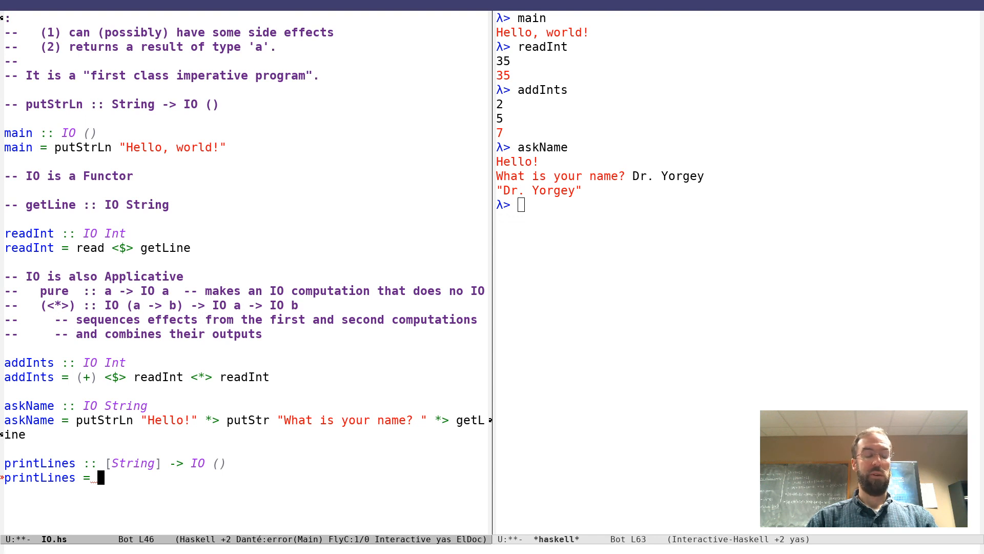
type("t")
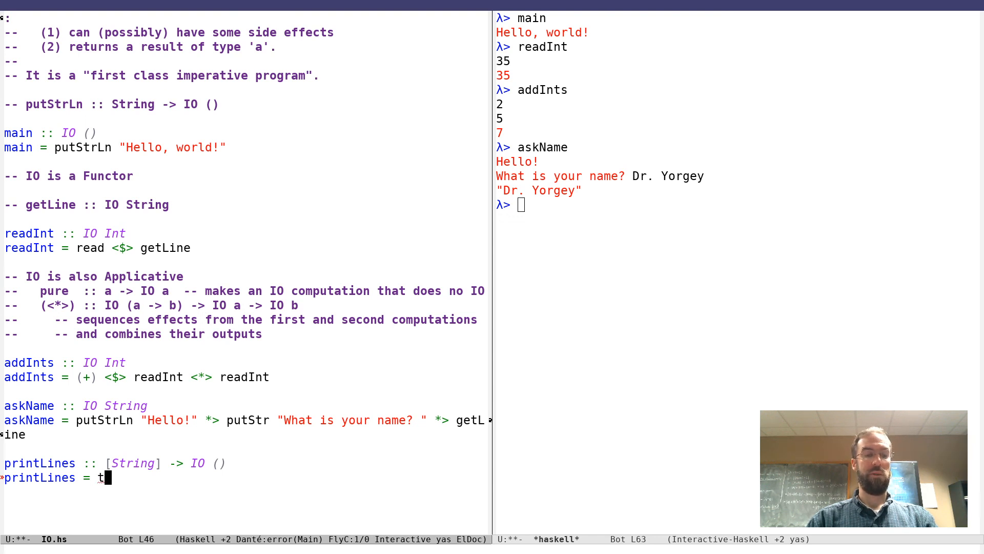
type("s")
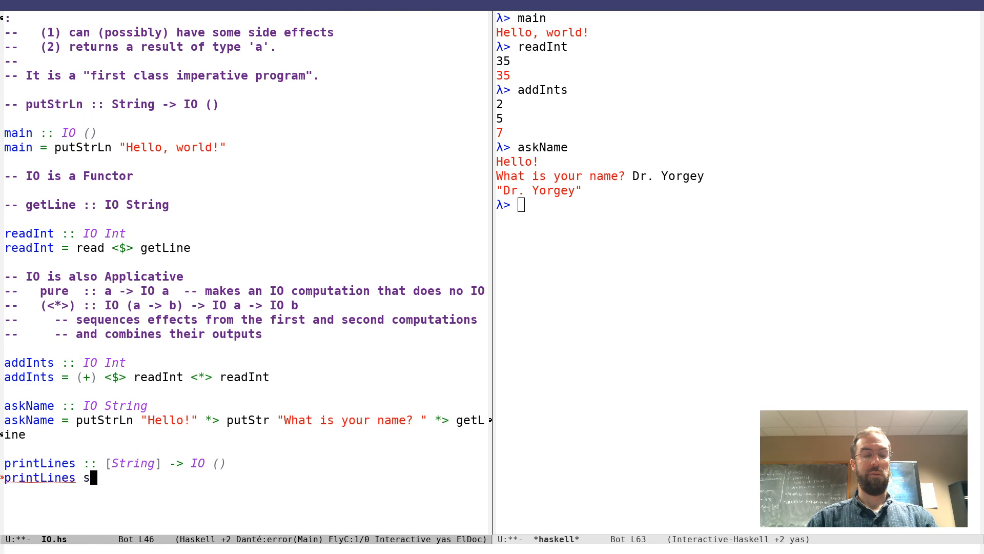
type("s =")
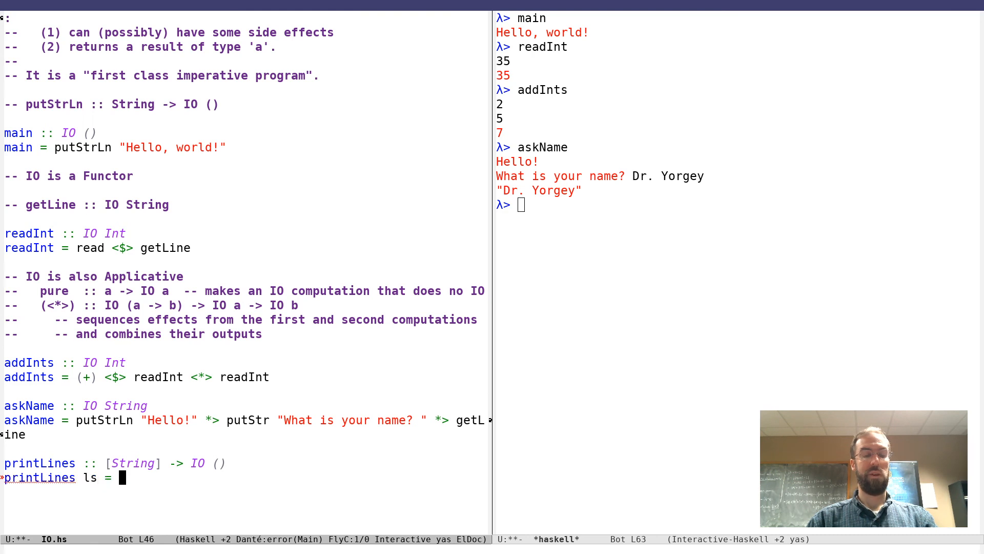
type("traverse _")
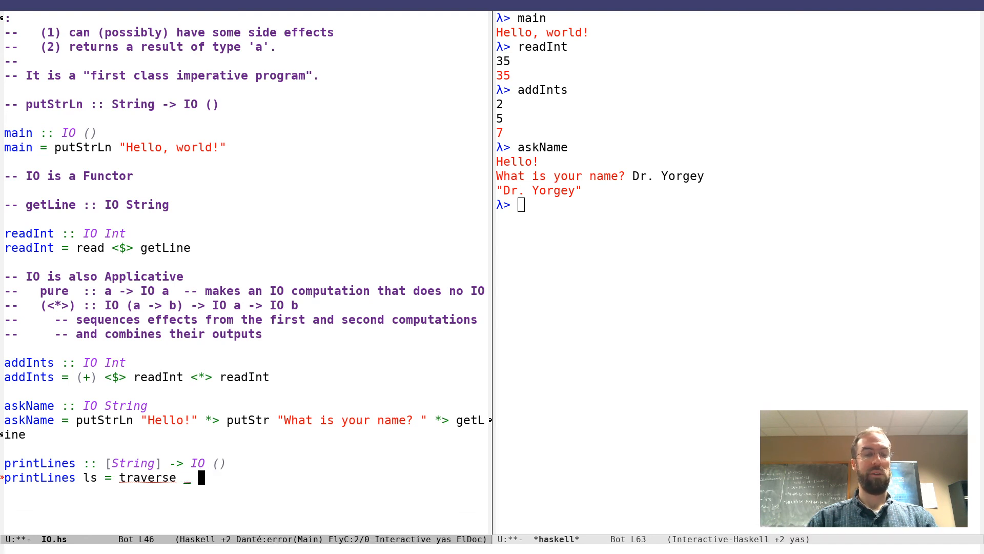
type("ls")
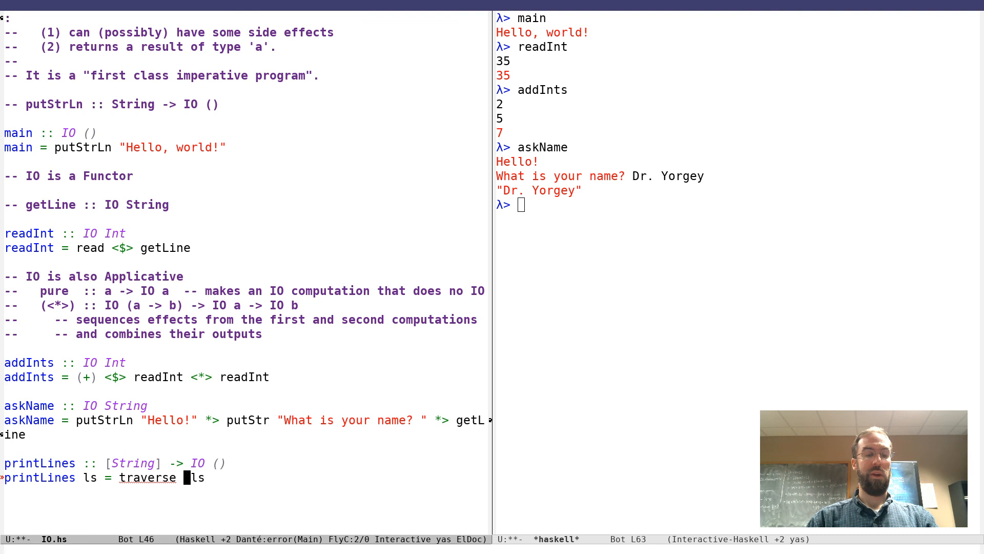
type("(")
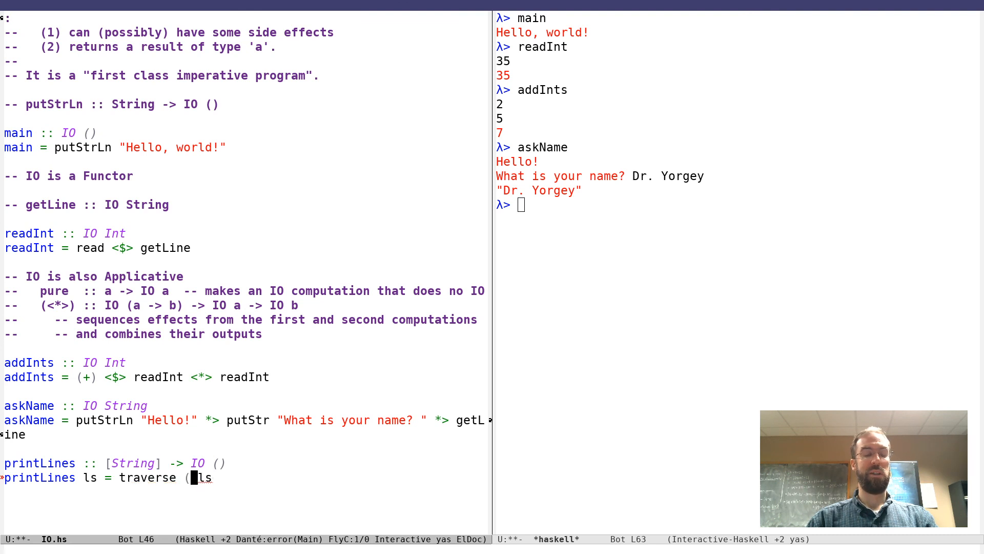
type("putStr")
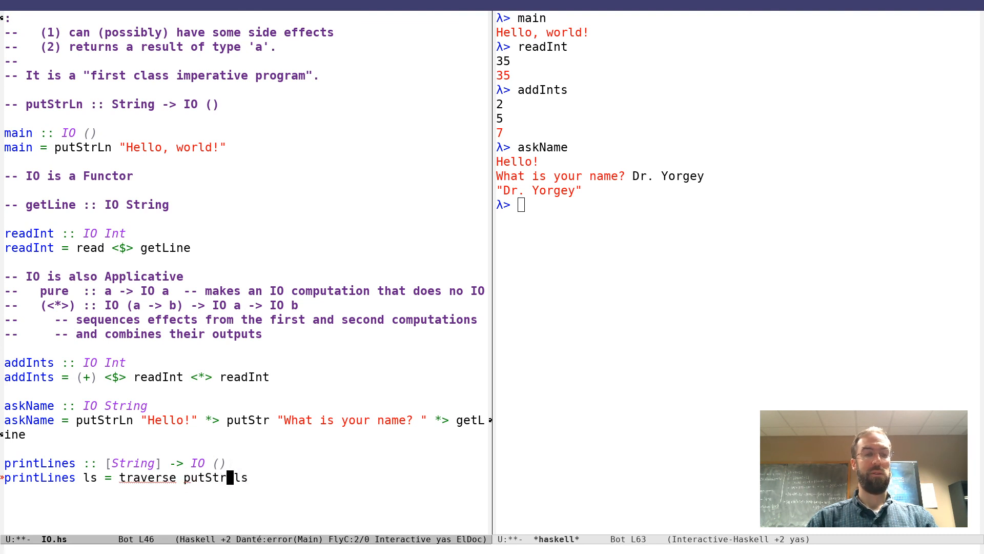
type("Ln")
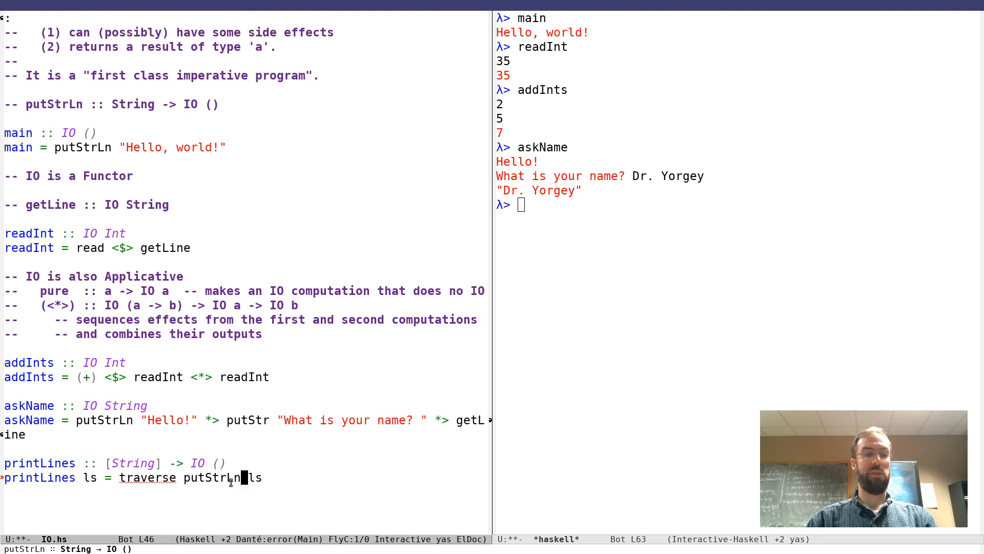
mouse_move(242, 478)
type(" *> pure (")
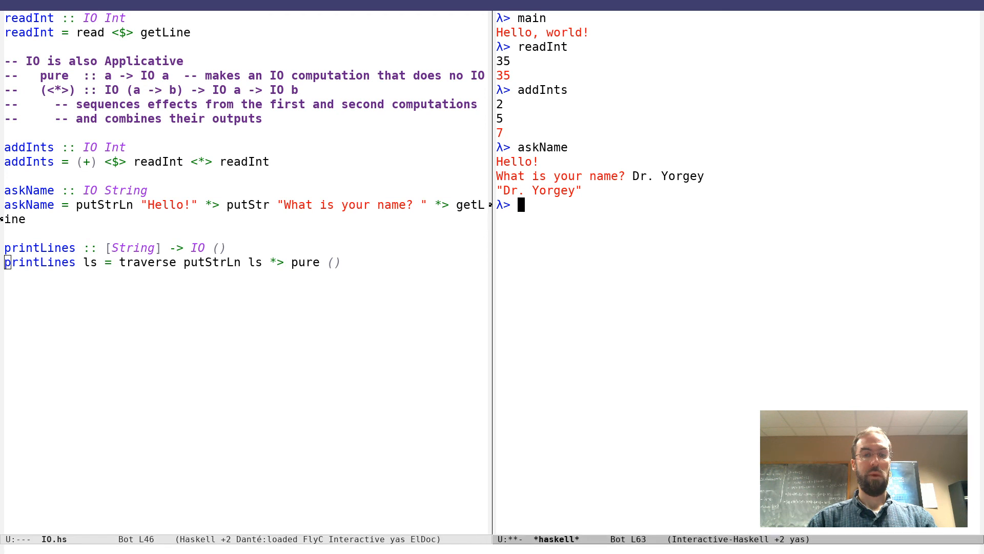
Step: Run printLines ["Hello", "there", "CSCI", "365"] in GHCi
type("printLines [\"H")
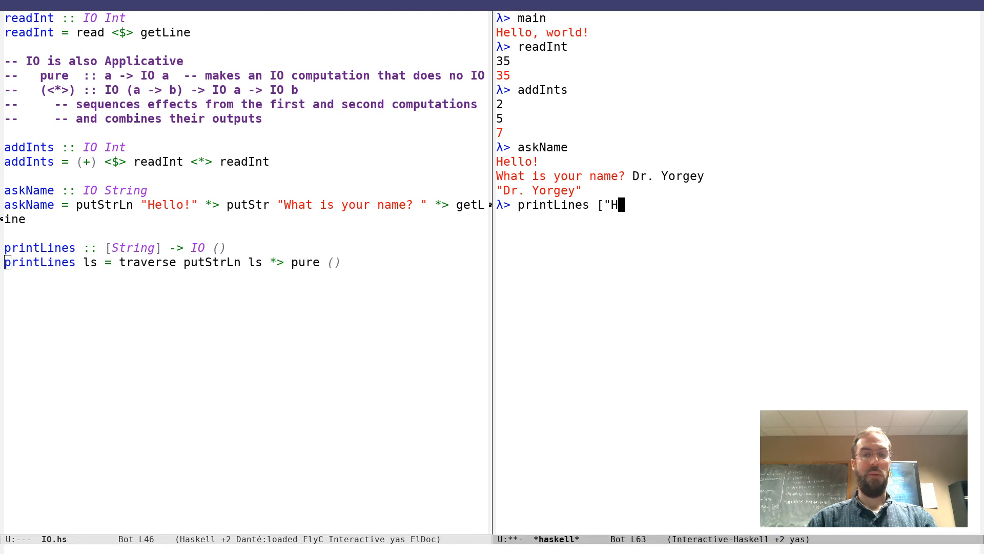
type("ello\", \"t")
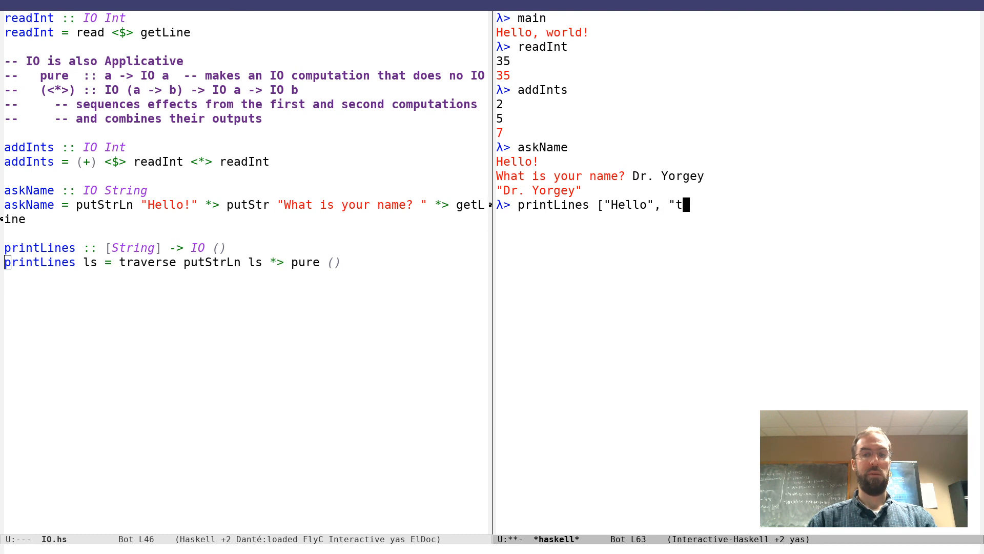
type("here\", \"CS")
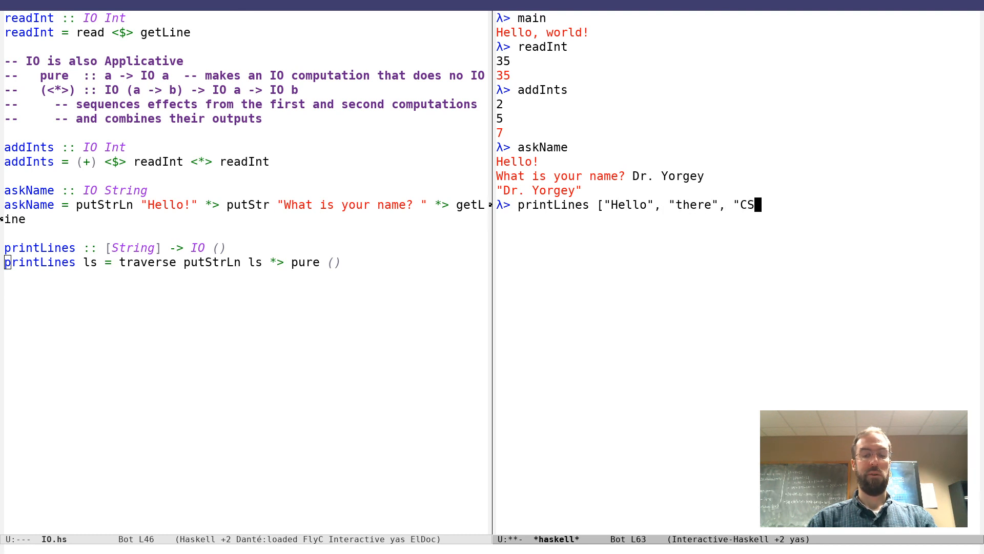
type("I\", \"365")
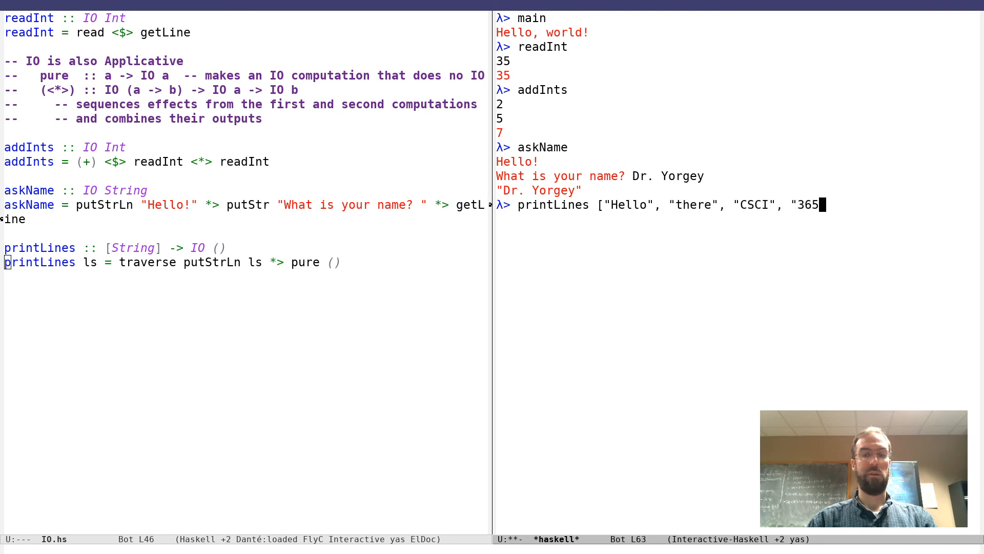
key("Return")
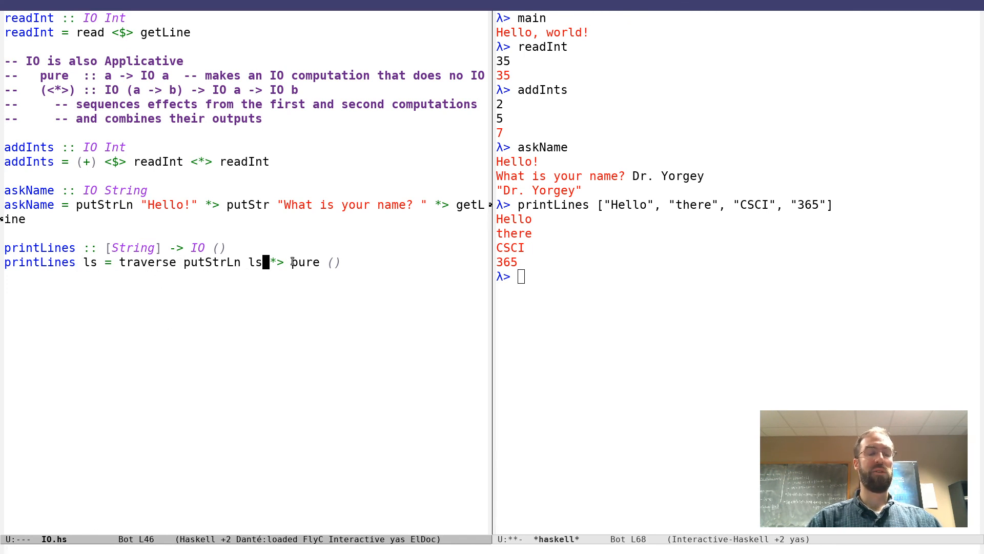
mouse_move(291, 280)
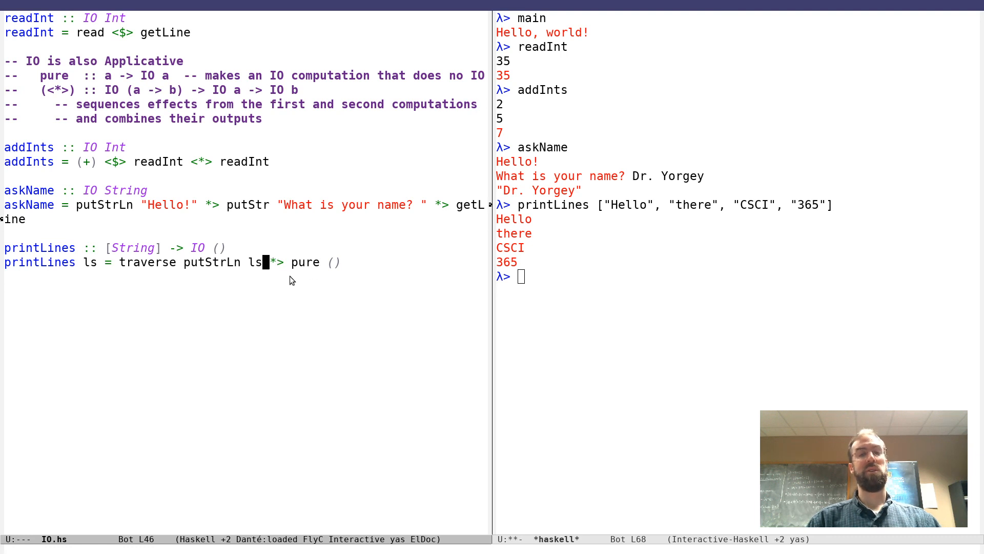
mouse_move(338, 297)
type("print")
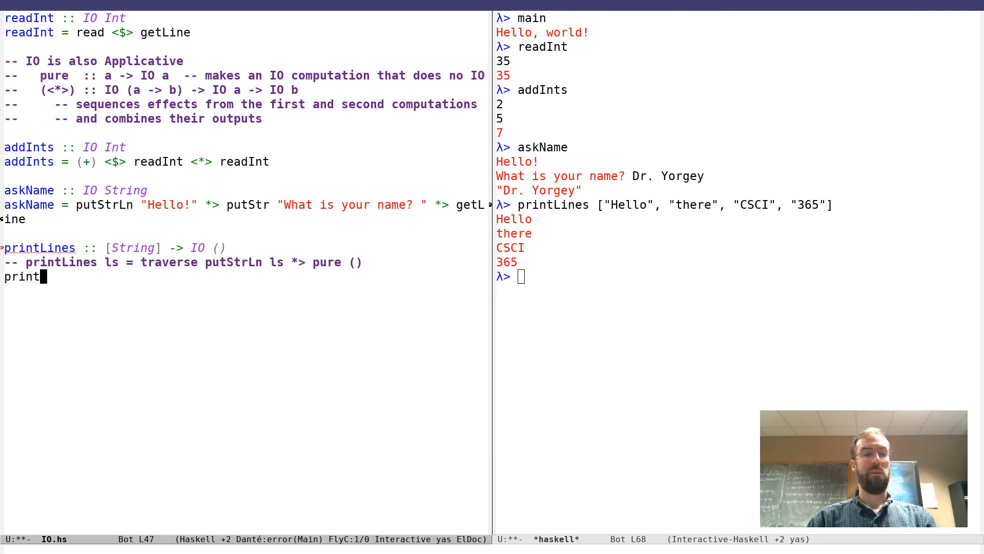
Step: Redefine printLines ls = traverse_ putStrLn ls, importing Data.Foldable, and rerun the call
type("Lines ls =")
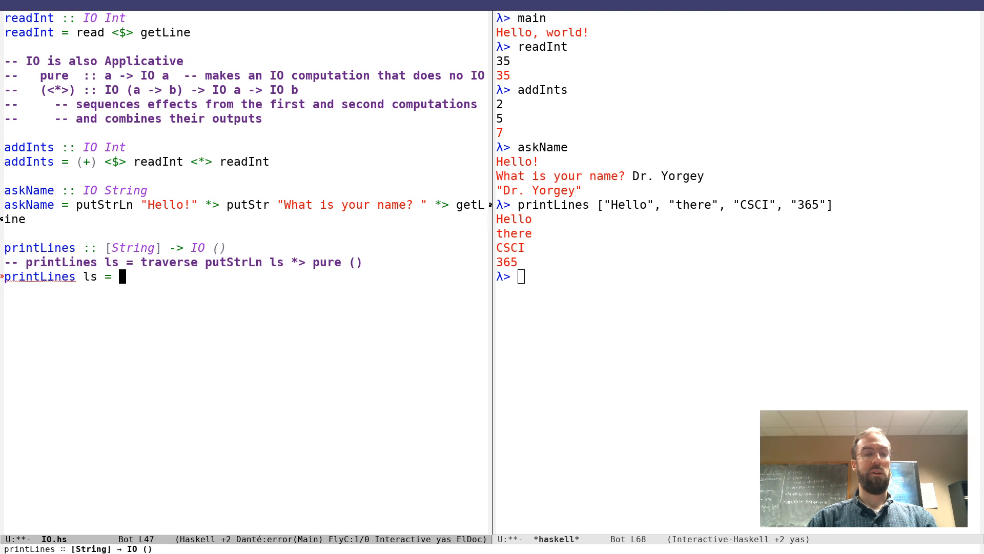
type("traverse")
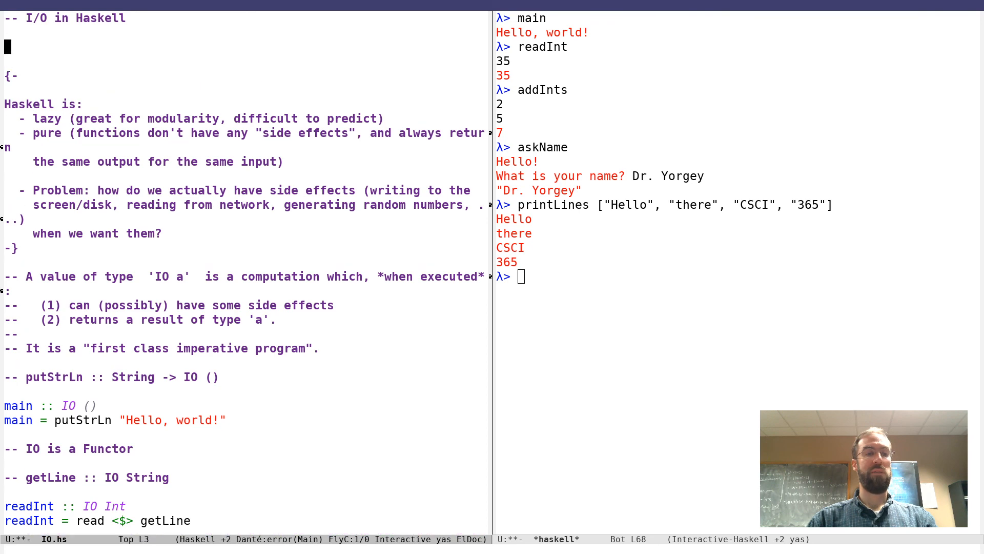
type("import Data.Fold")
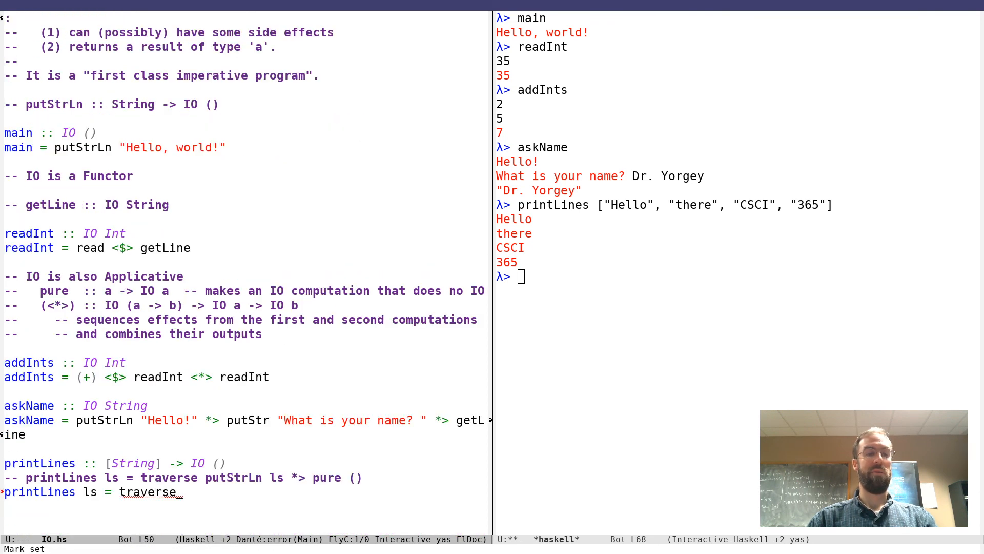
type("p")
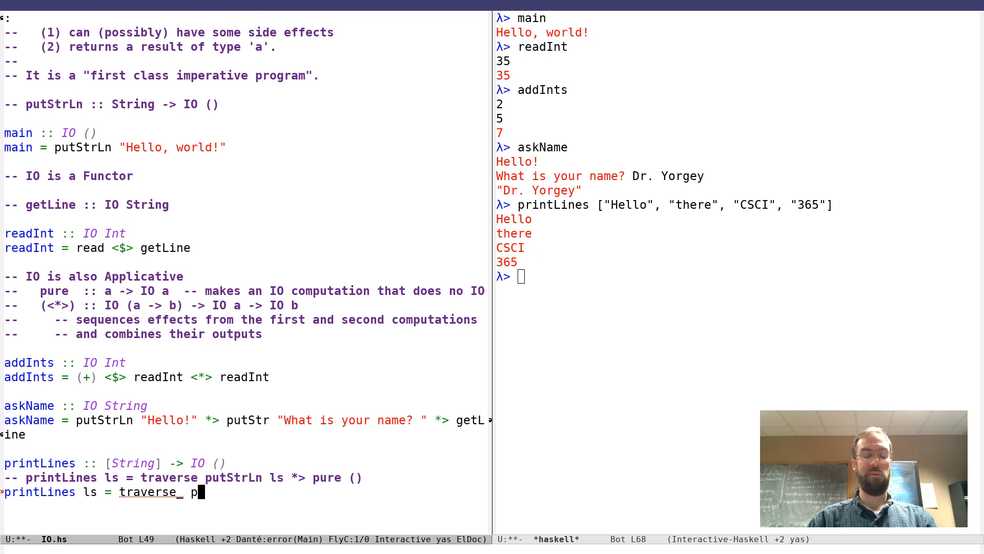
type("utStrLn ls")
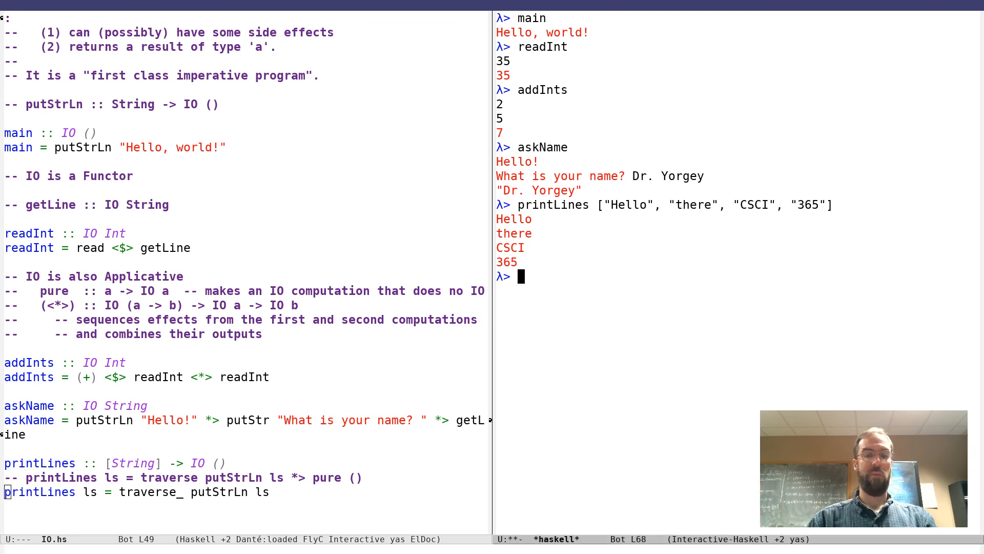
key("Return")
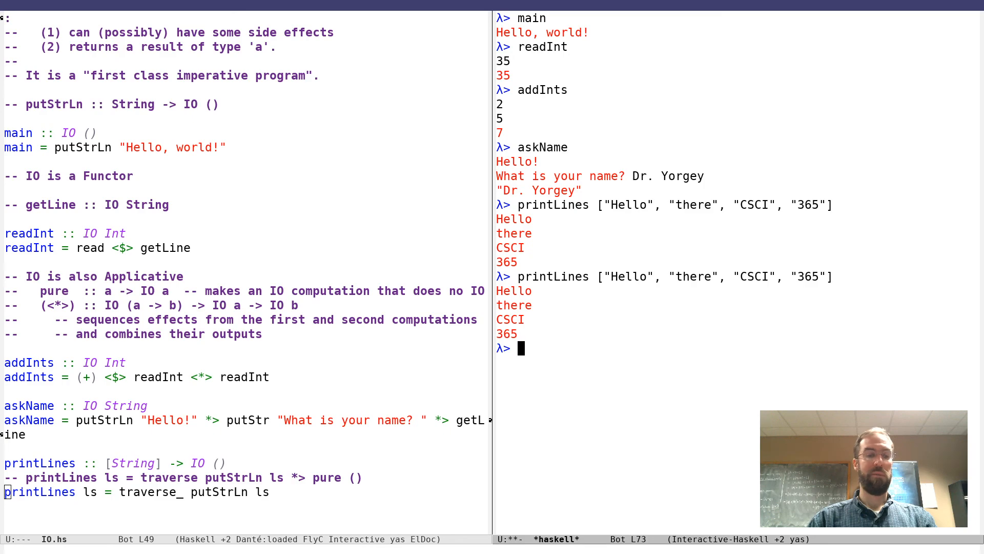